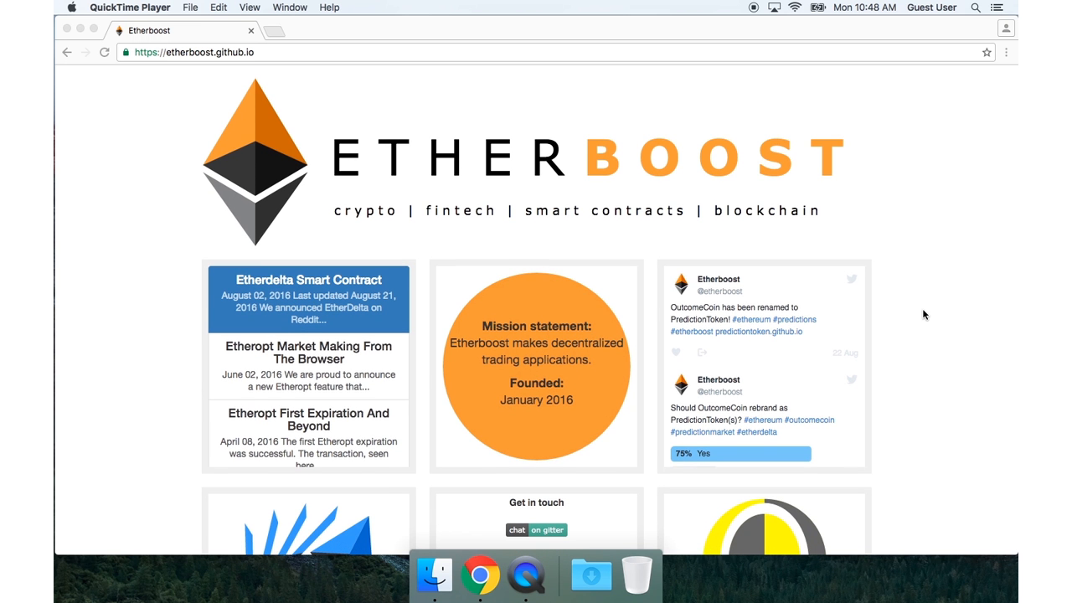
mouse_move(527, 358)
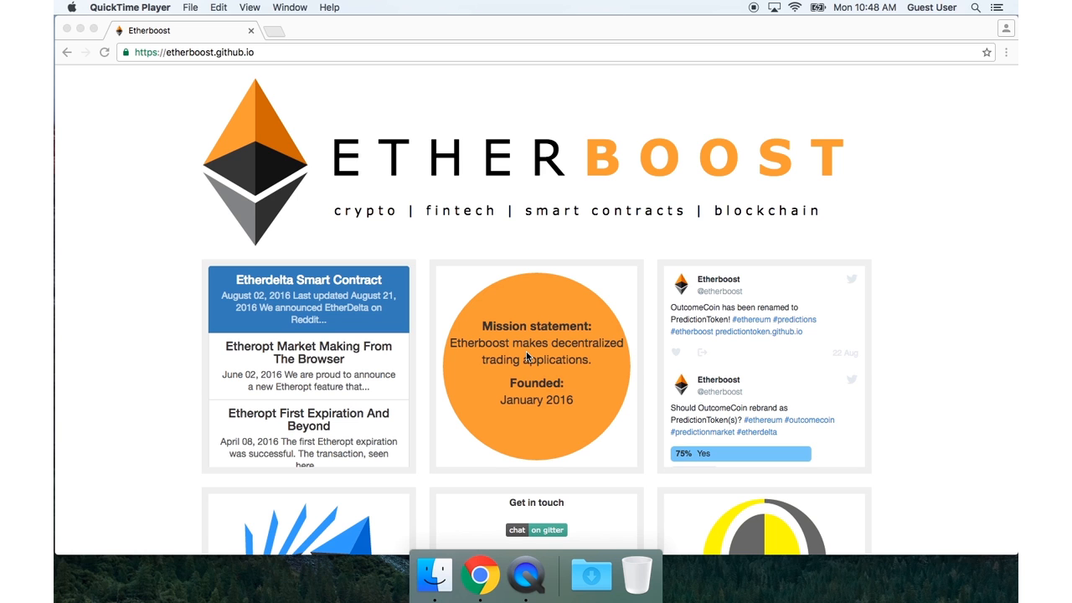
- Scroll through the metamask.io page to find the Chrome plugin download
scroll("down", 3)
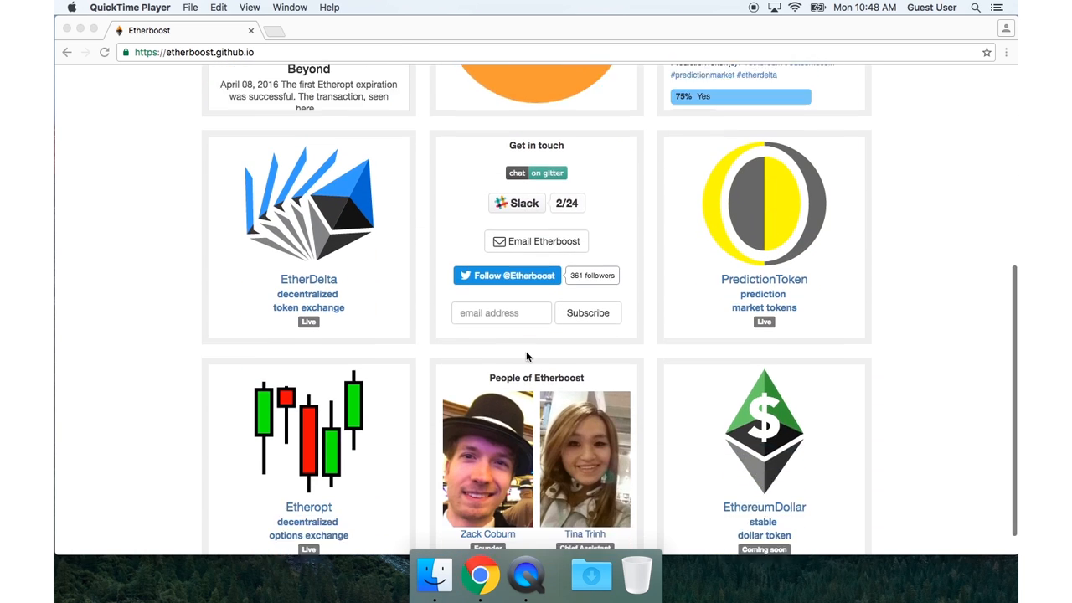
scroll("down", 3)
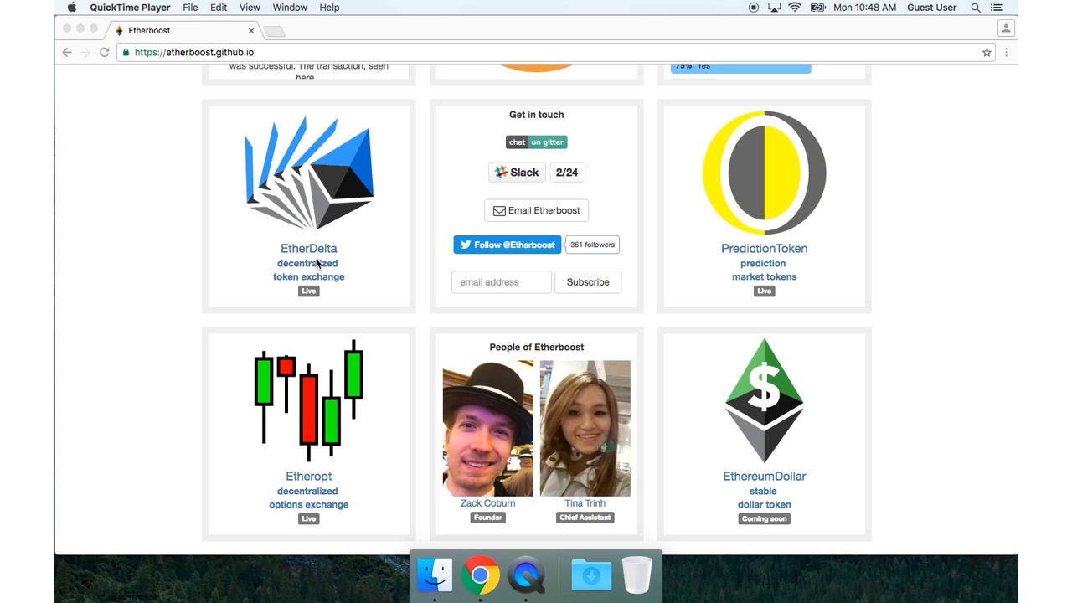
mouse_move(311, 255)
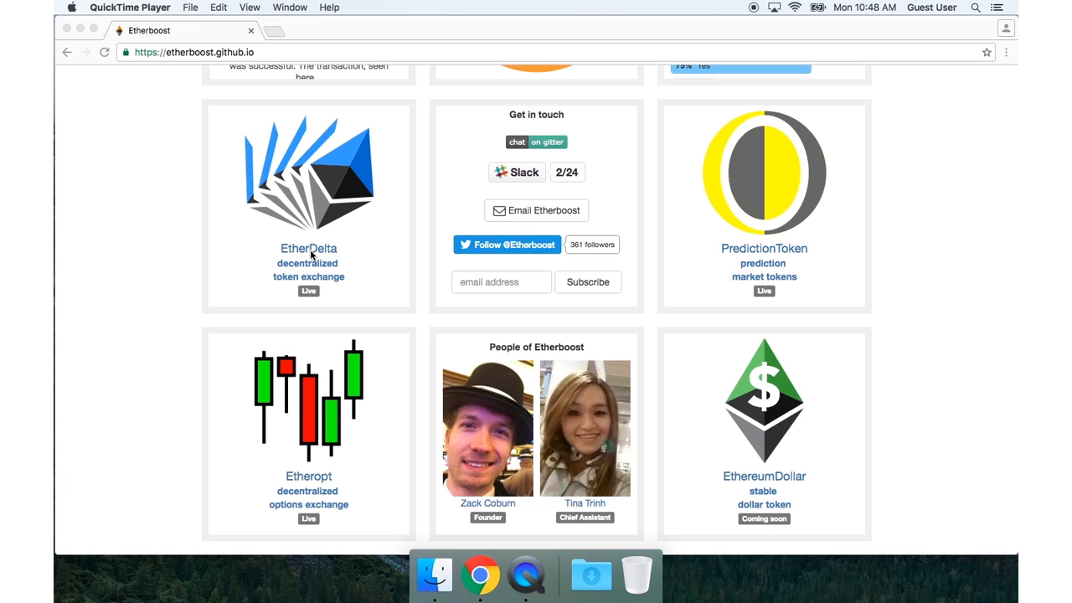
mouse_move(325, 472)
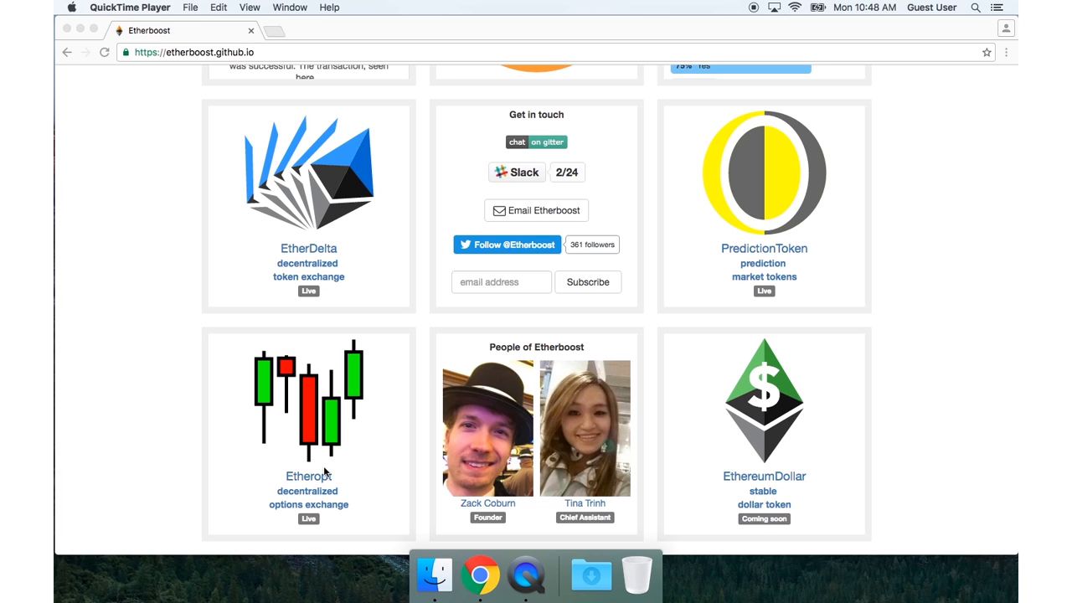
mouse_move(729, 292)
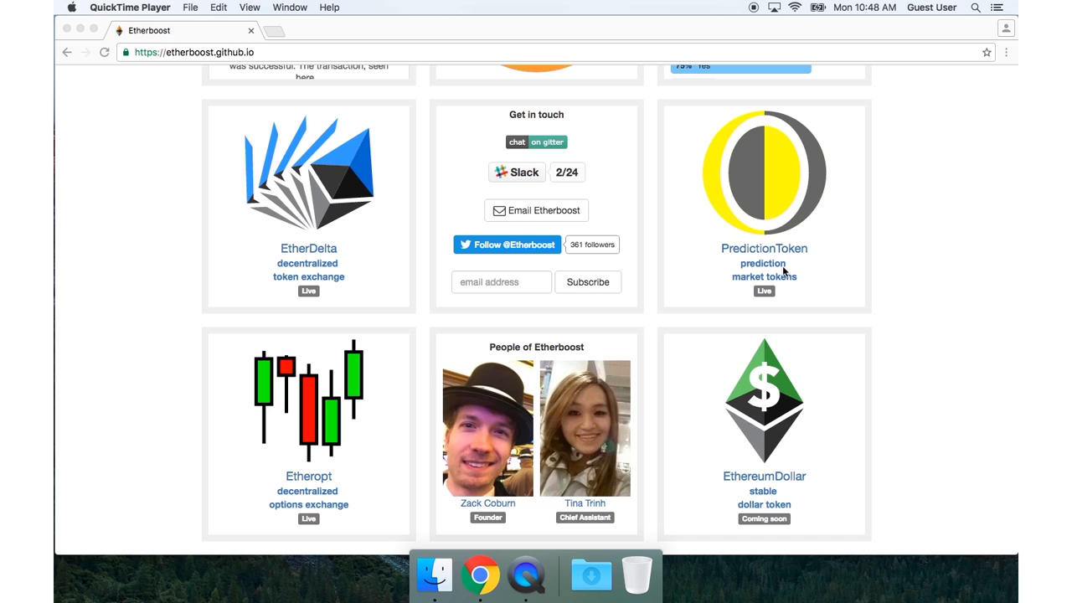
mouse_move(433, 214)
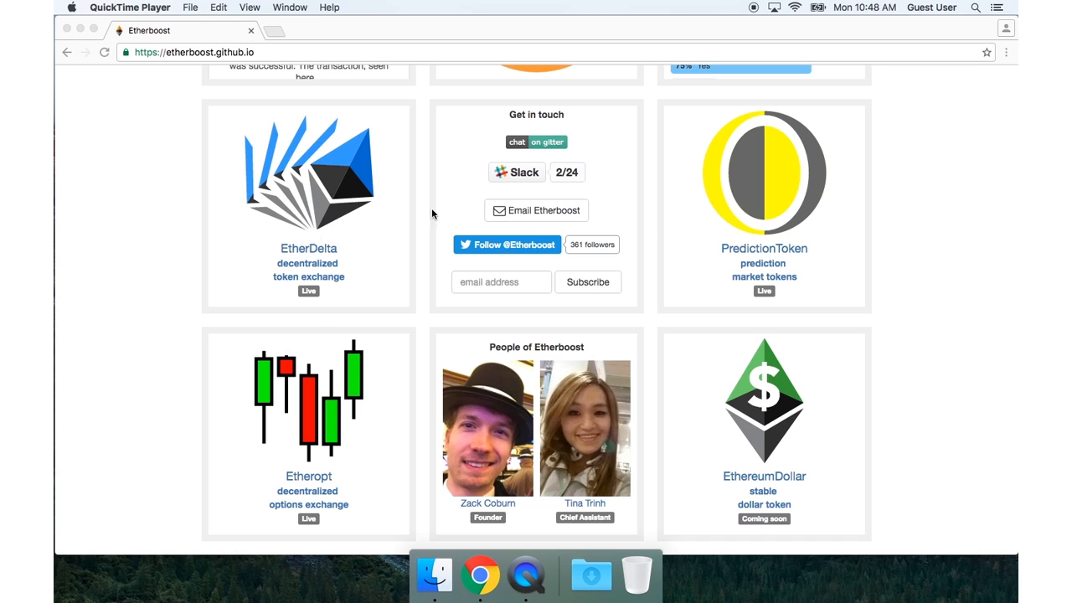
mouse_move(891, 431)
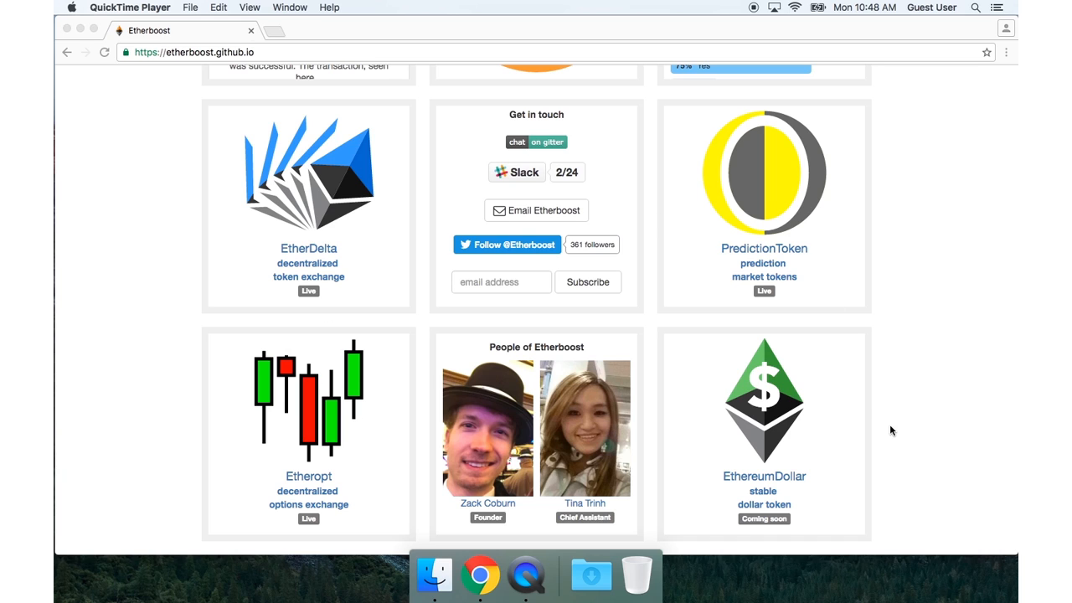
mouse_move(924, 391)
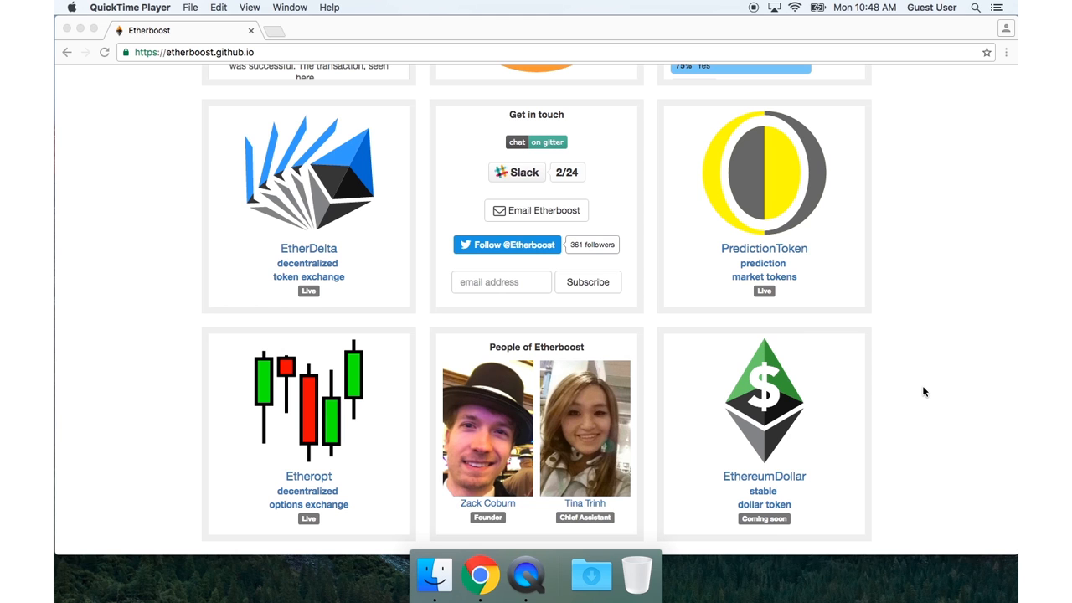
scroll("up", 3)
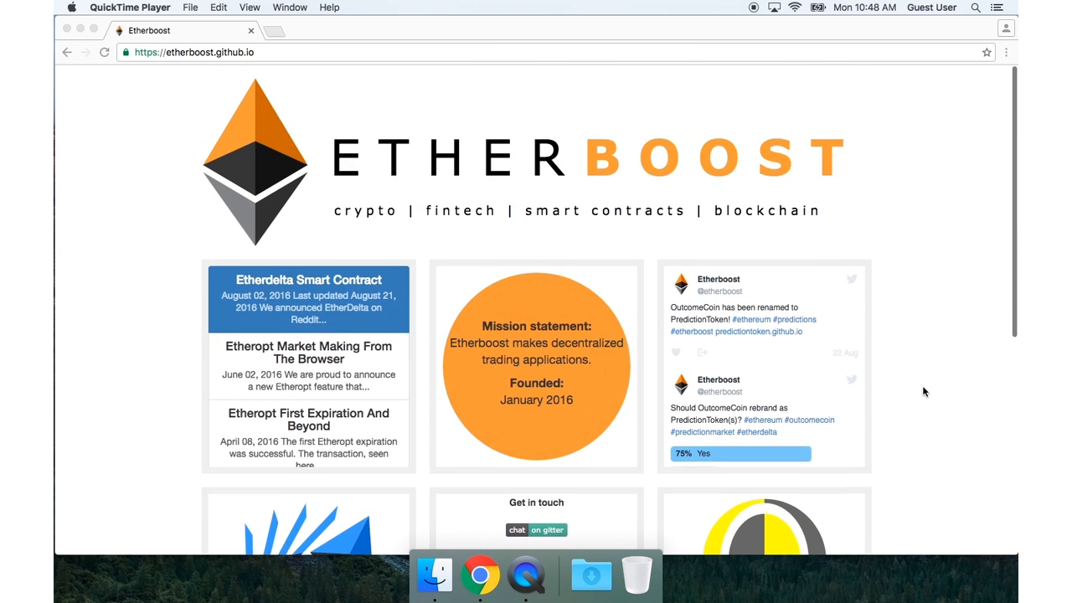
scroll("down", 3)
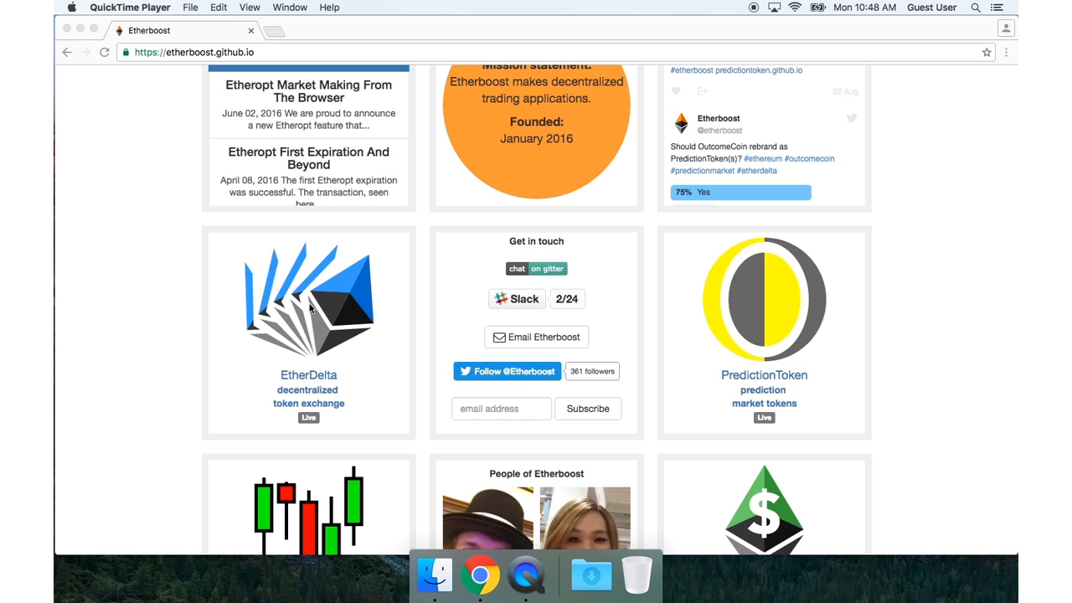
mouse_move(379, 331)
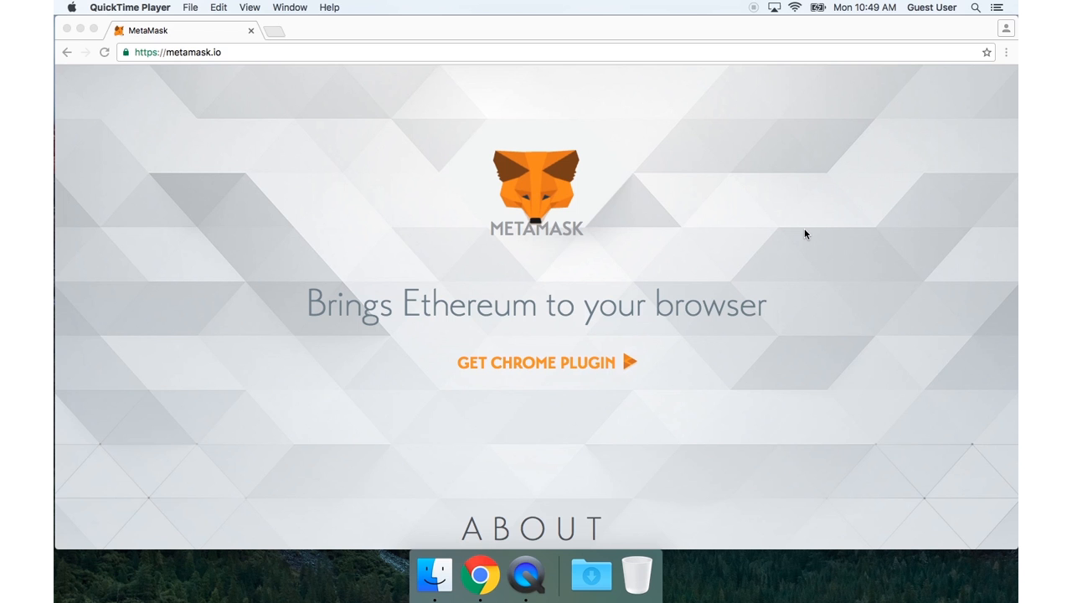
mouse_move(667, 190)
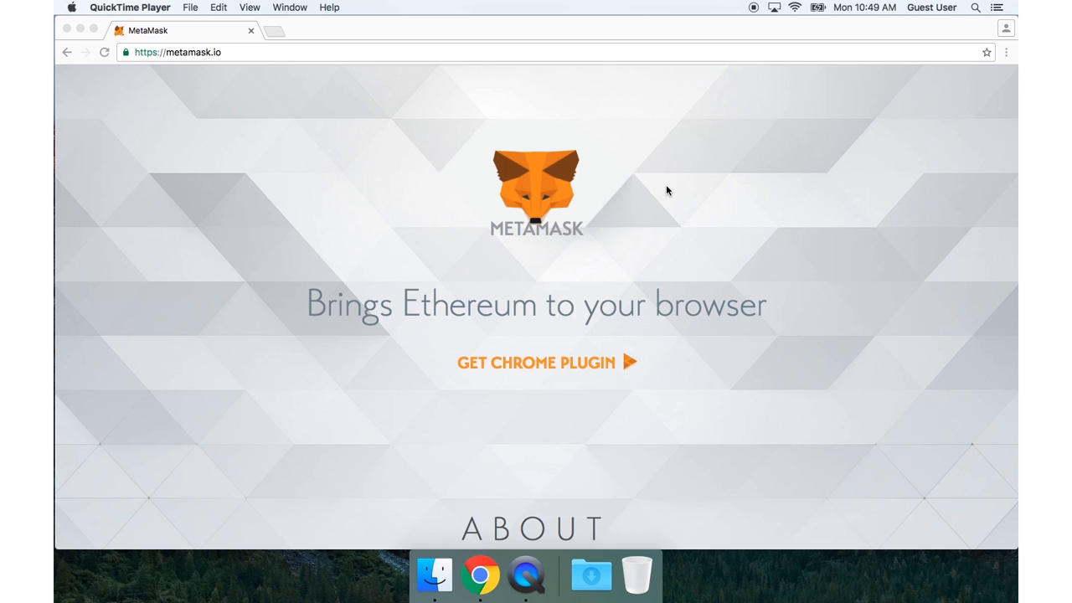
mouse_move(475, 273)
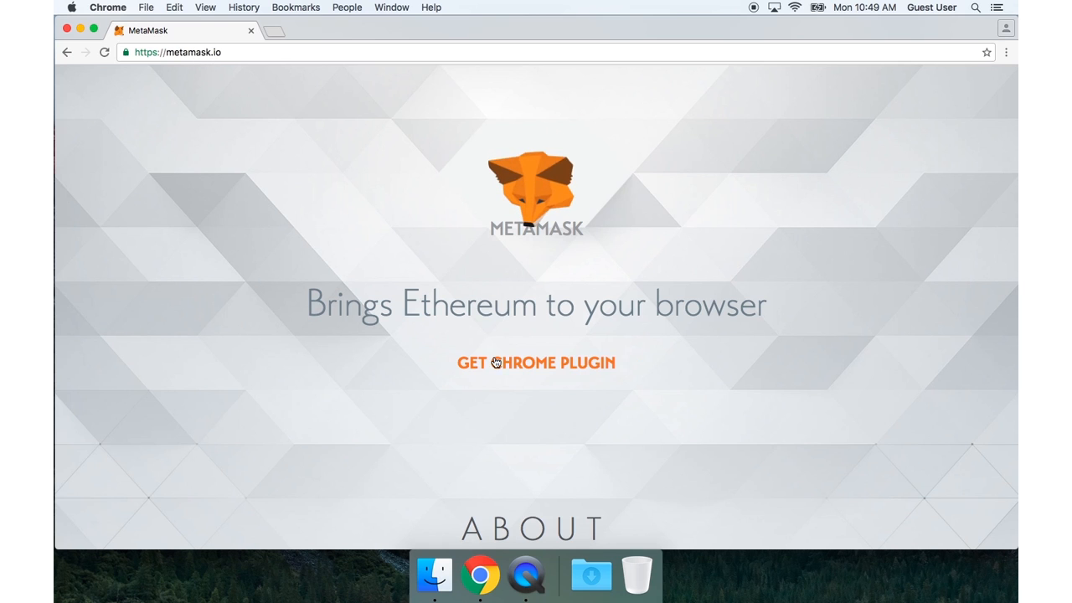
- Add MetaMask to Chrome from its Web Store listing, dismiss the notification and close the listing
left_click(536, 363)
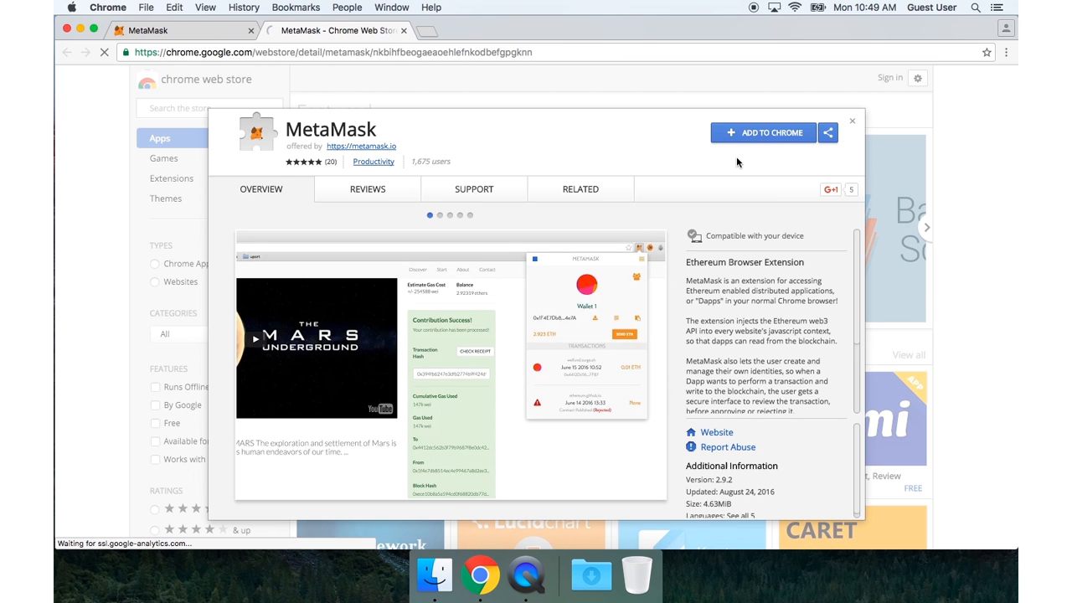
left_click(763, 132)
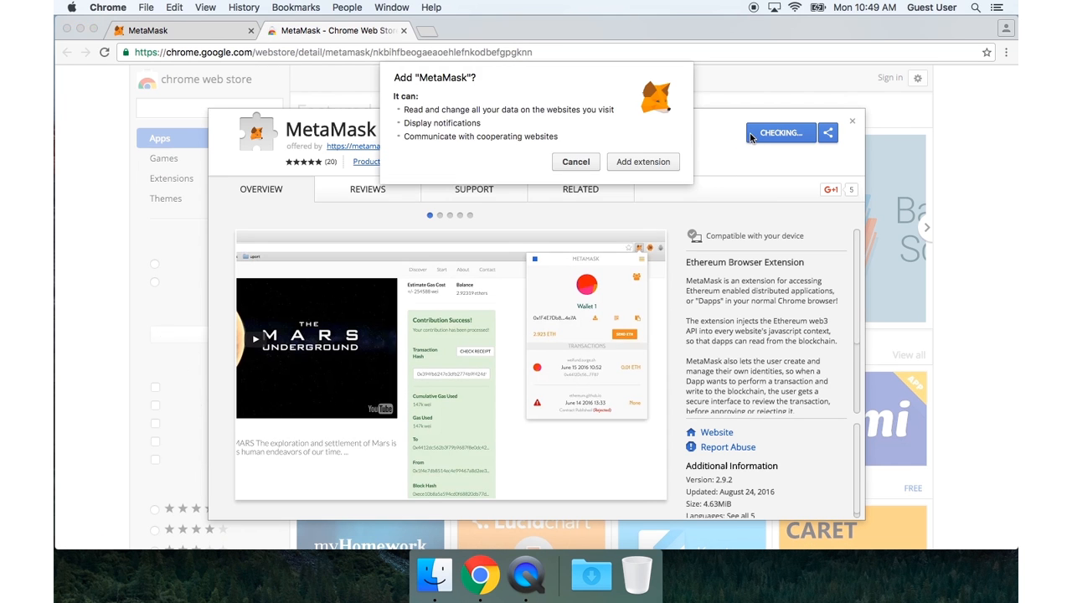
left_click(642, 162)
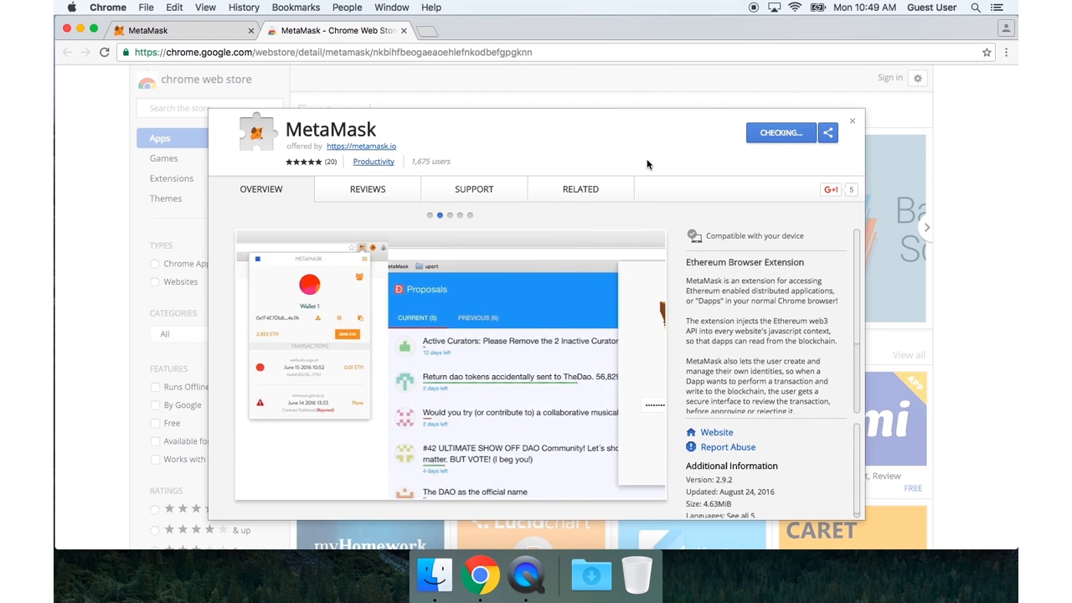
left_click(580, 189)
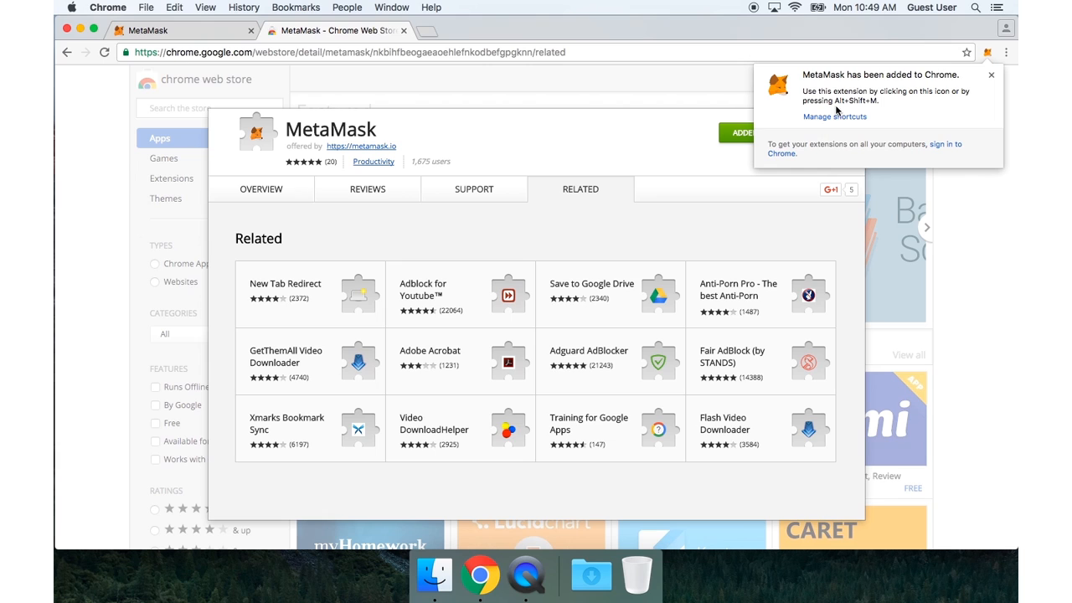
mouse_move(990, 103)
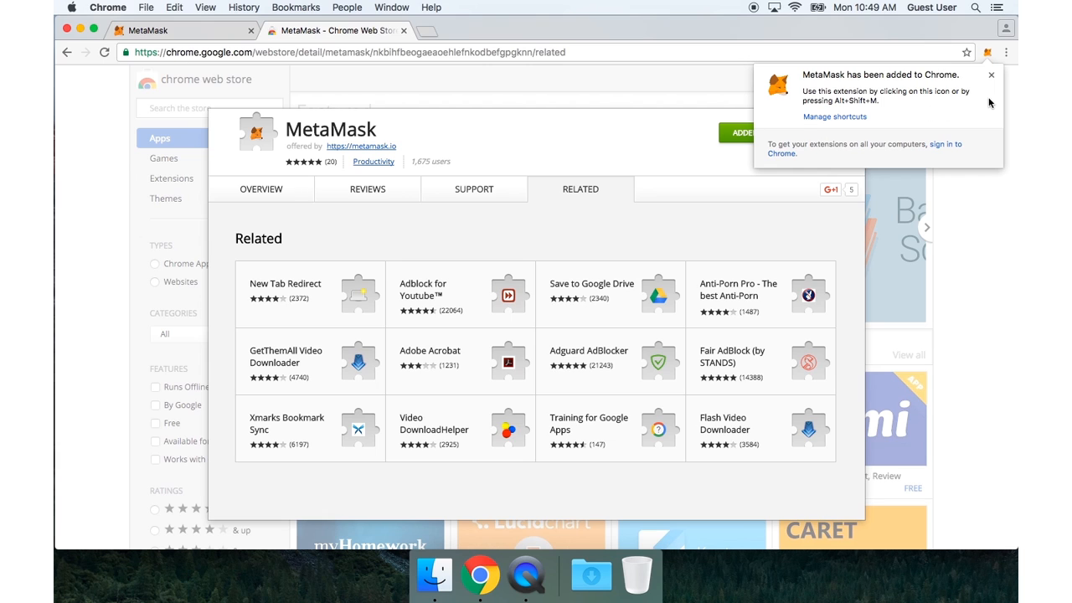
left_click(992, 75)
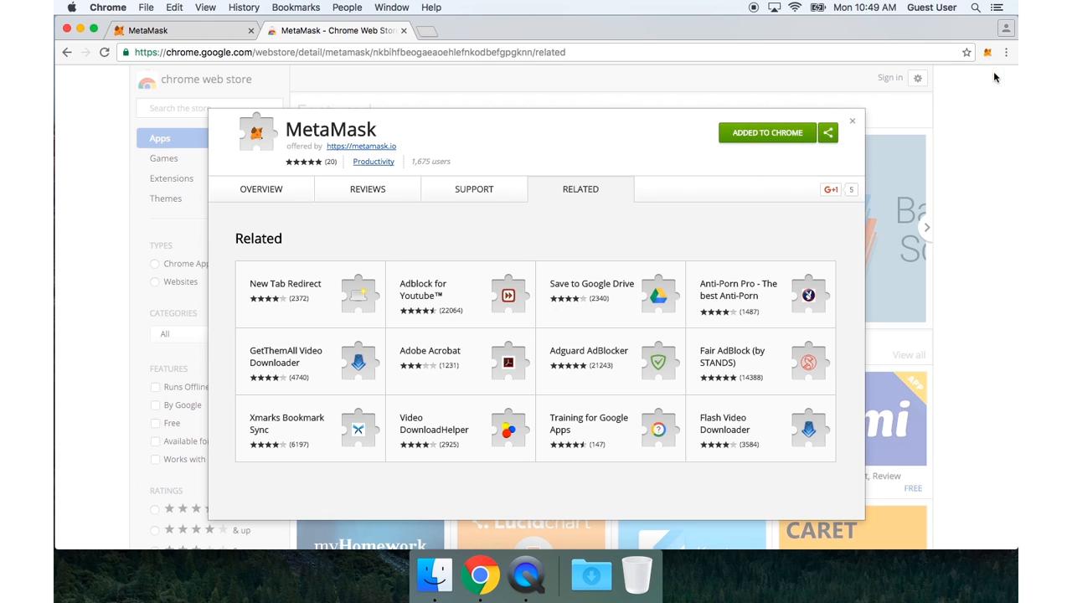
left_click(851, 121)
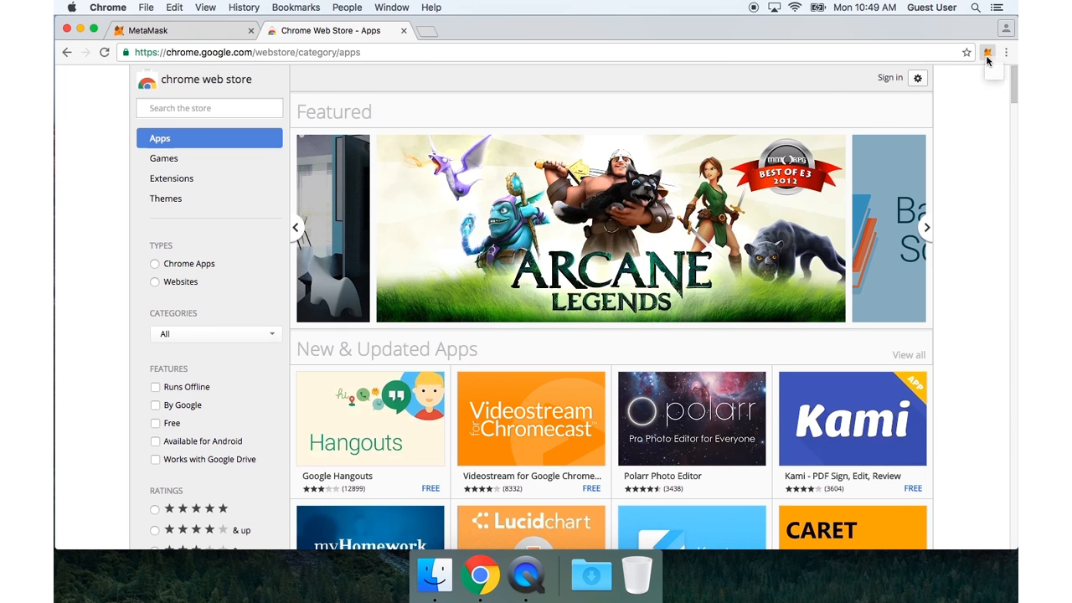
- Accept MetaMask's terms and create a new vault protected by a confirmed password
left_click(988, 52)
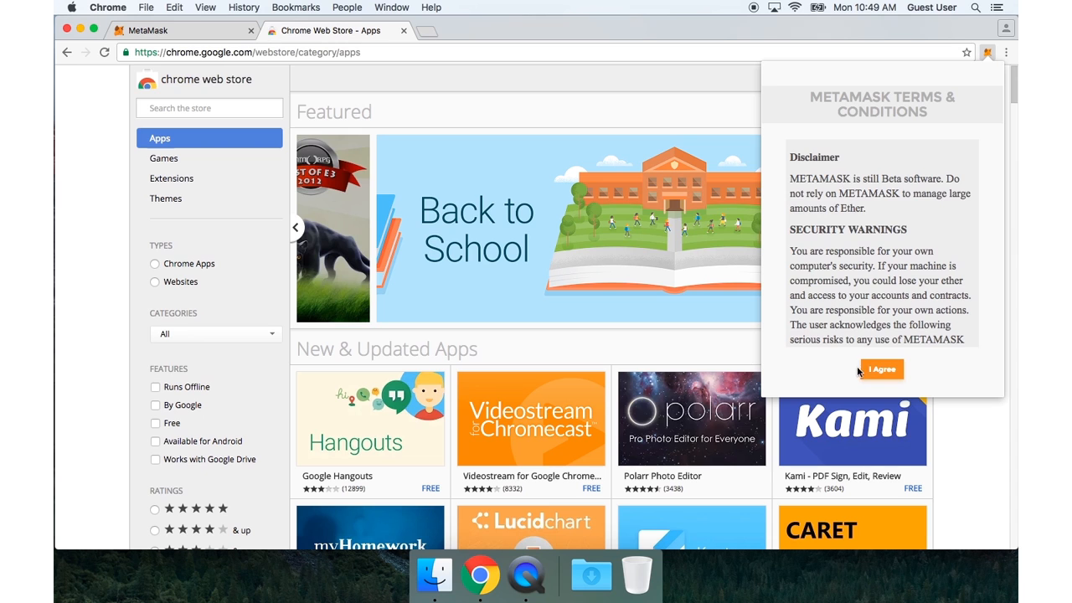
left_click(881, 369)
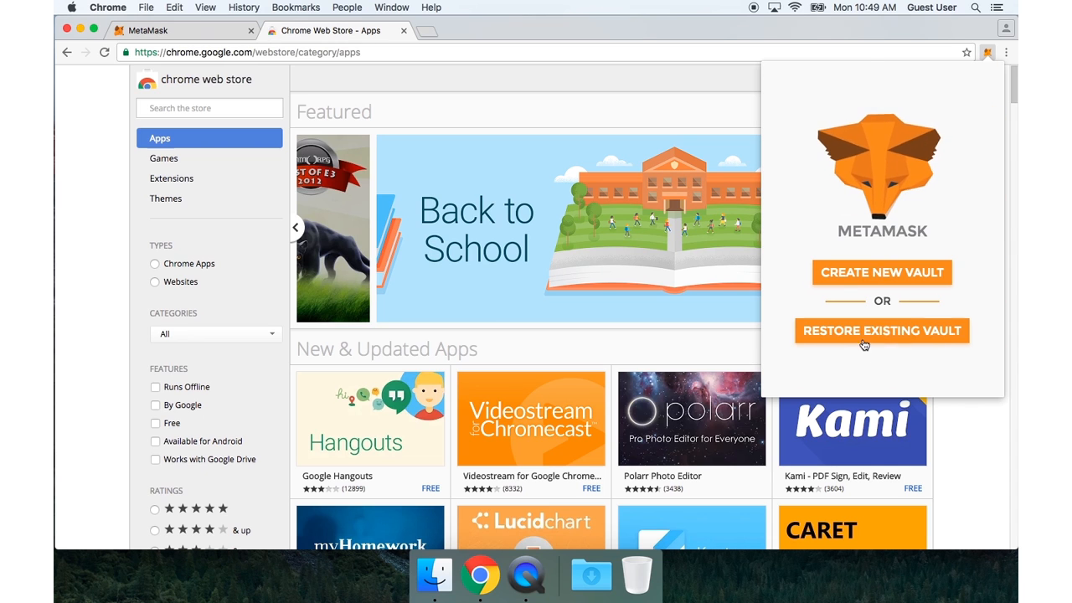
left_click(881, 272)
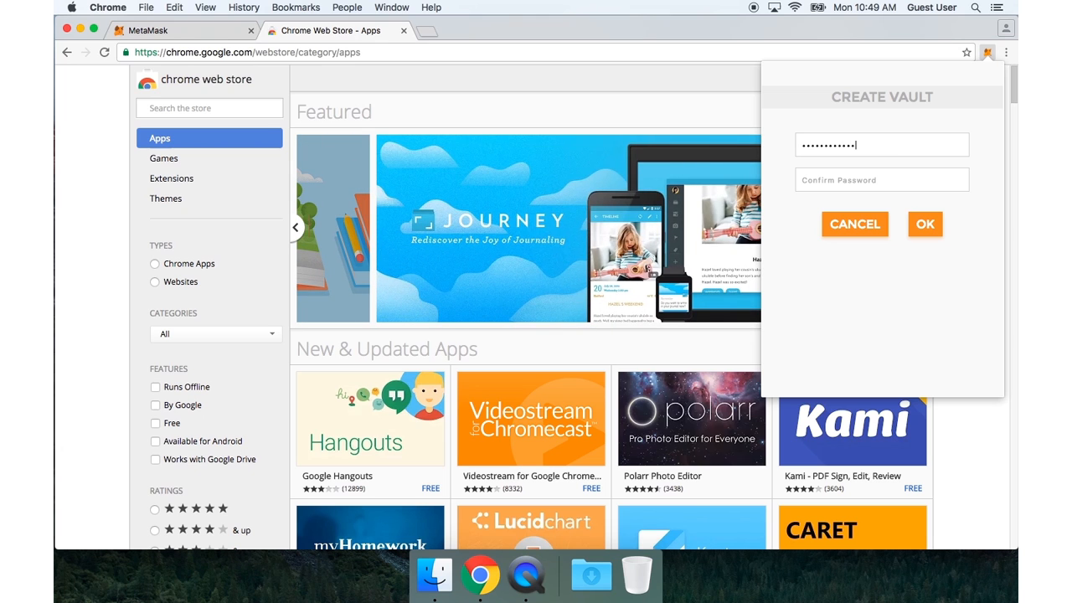
type("••••••••••")
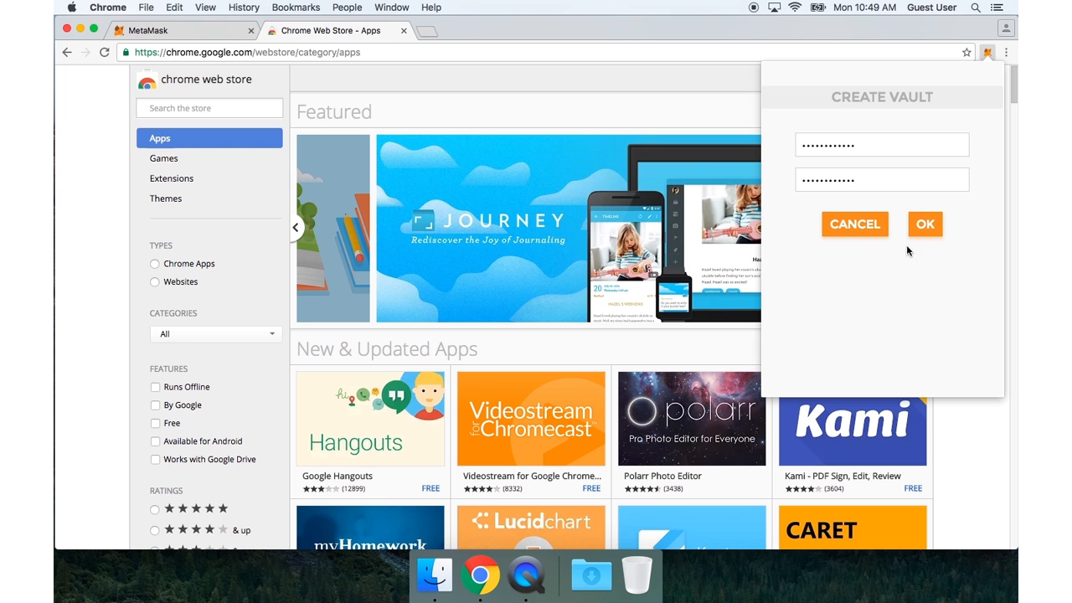
left_click(925, 223)
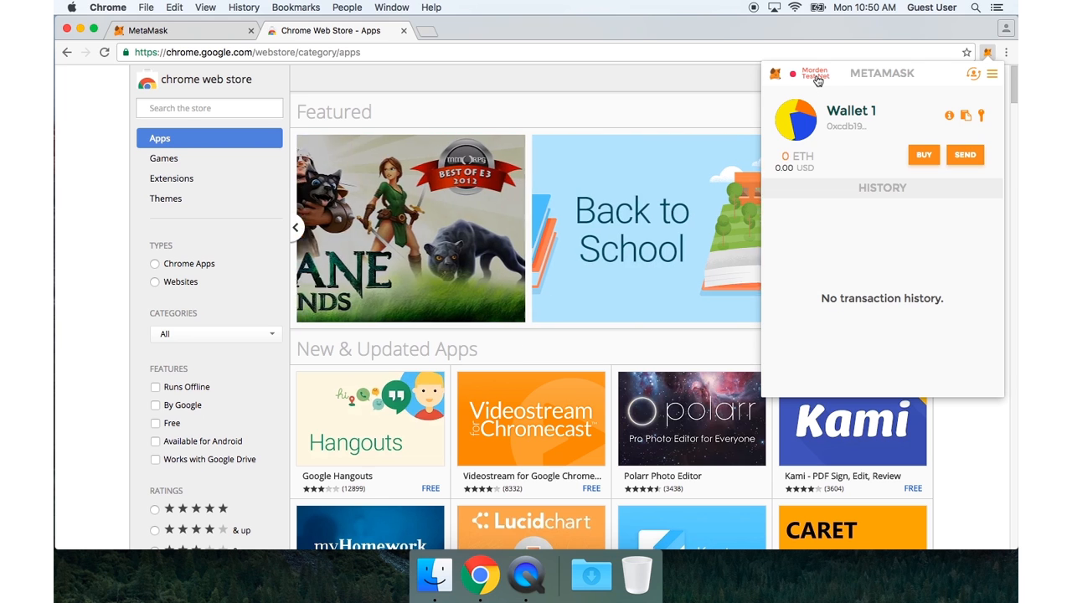
left_click(810, 73)
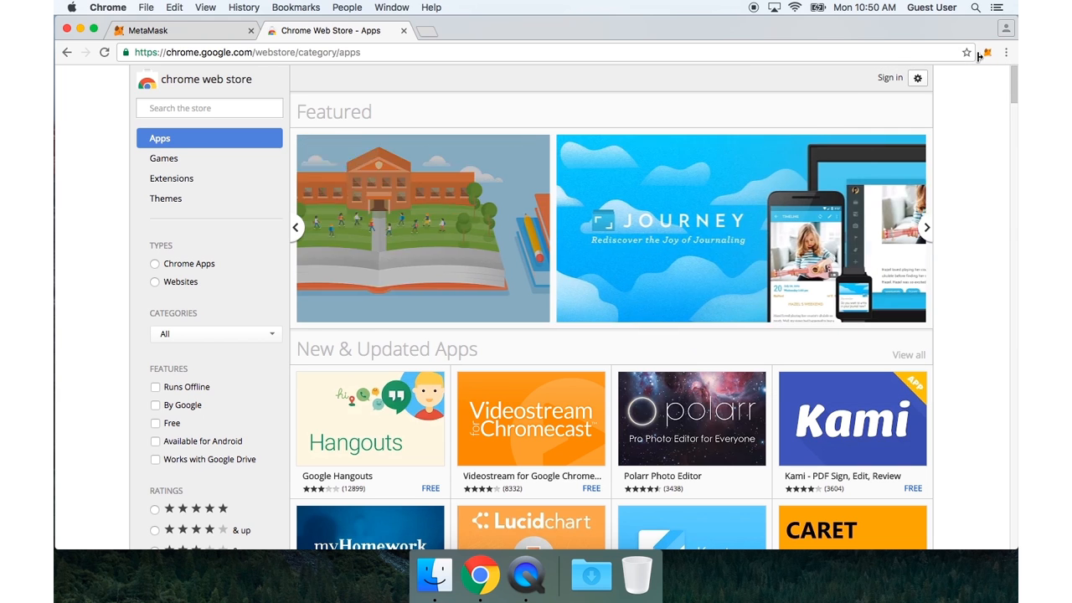
- Unlock MetaMask again and dismiss the beta warning with don't-show-again checked
left_click(985, 52)
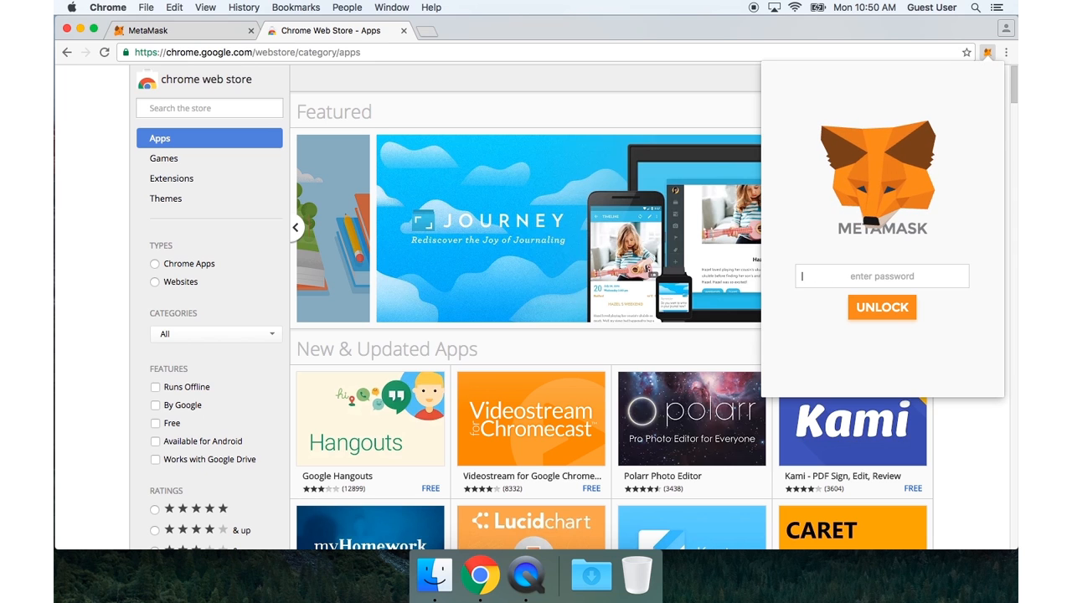
left_click(881, 306)
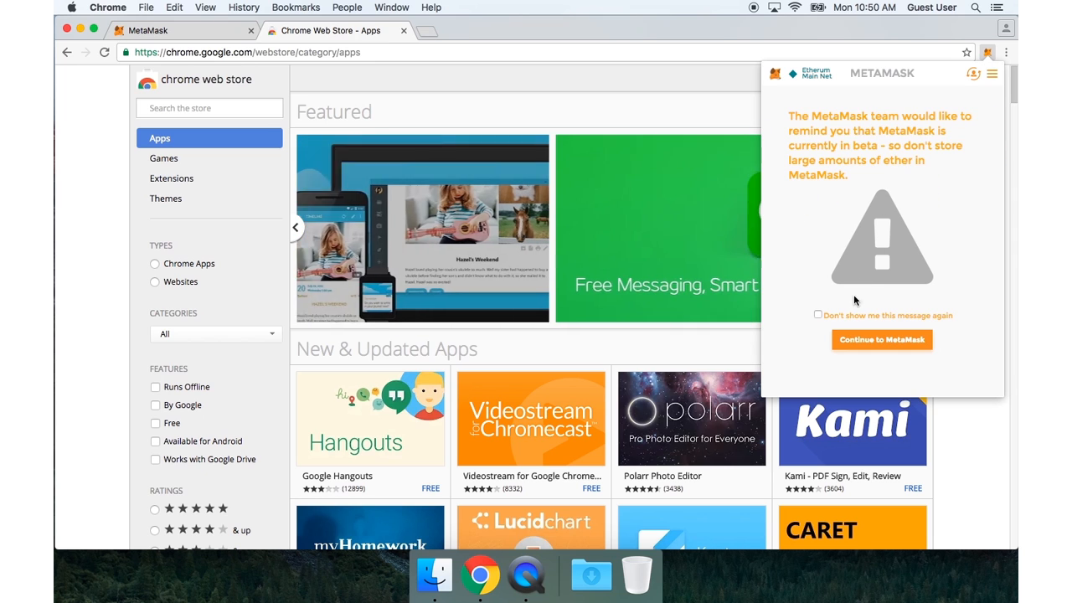
left_click(818, 315)
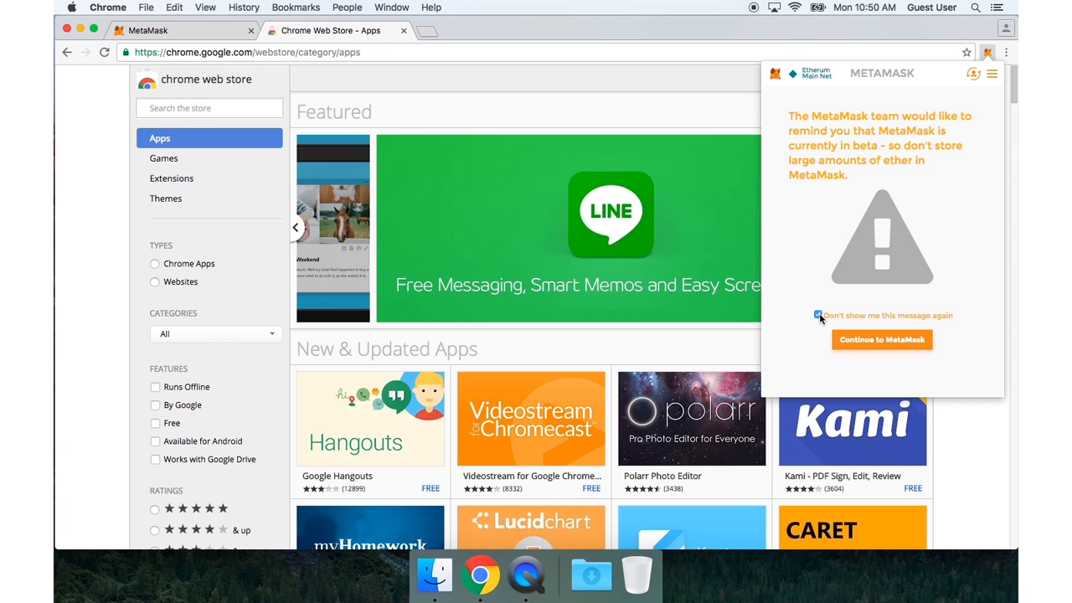
left_click(882, 339)
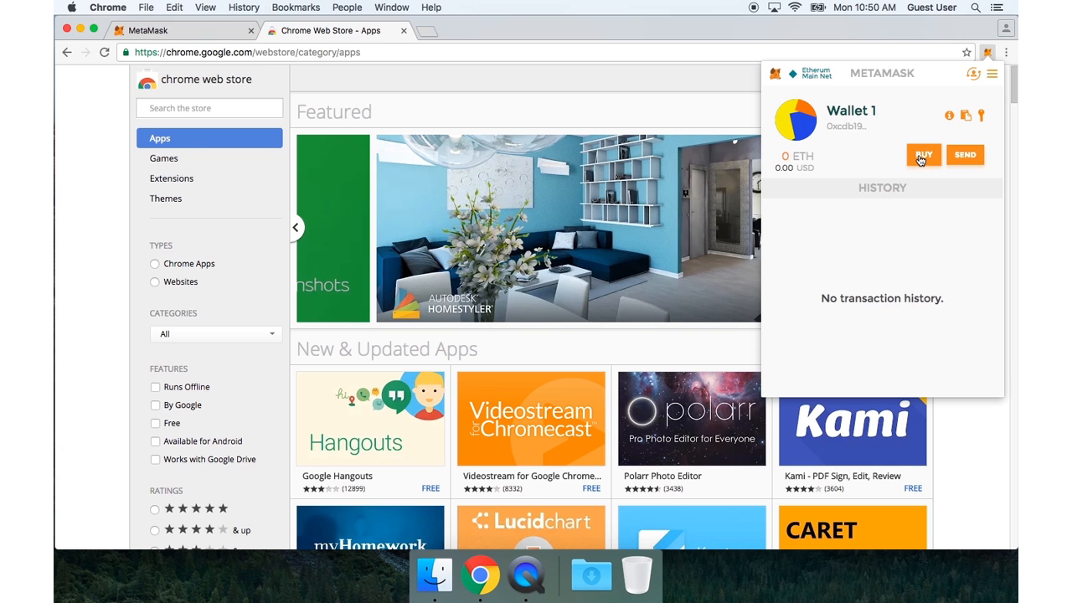
- Choose BUY in MetaMask and continue to Coinbase to purchase ether
left_click(922, 155)
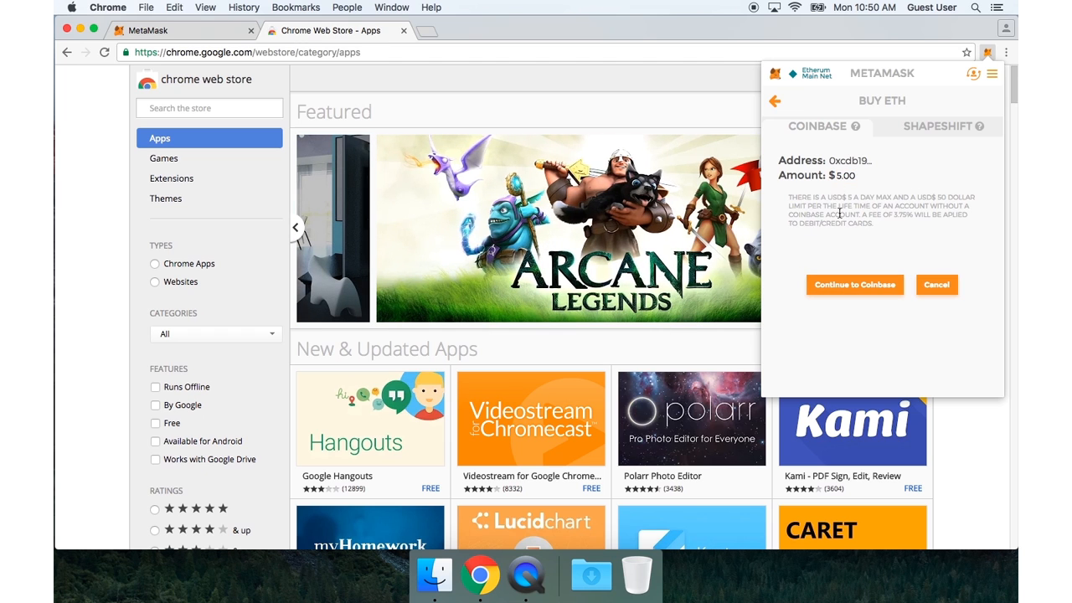
left_click(854, 285)
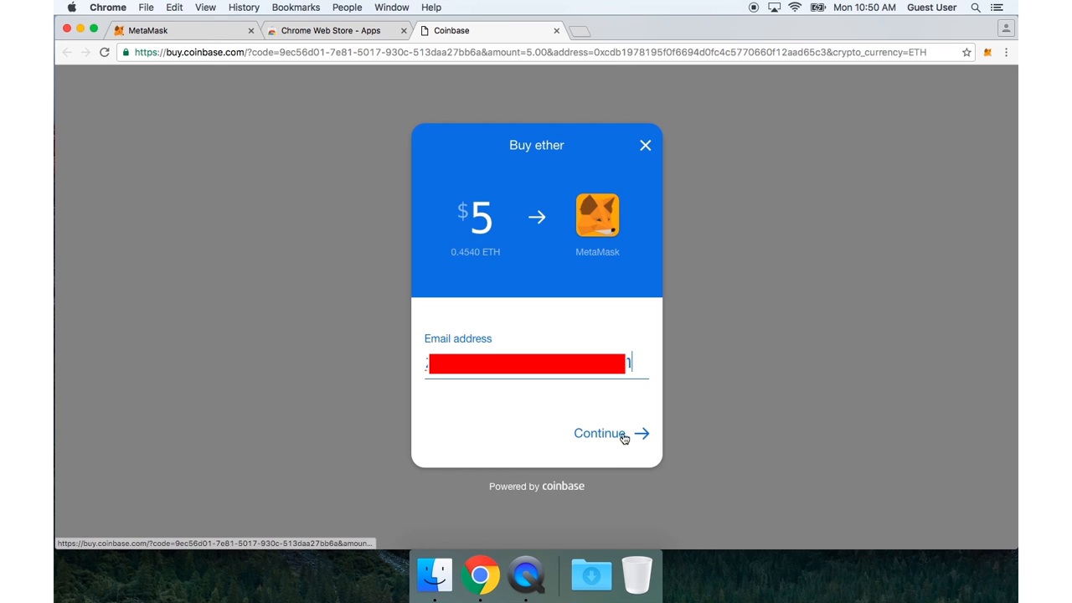
mouse_move(611, 439)
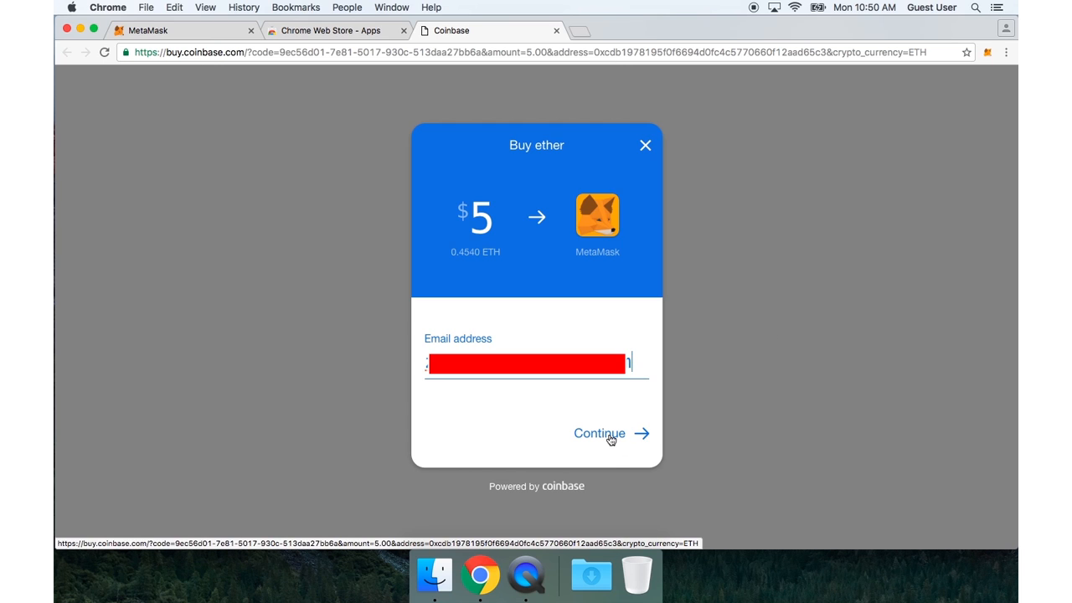
- Submit email, verification code and card details, then buy 0.45559747 ETH for $5.20
left_click(599, 433)
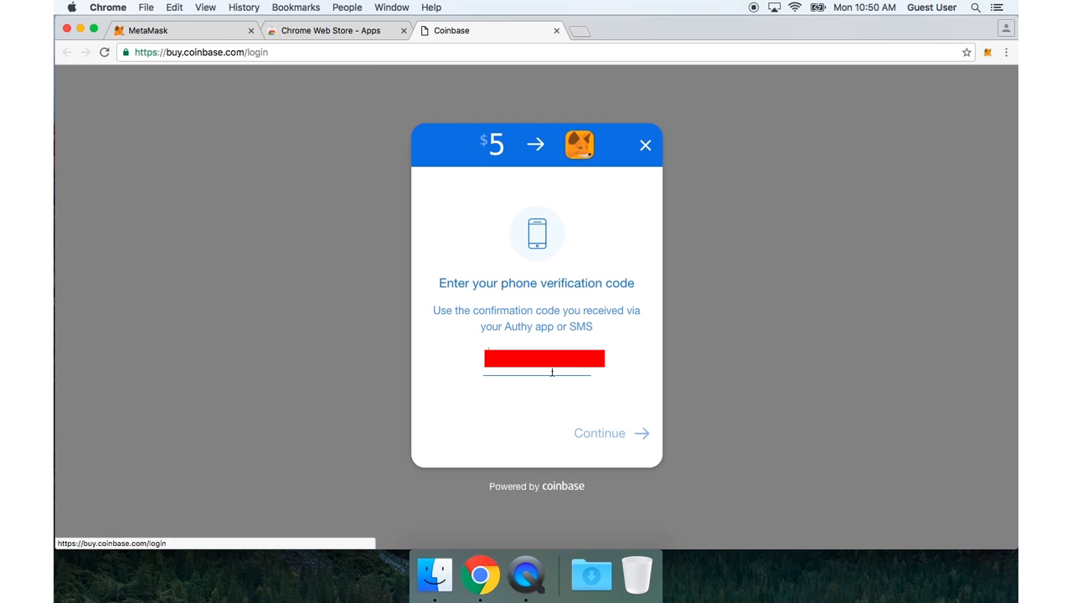
left_click(599, 433)
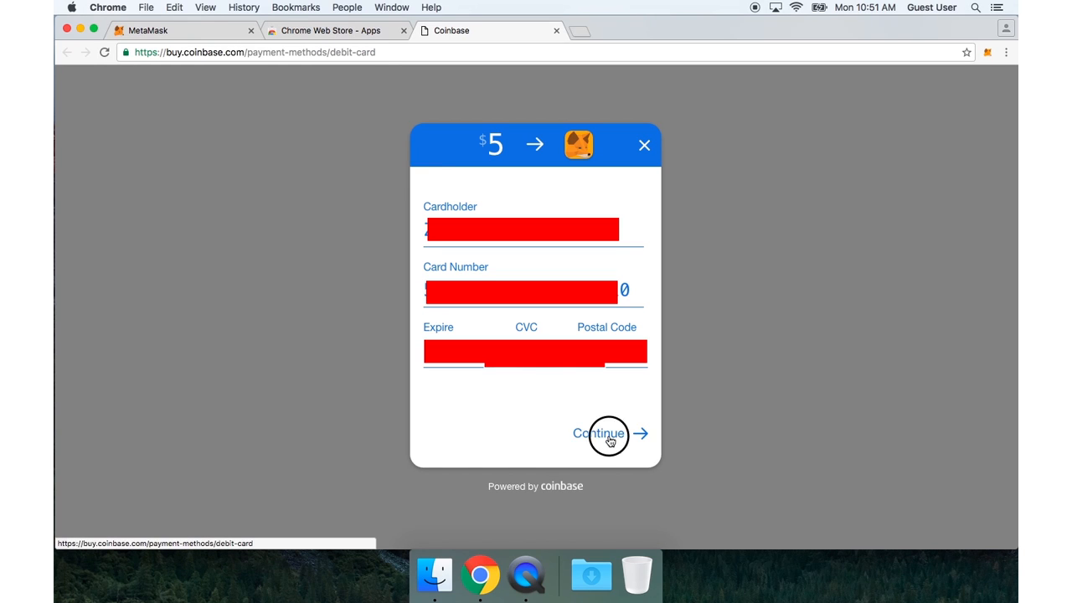
left_click(598, 433)
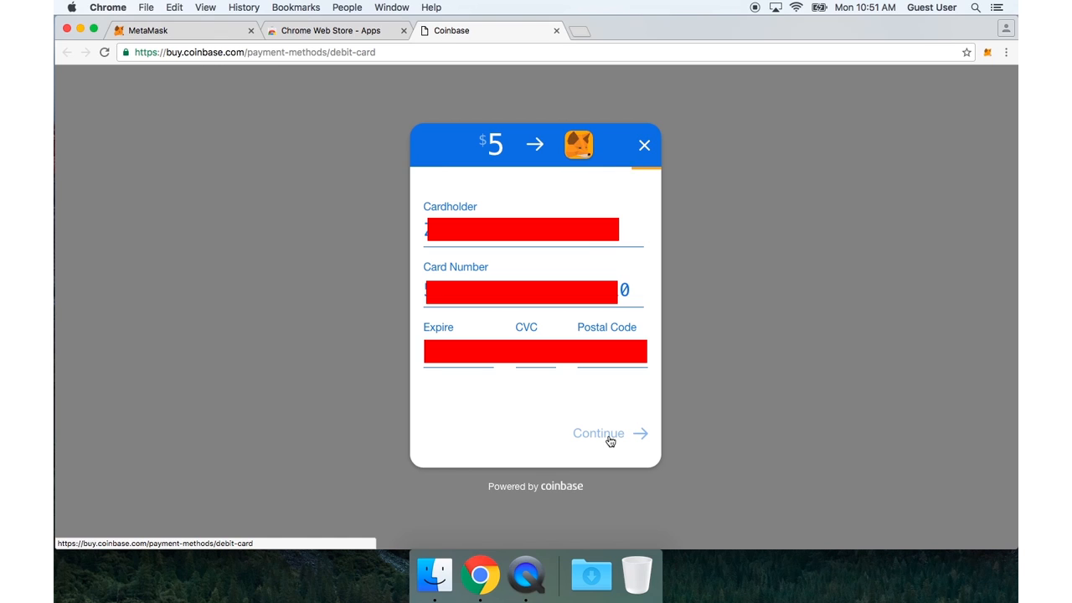
left_click(598, 433)
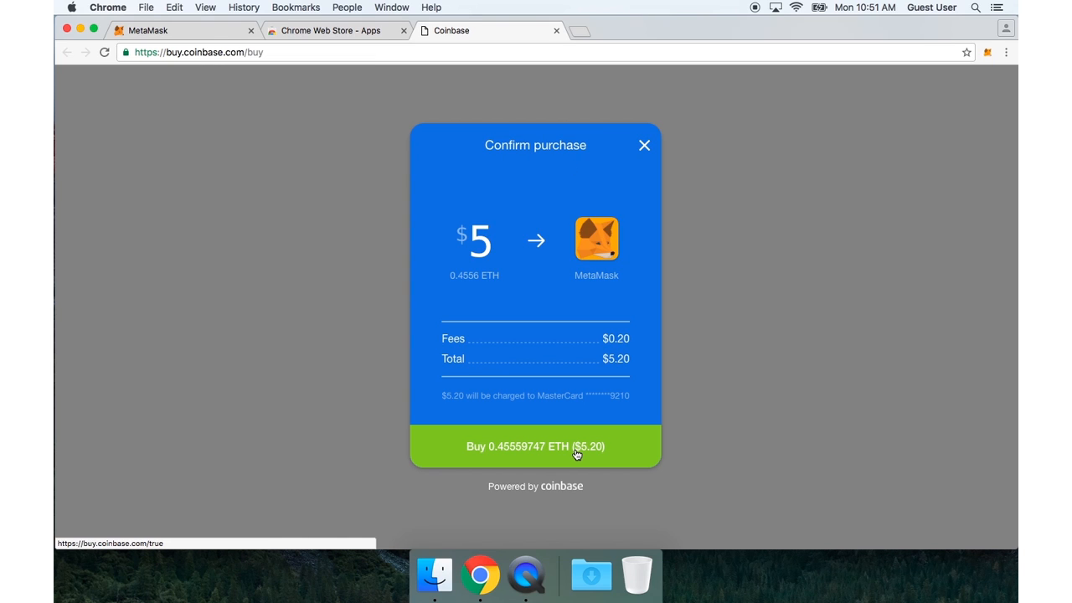
left_click(535, 445)
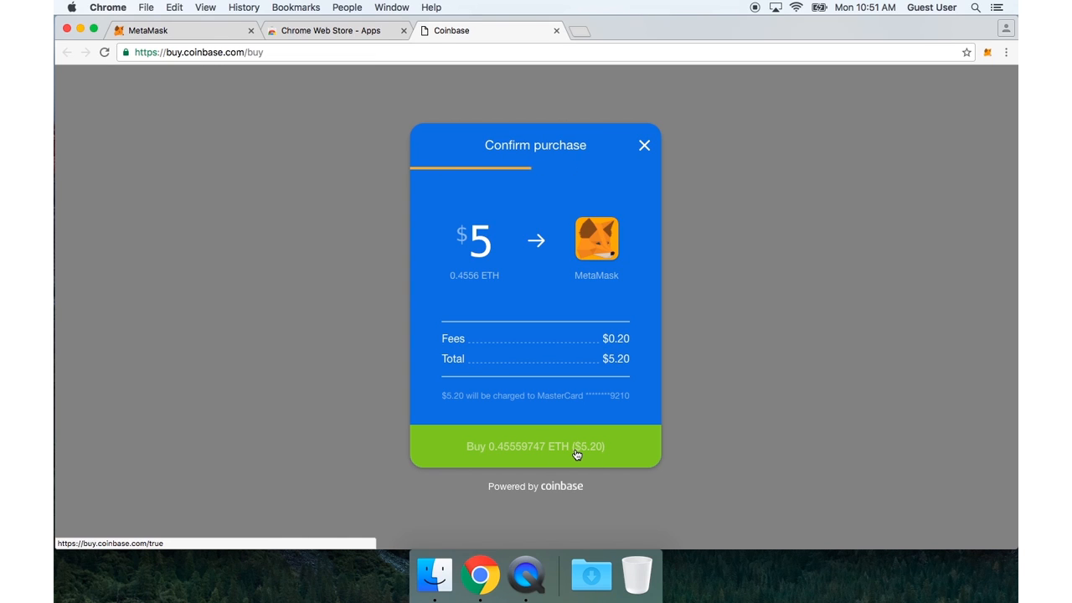
mouse_move(758, 378)
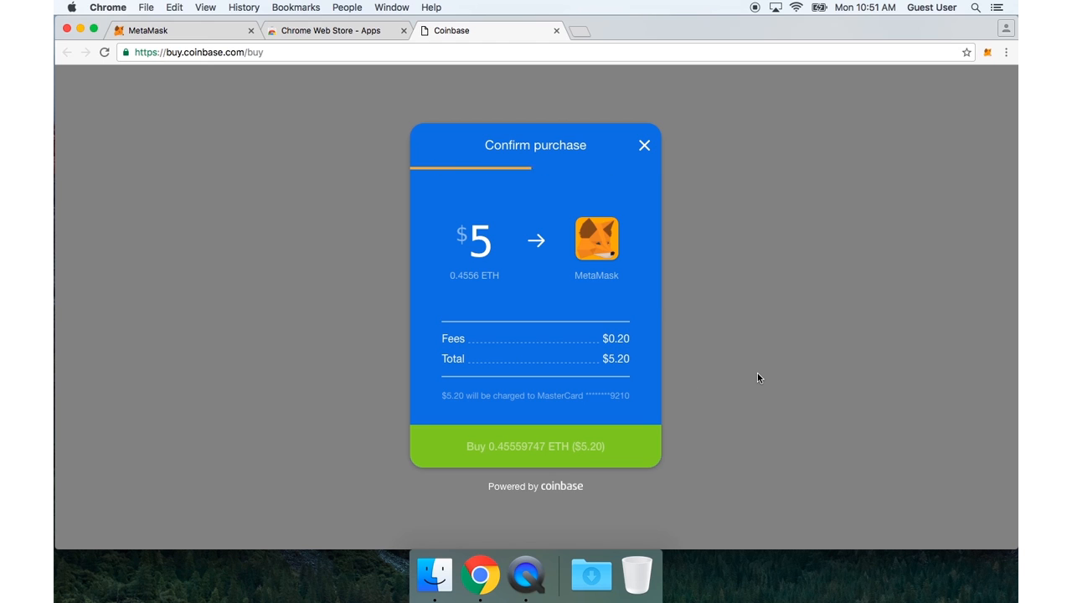
left_click(535, 445)
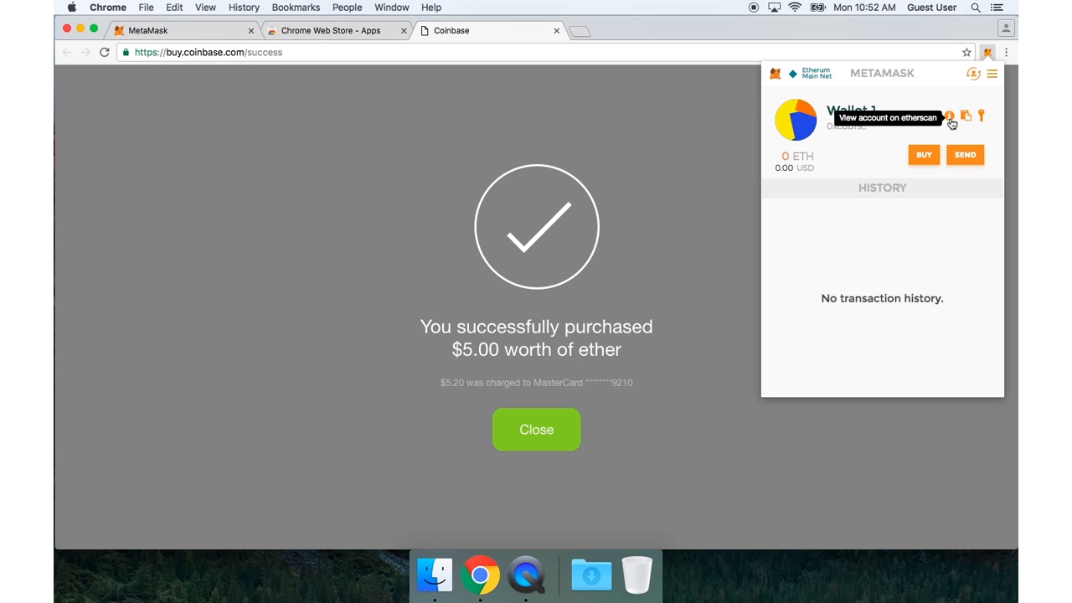
- Check Etherscan shows 0.45559747 Ether received, then reopen MetaMask to confirm the balance
left_click(950, 116)
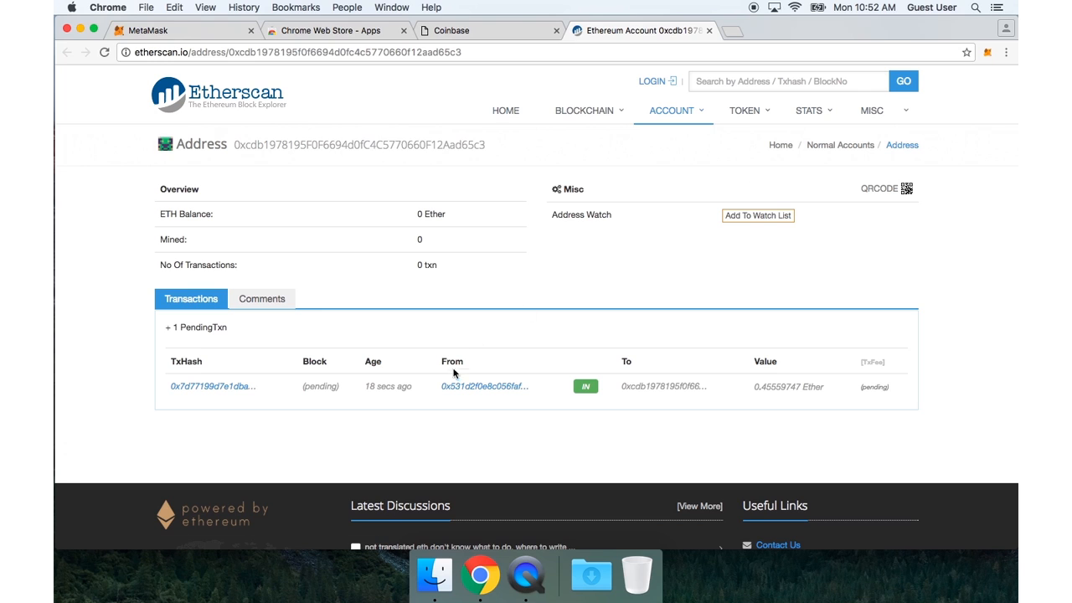
double_click(783, 386)
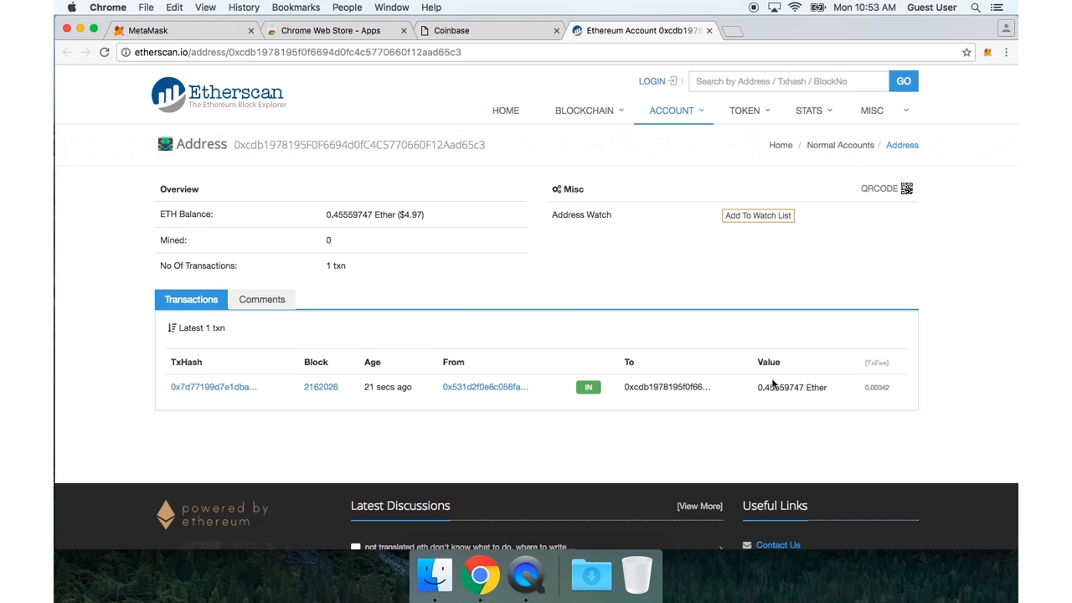
mouse_move(706, 386)
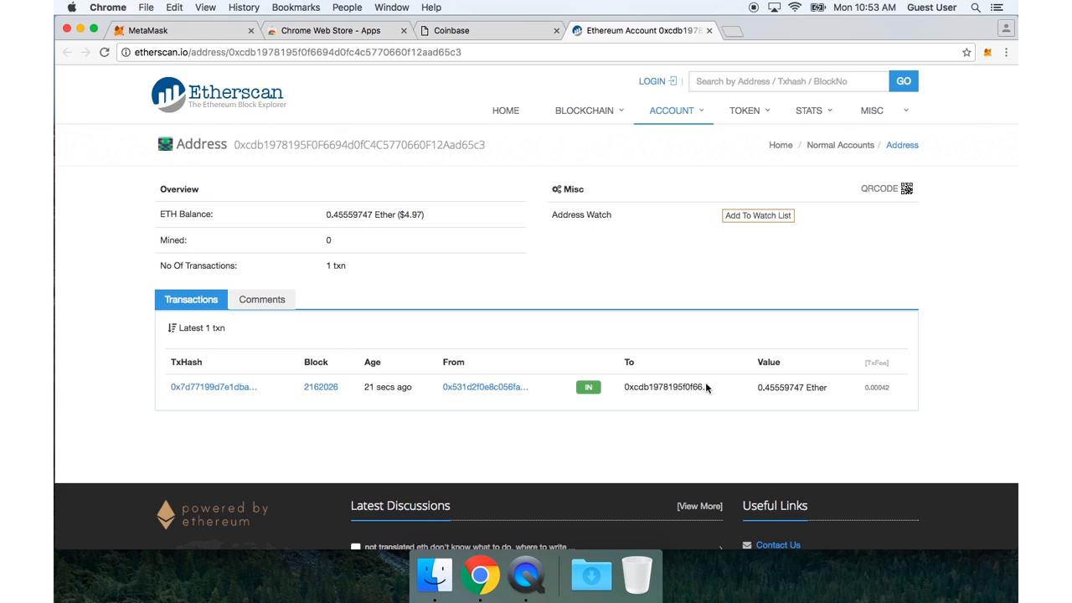
mouse_move(973, 56)
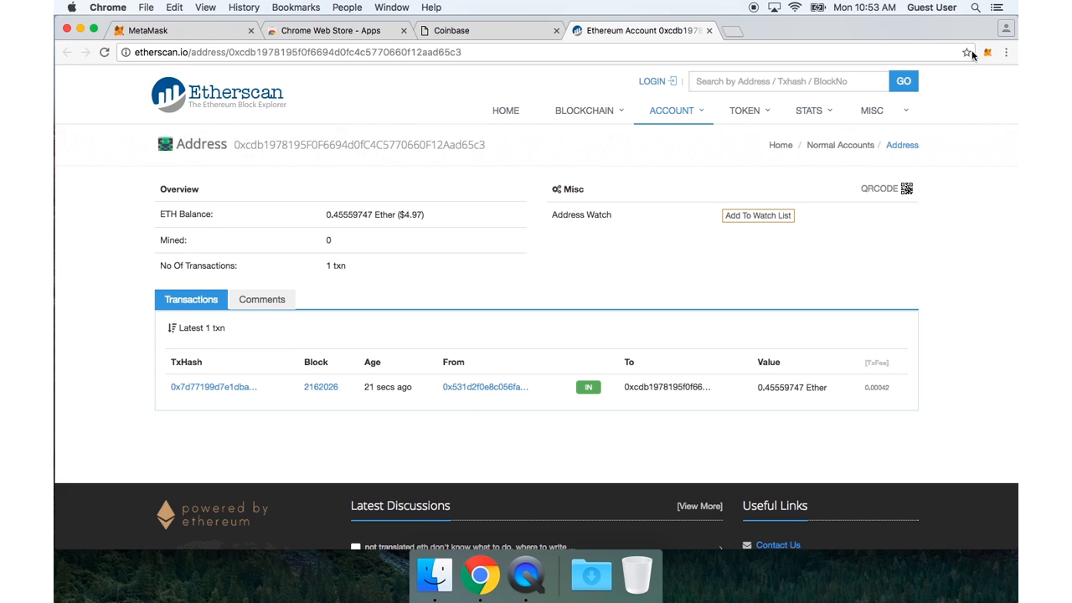
left_click(986, 52)
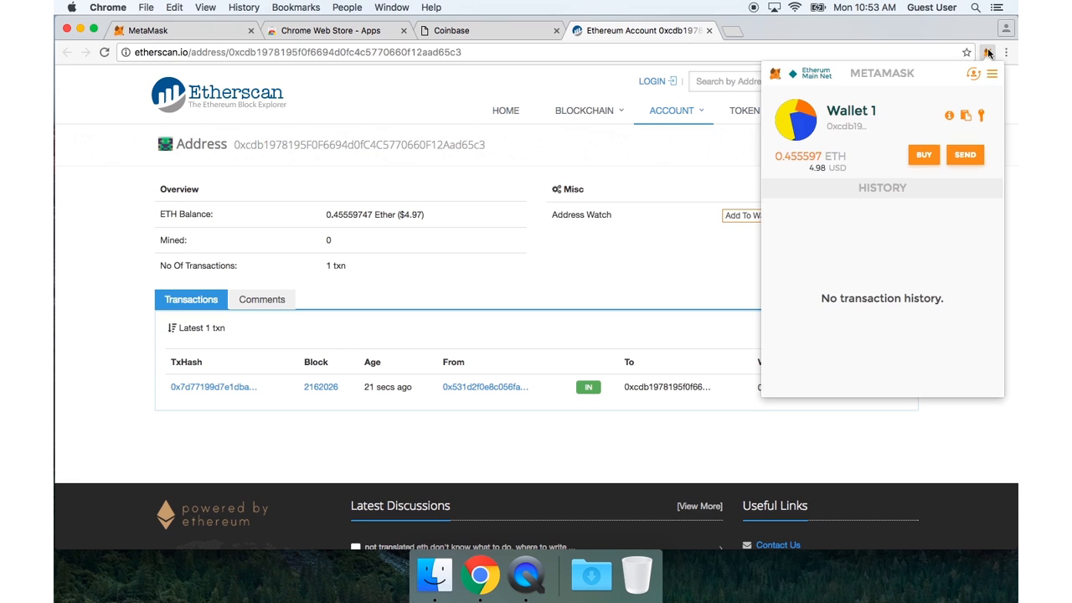
mouse_move(797, 156)
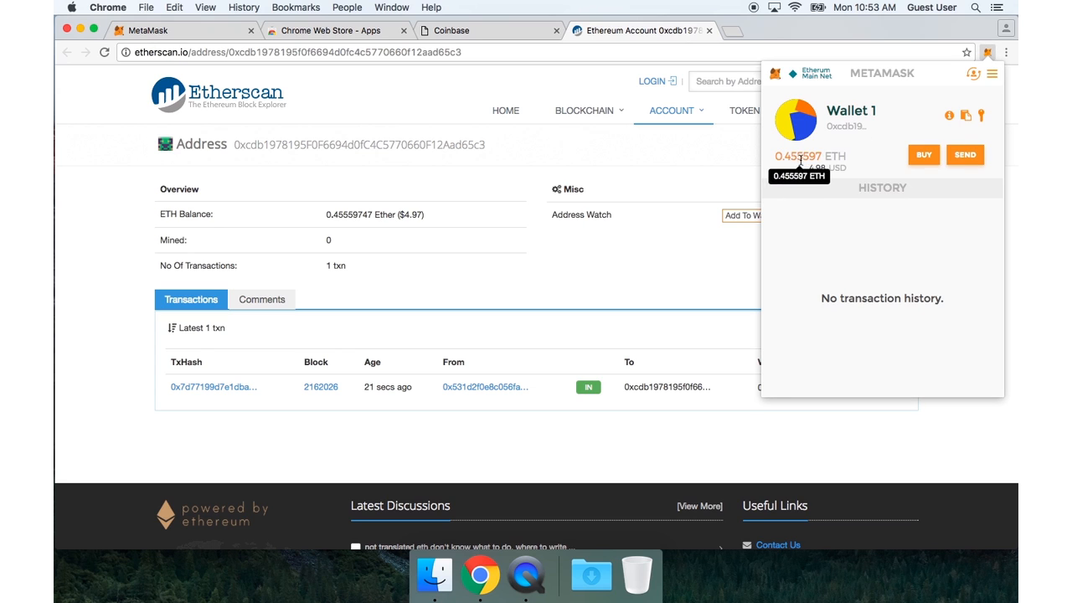
mouse_move(633, 75)
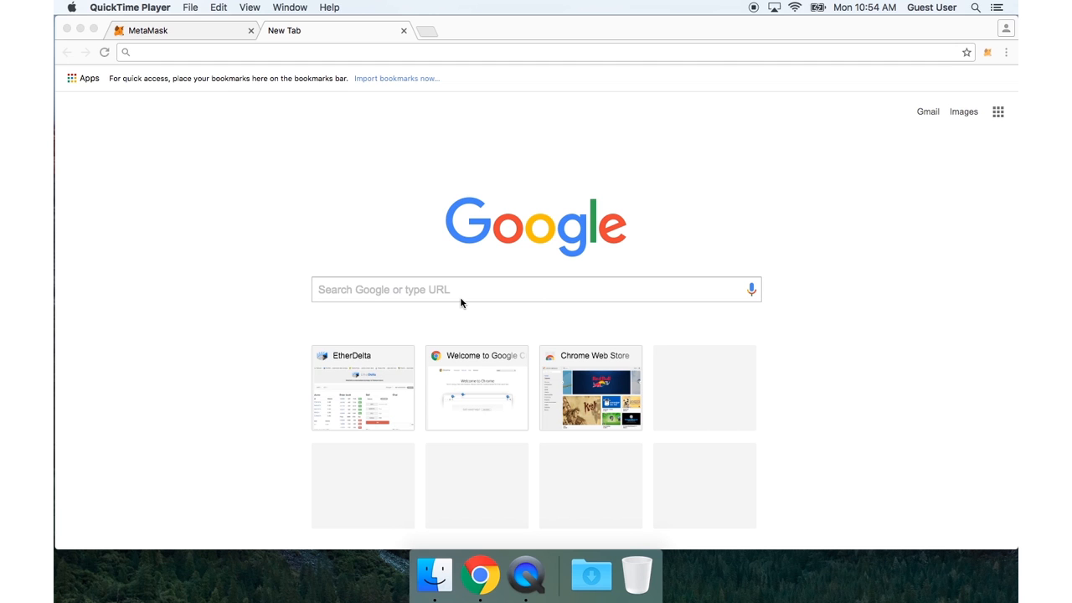
mouse_move(292, 52)
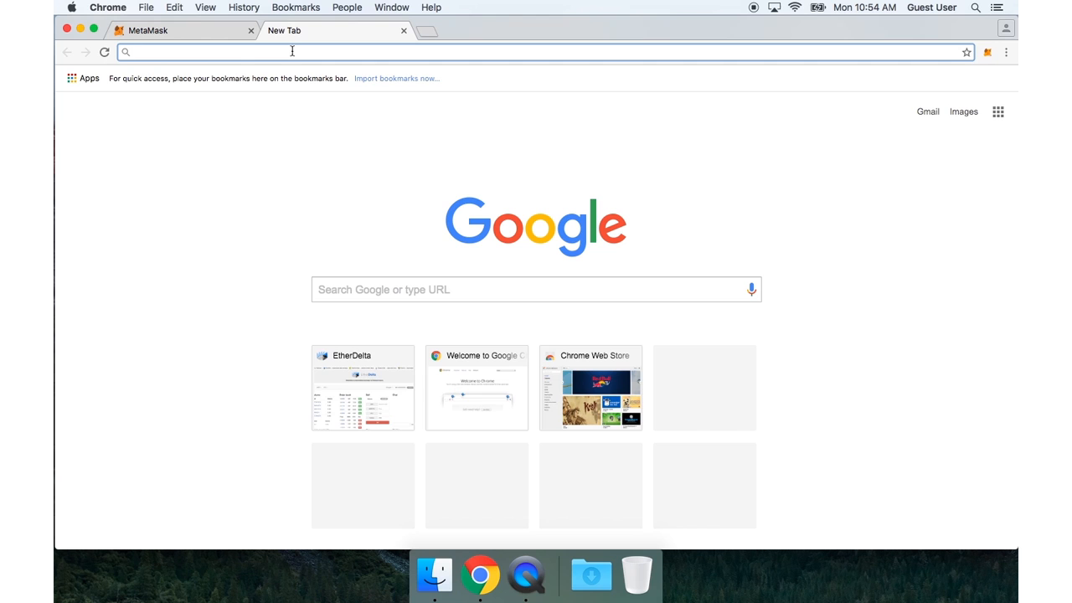
- Load etherdelta.com from the address bar, landing on the MKR/ETH market
type("etherdelta.com")
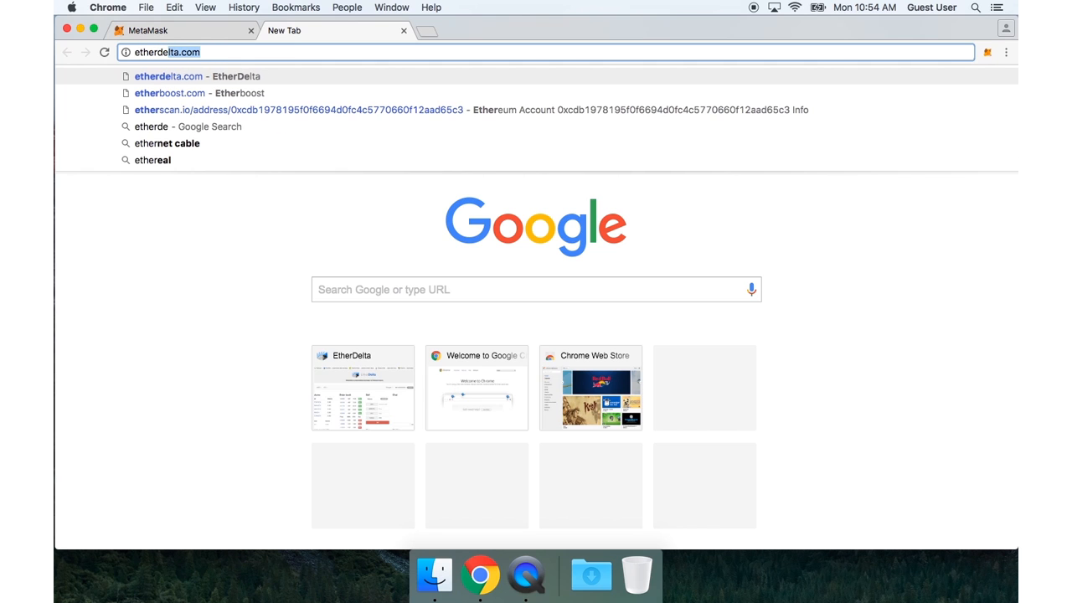
left_click(167, 76)
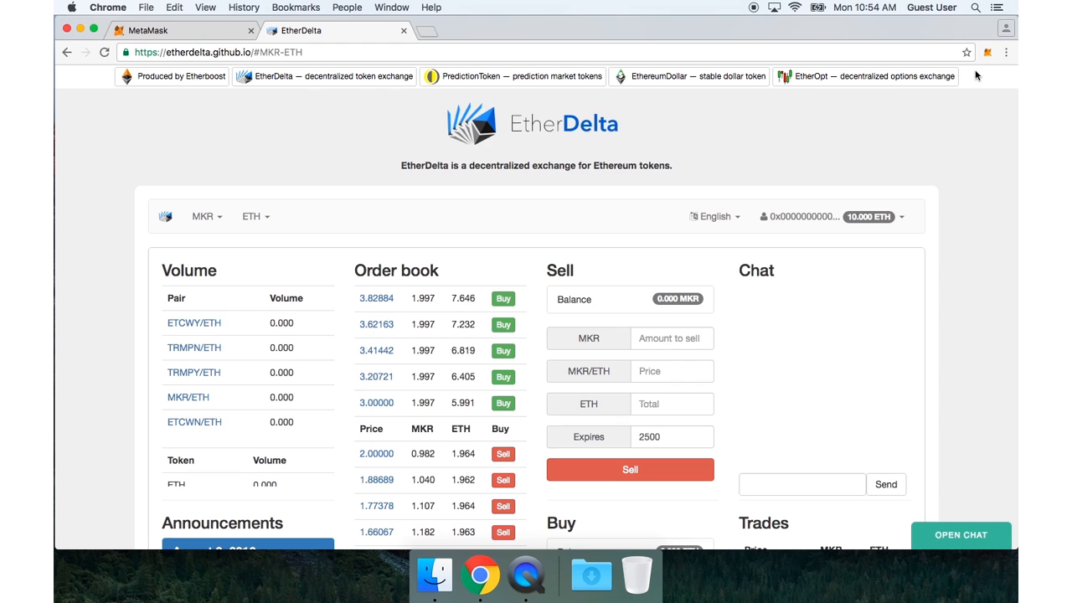
mouse_move(980, 72)
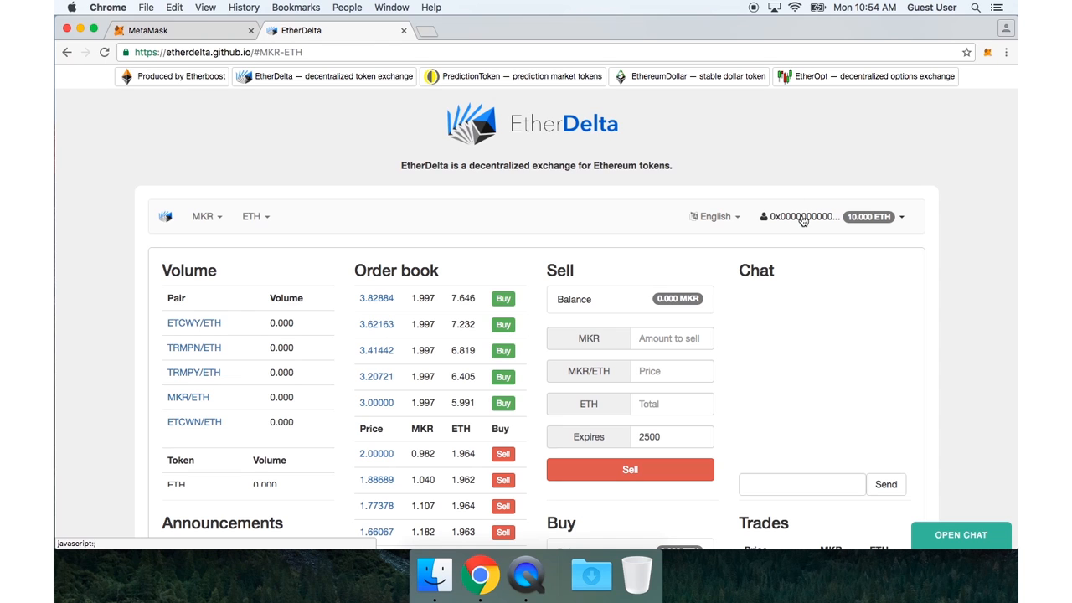
mouse_move(808, 221)
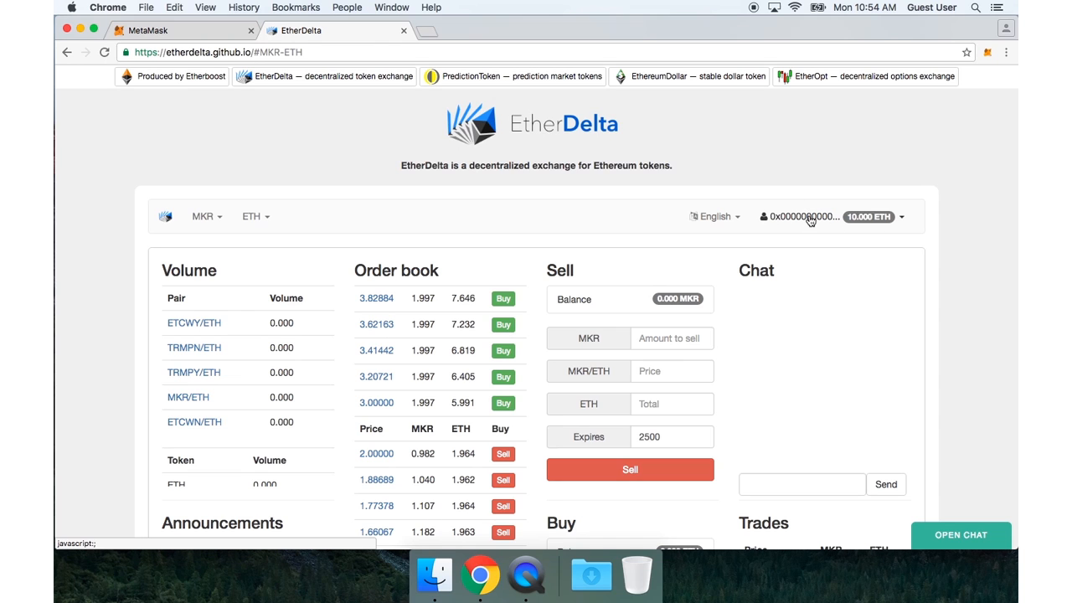
- Switch EtherDelta's account dropdown to the 0xcdb1978195… wallet holding 0.456 ETH
left_click(831, 216)
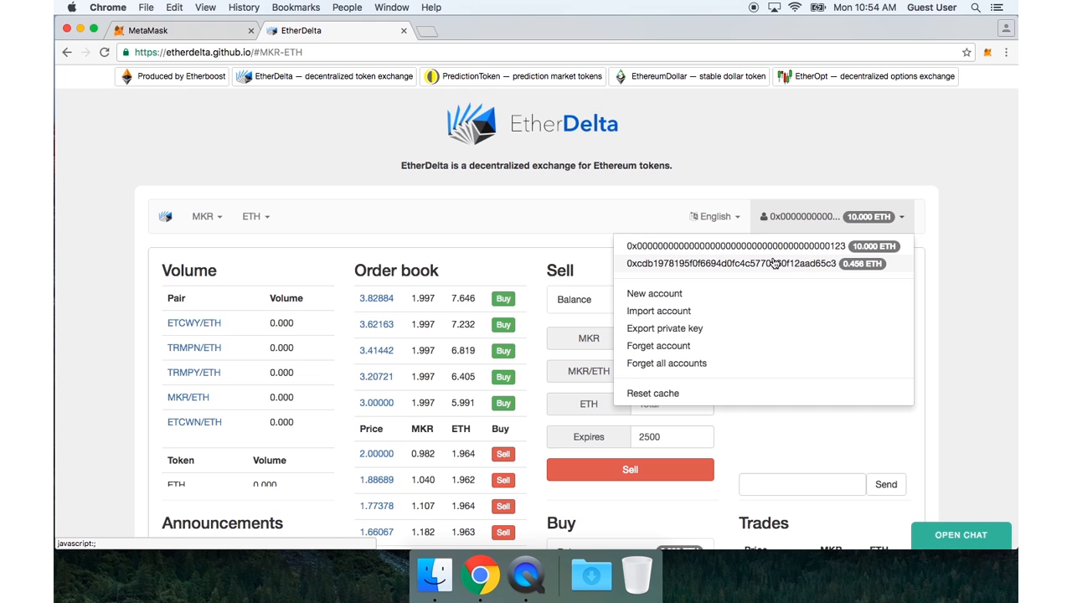
left_click(730, 263)
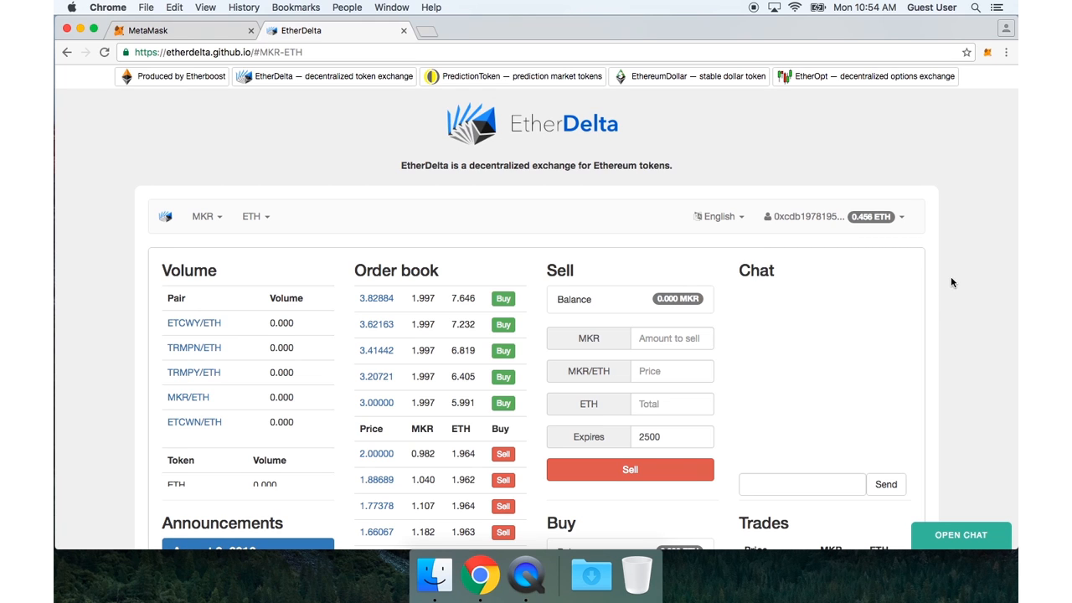
scroll("down", 3)
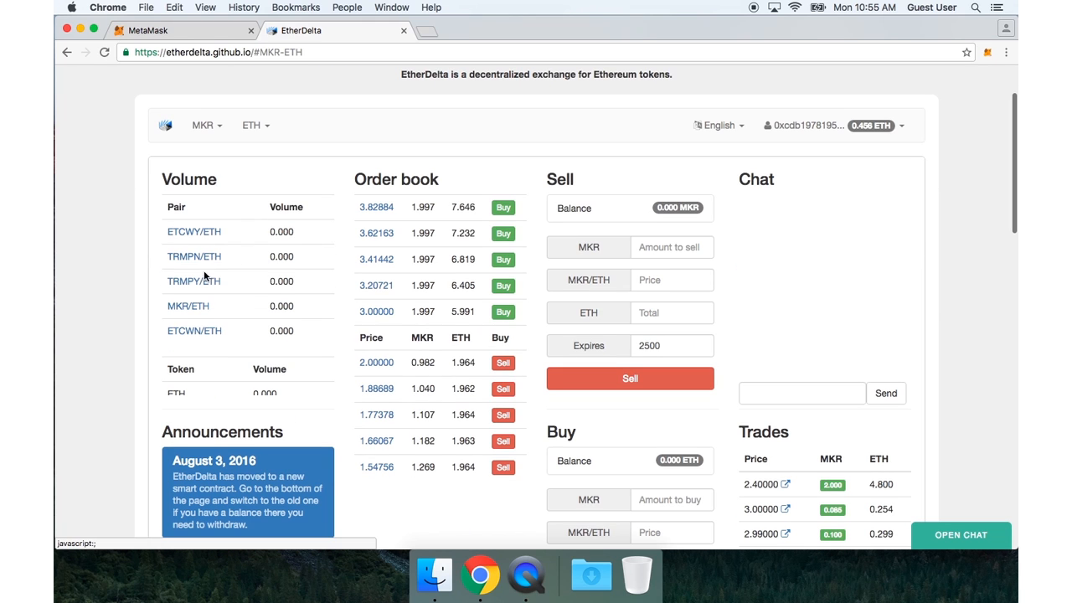
mouse_move(194, 256)
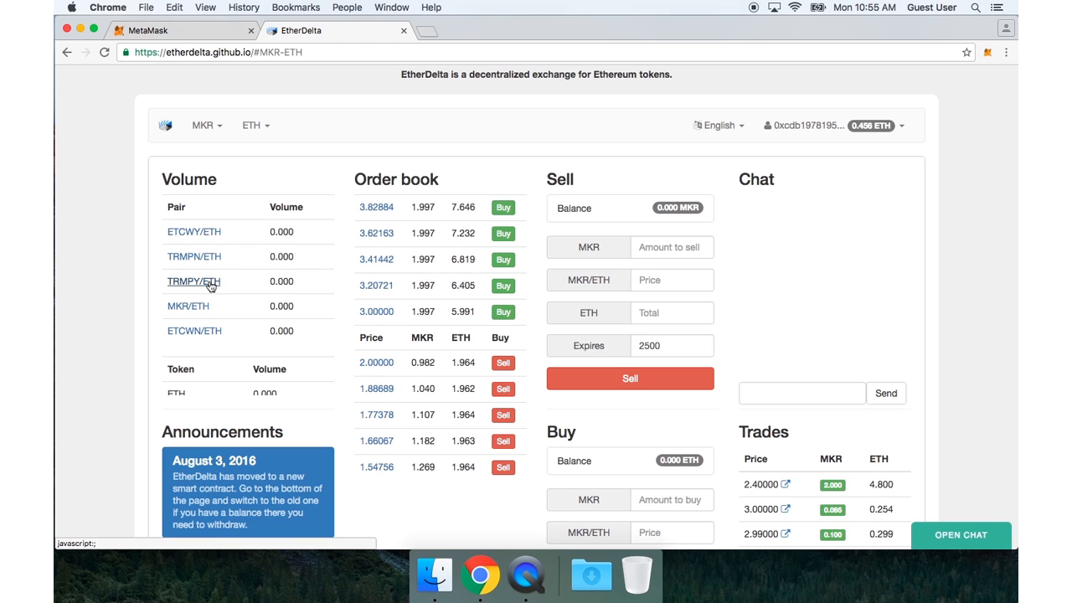
left_click(193, 280)
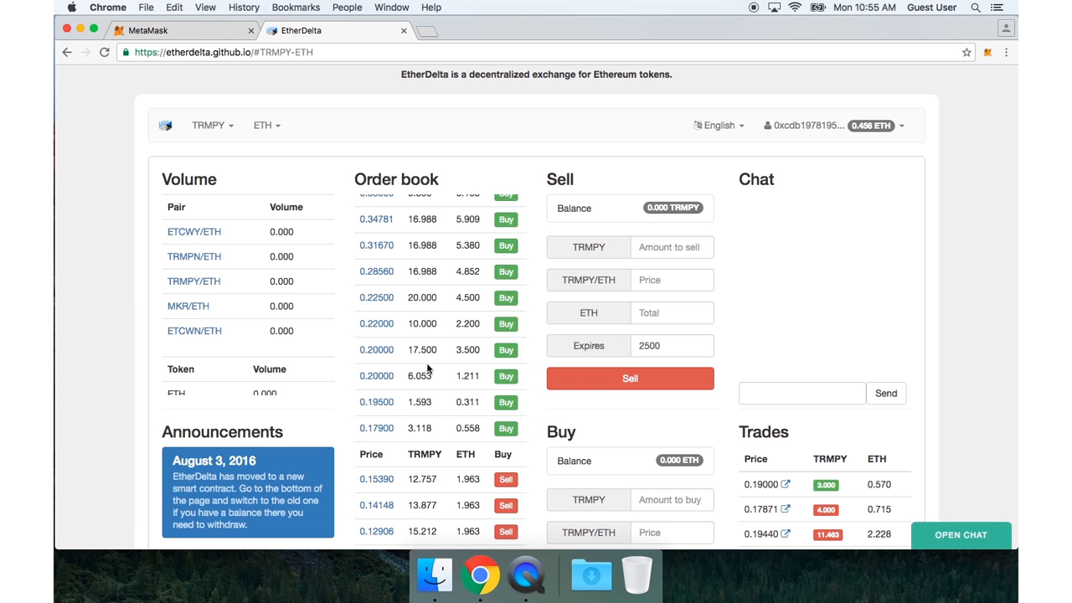
scroll("down", 3)
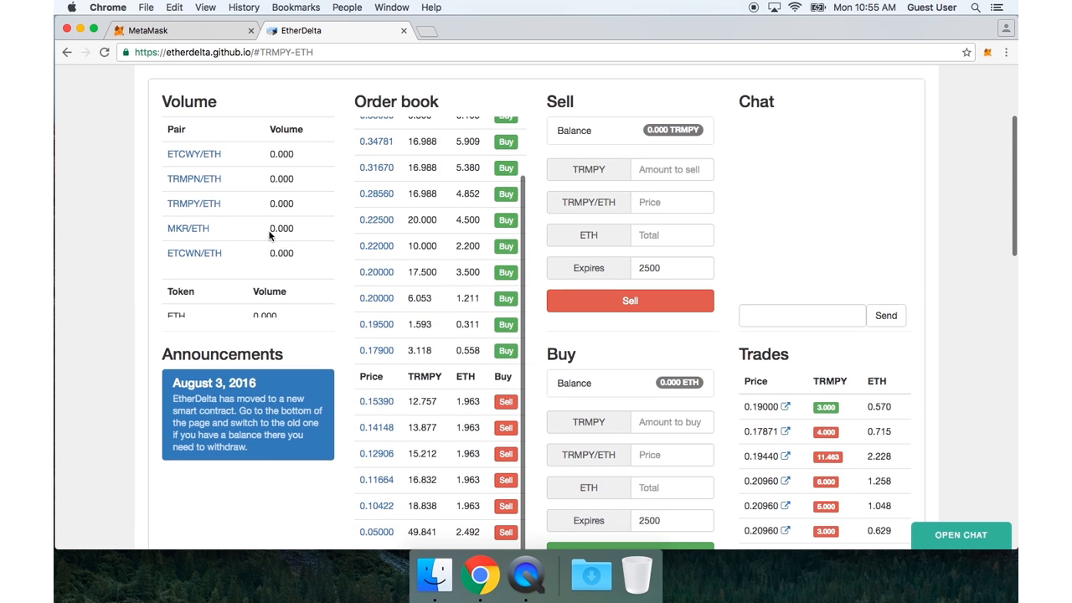
left_click(188, 227)
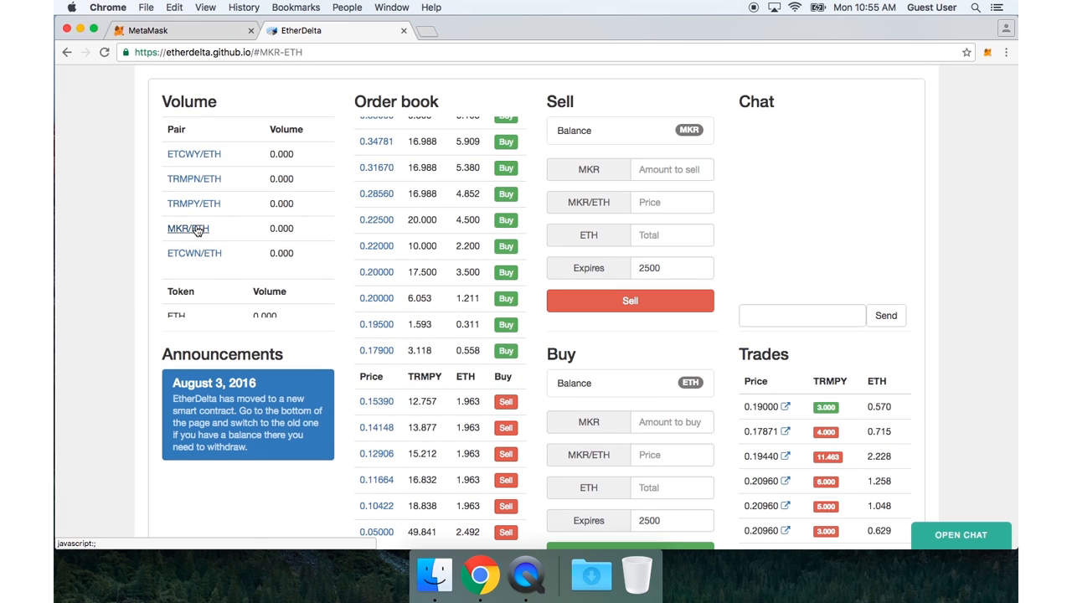
left_click(187, 229)
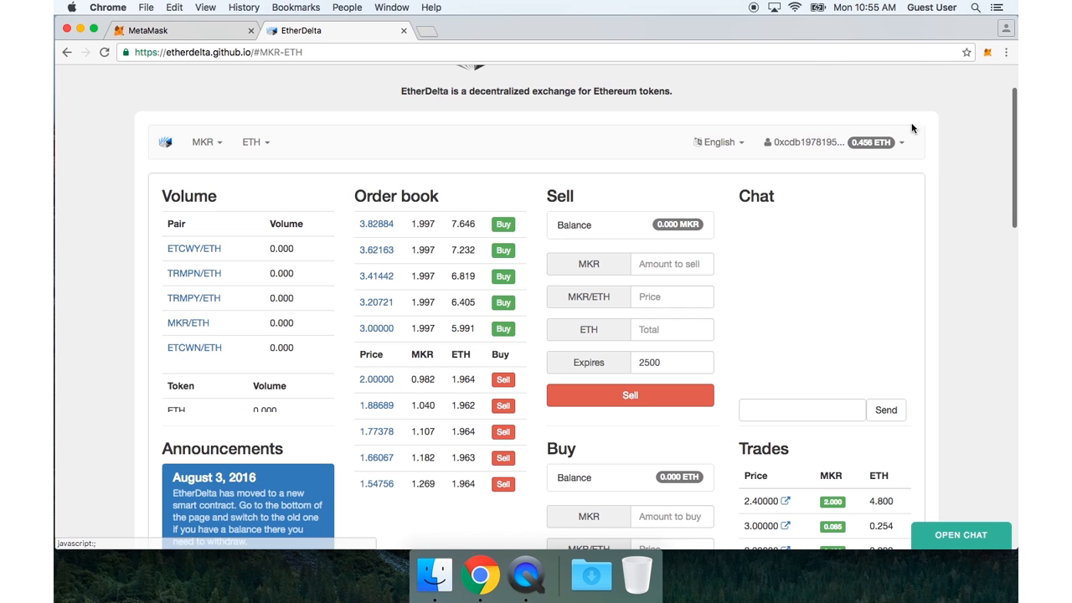
mouse_move(931, 181)
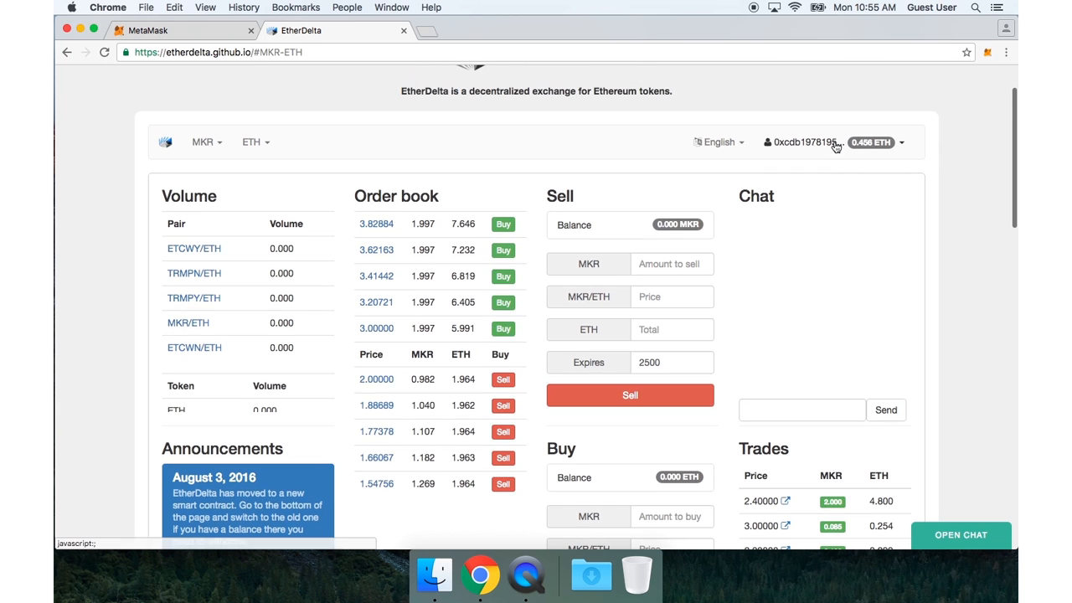
mouse_move(855, 118)
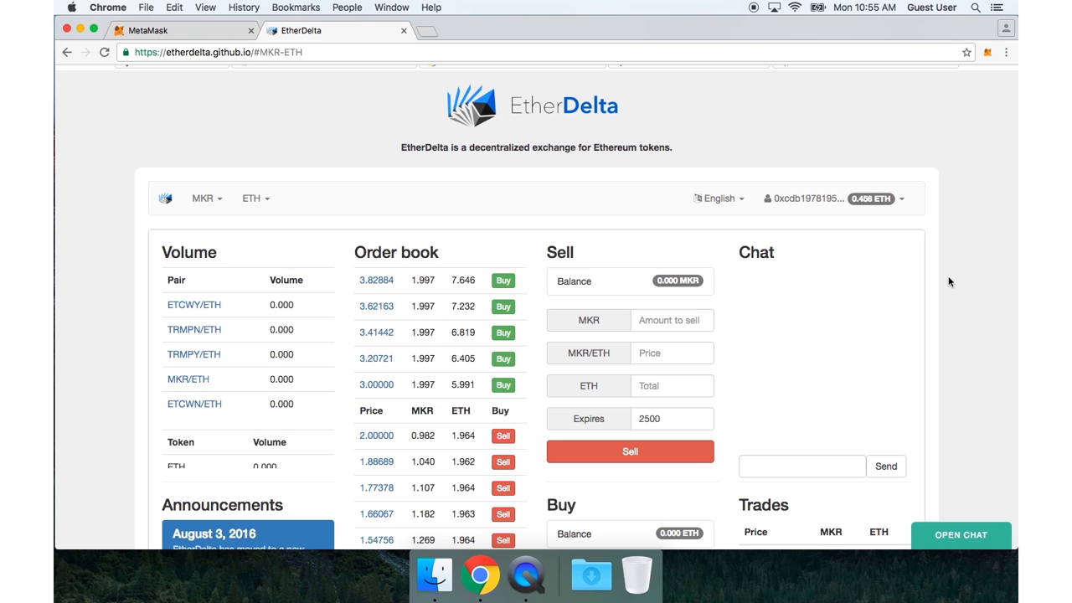
- Scroll down to the Balances panel and select the 0.456 ETH wallet amount
scroll("down", 3)
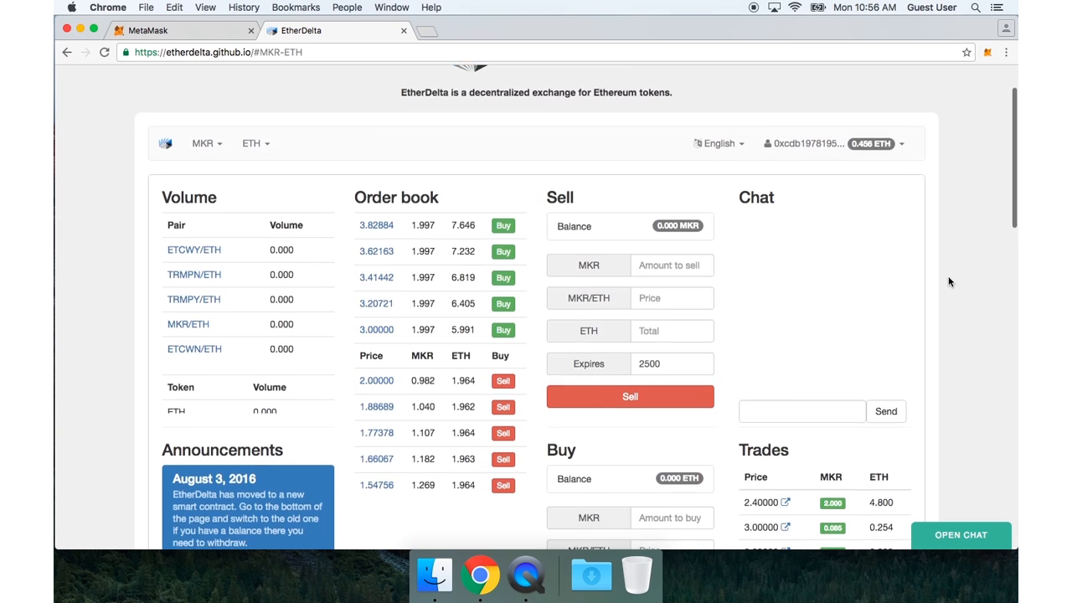
scroll("down", 3)
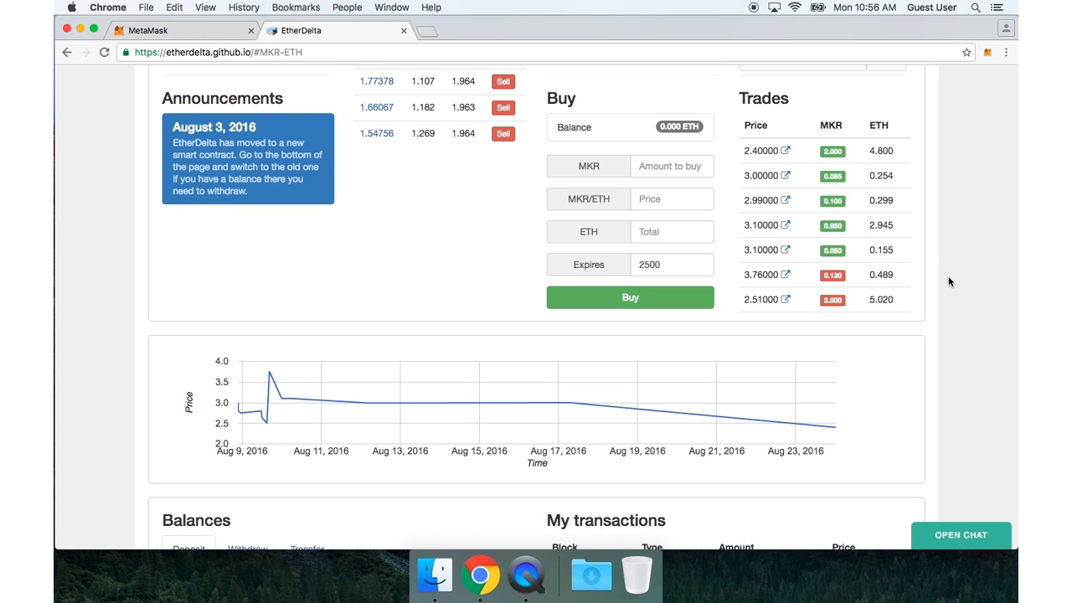
scroll("down", 3)
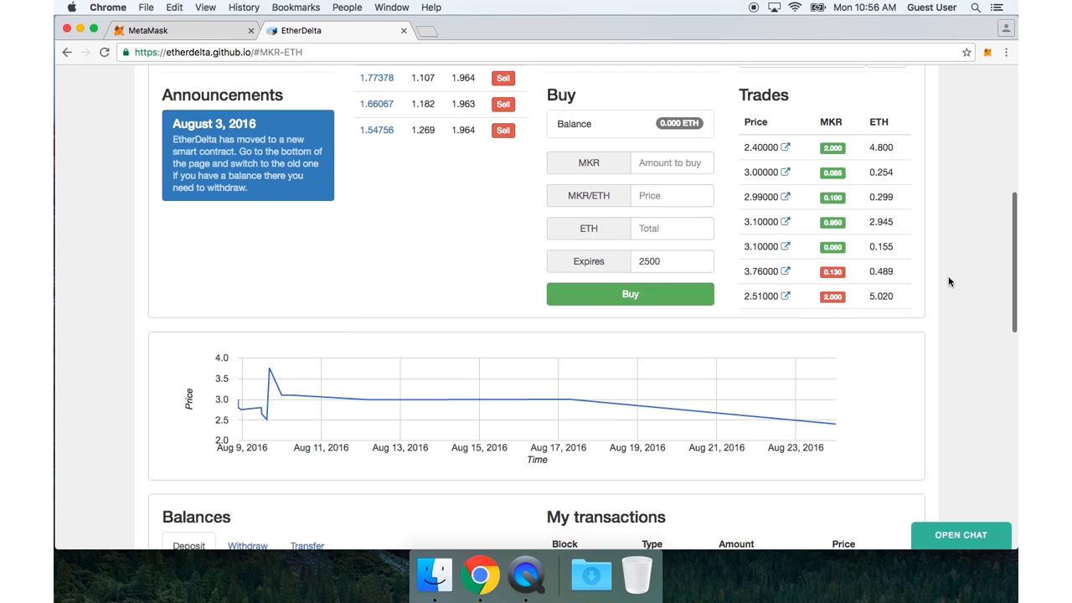
scroll("down", 3)
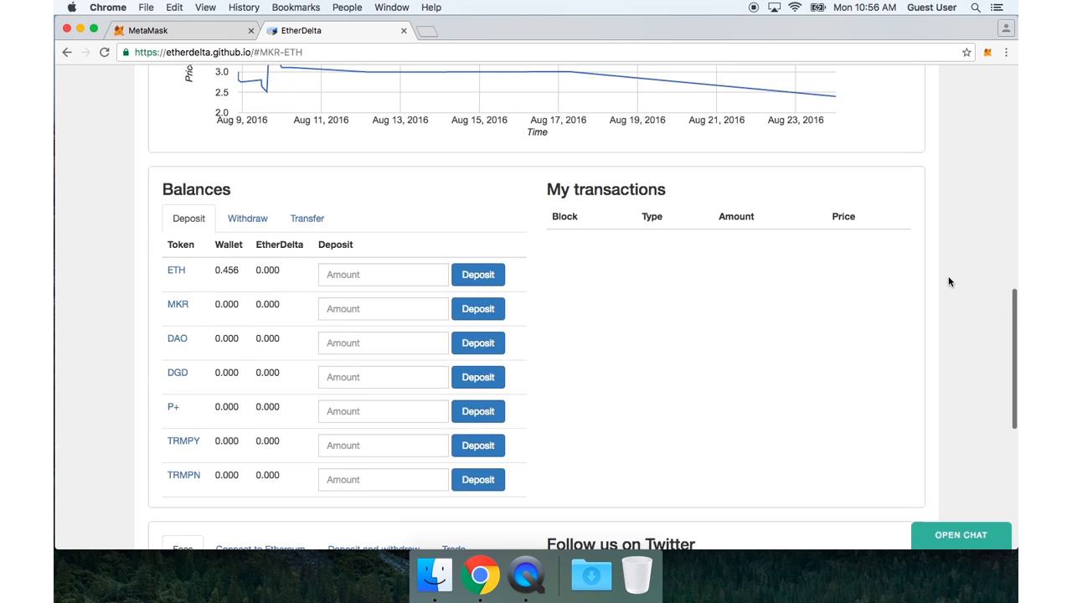
scroll("down", 3)
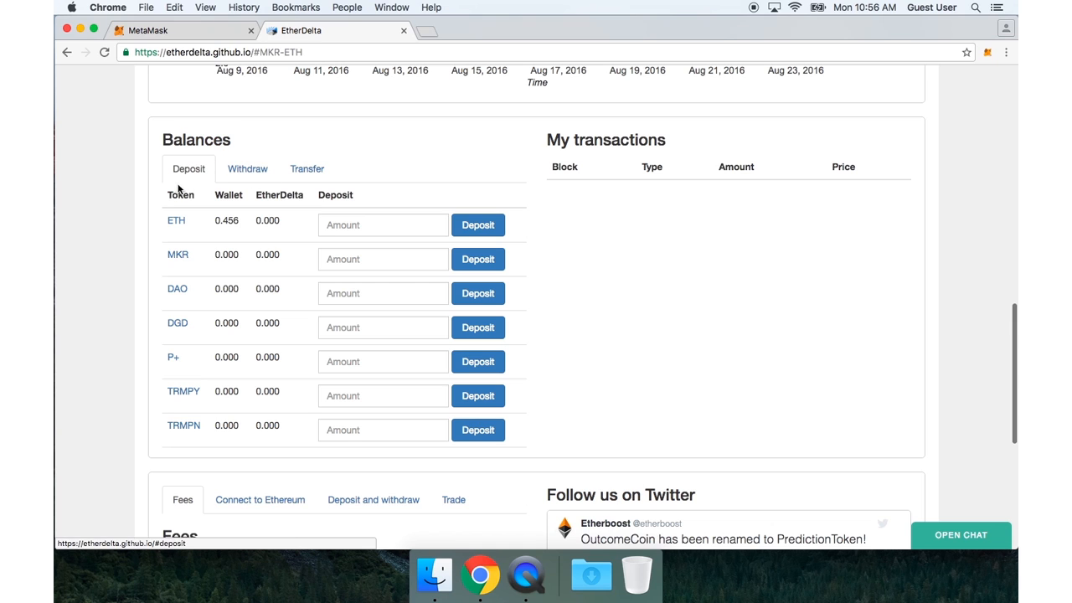
mouse_move(176, 220)
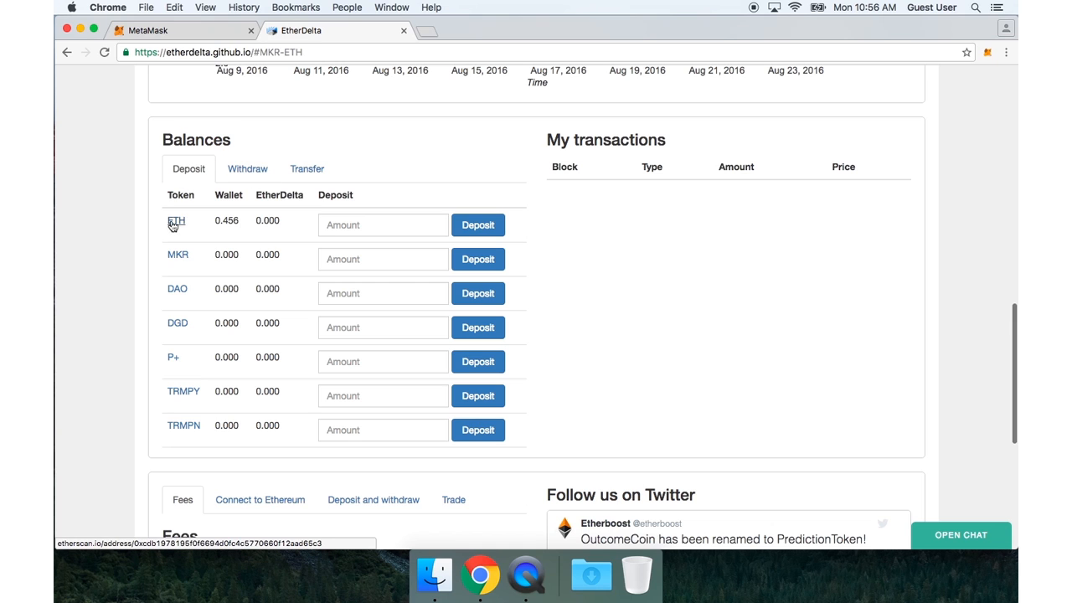
double_click(227, 220)
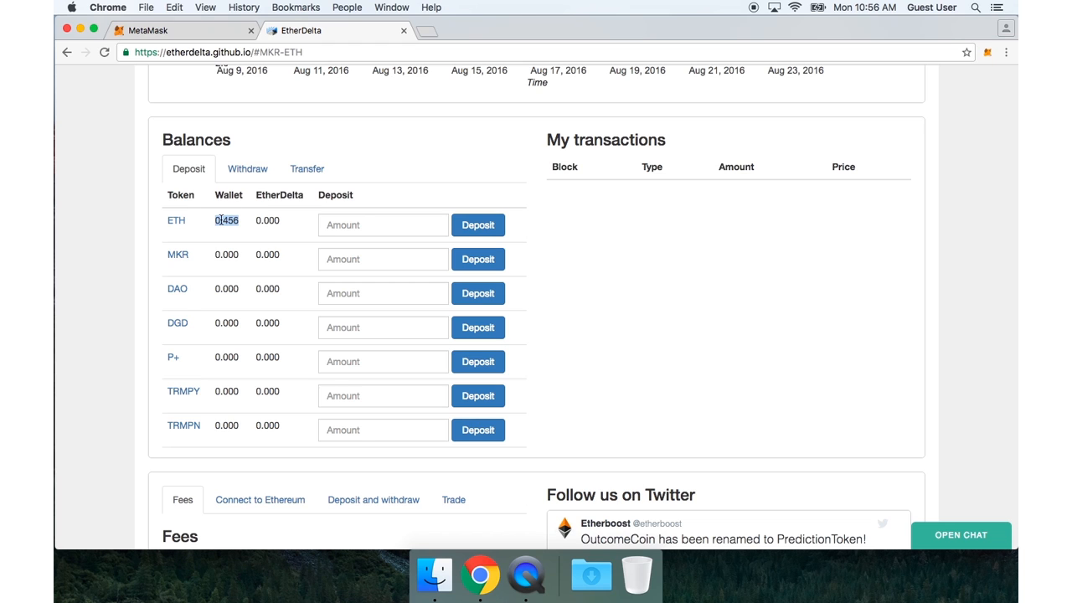
mouse_move(271, 199)
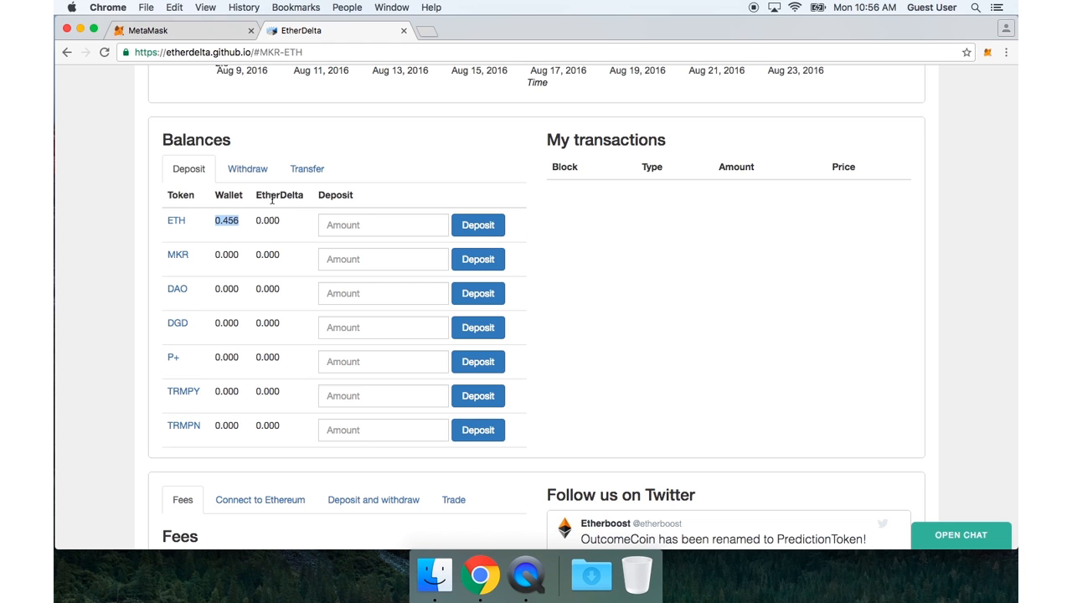
- Deposit 0.456 ETH to EtherDelta and approve both MetaMask requests
left_click(383, 224)
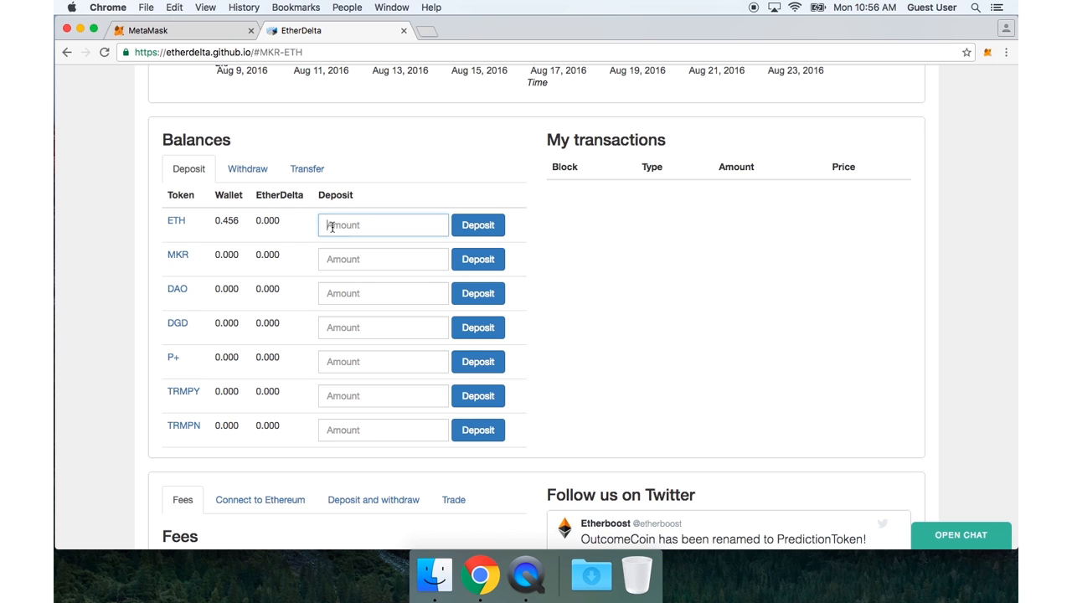
type("0.456")
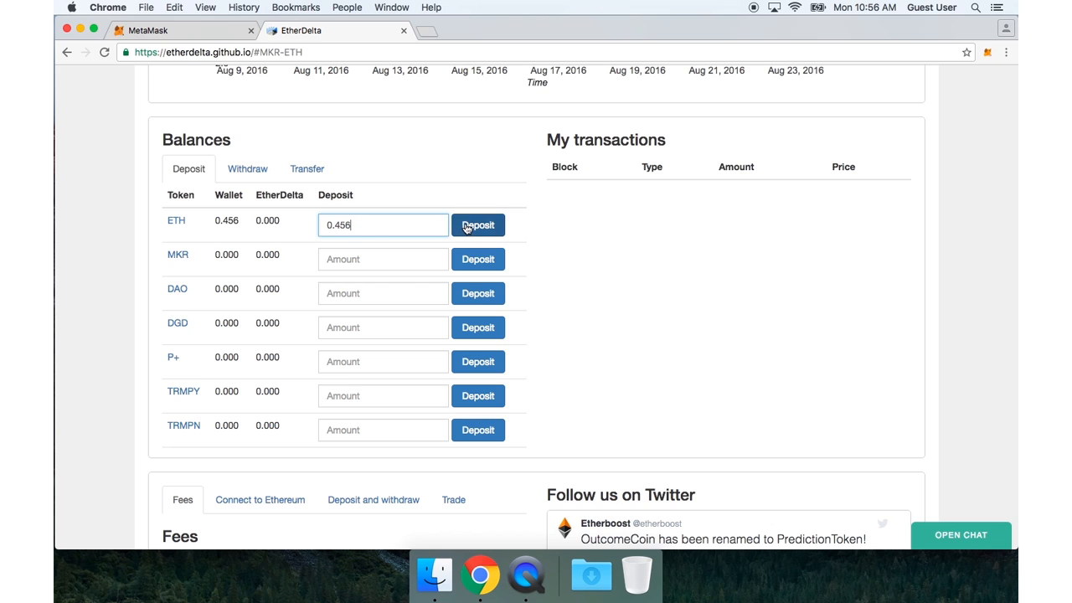
left_click(478, 225)
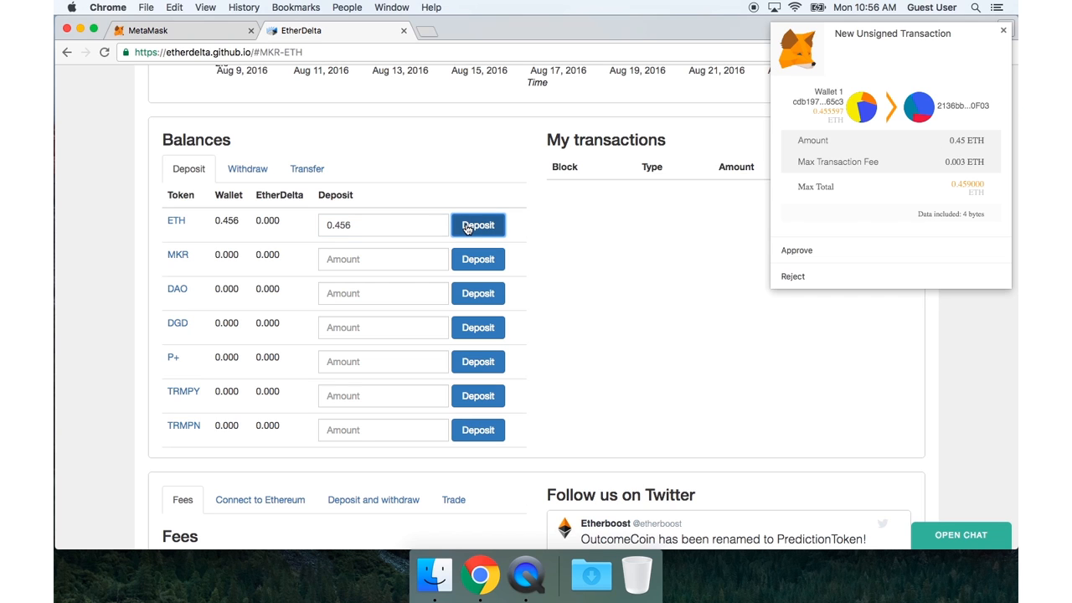
mouse_move(891, 47)
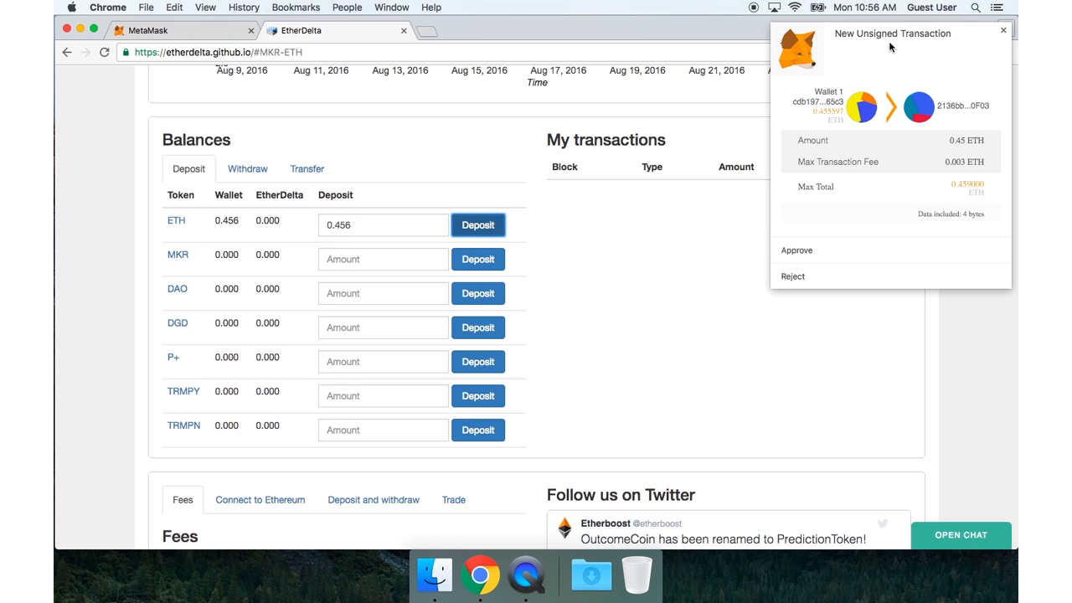
mouse_move(867, 92)
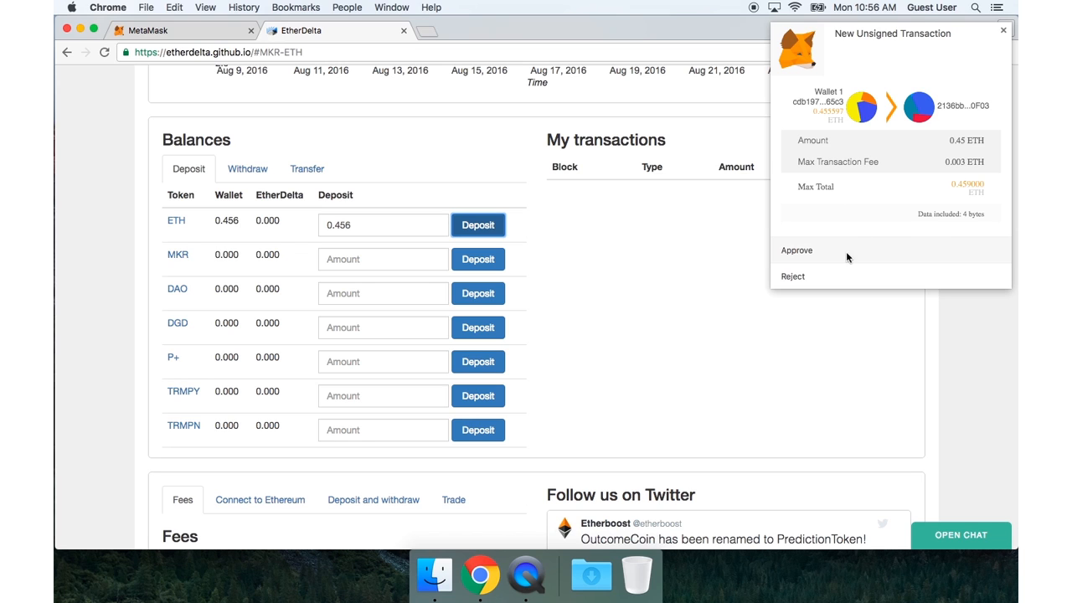
left_click(796, 250)
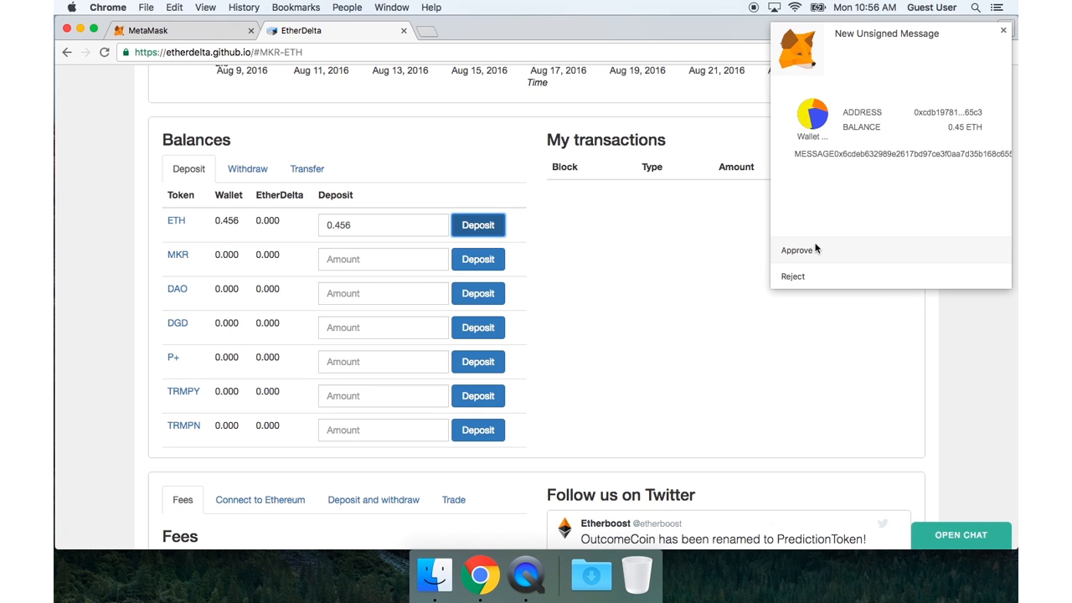
left_click(795, 250)
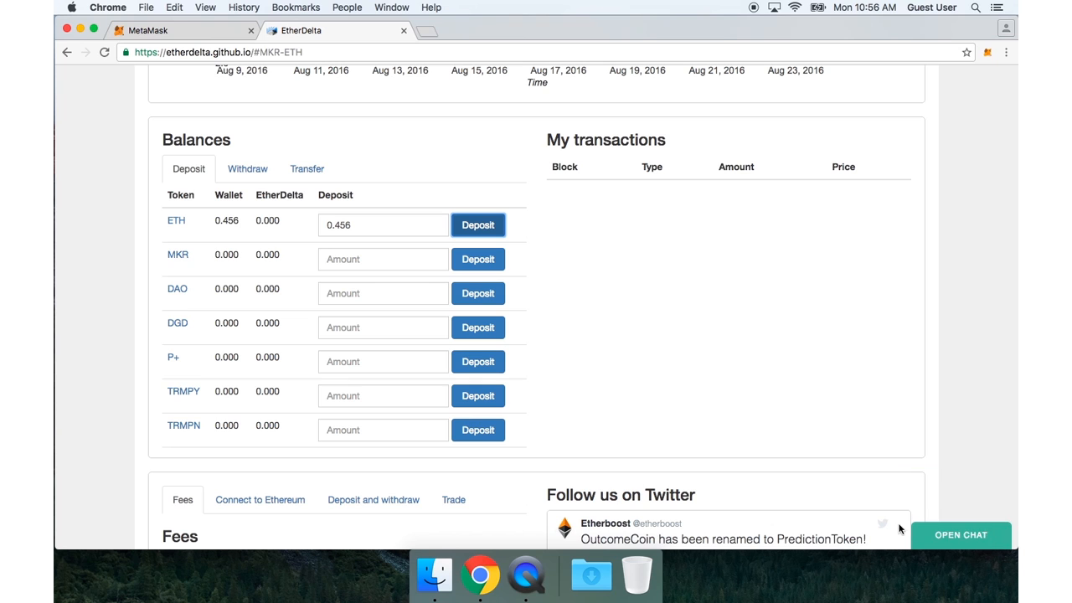
mouse_move(894, 402)
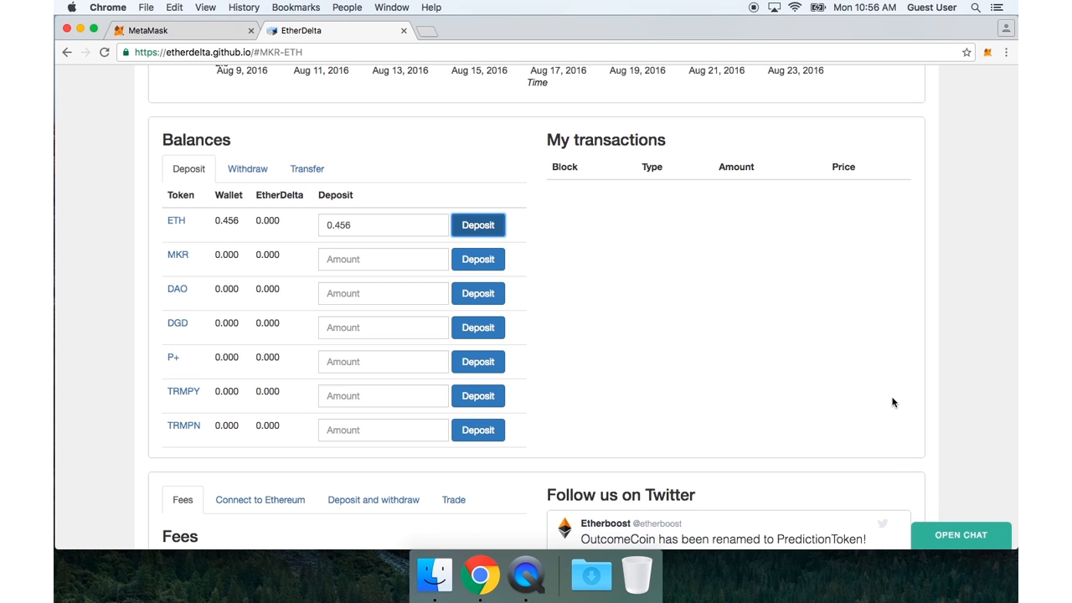
mouse_move(967, 312)
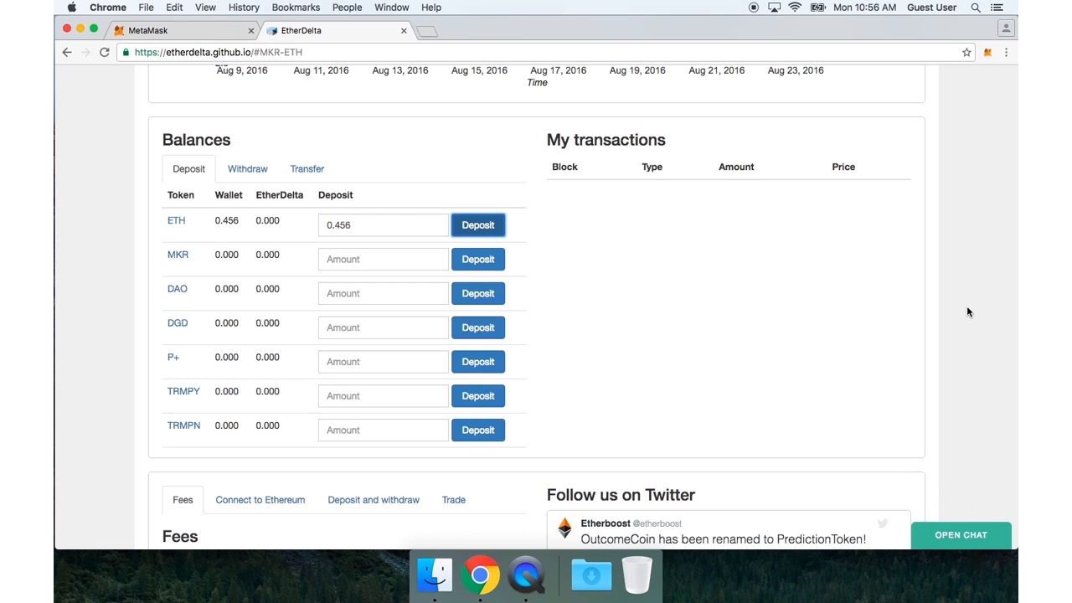
- Deposit 0.25 ETH, approve it in MetaMask, and dismiss the transaction alert
scroll("down", 3)
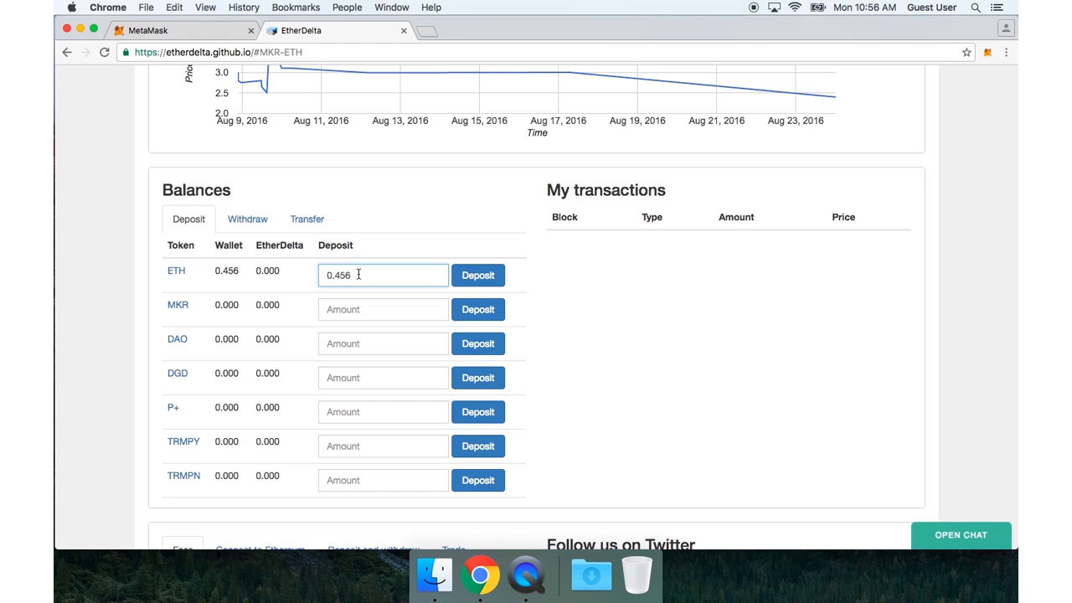
type("0.25")
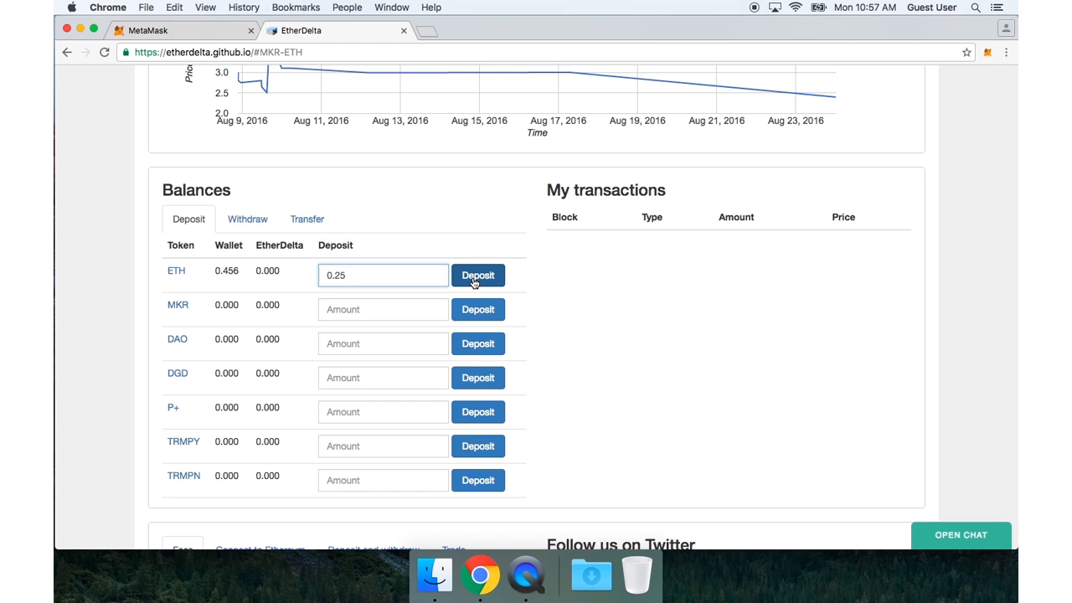
left_click(478, 275)
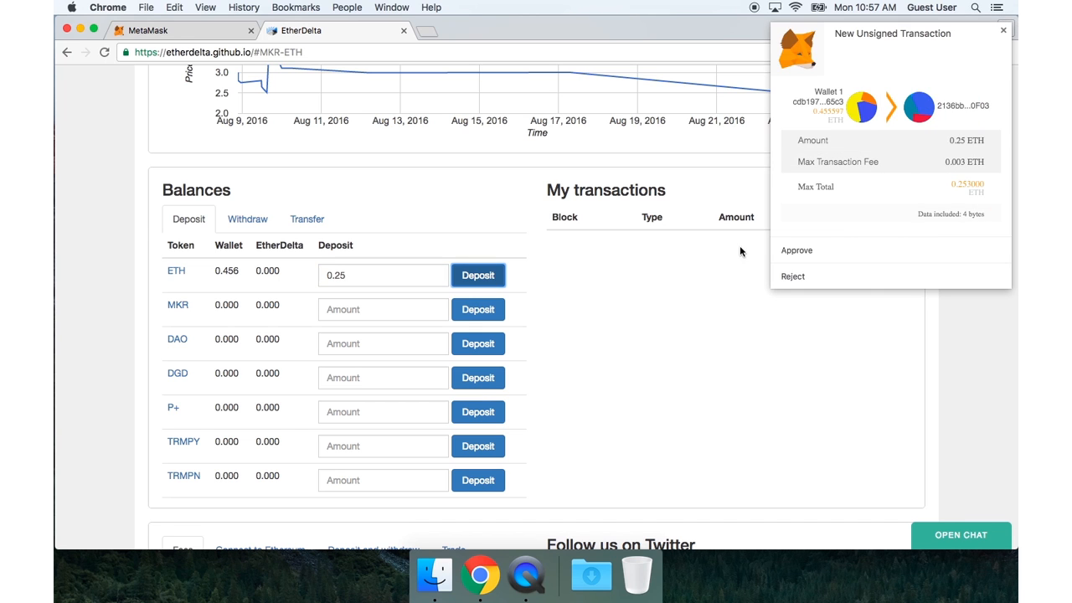
left_click(796, 249)
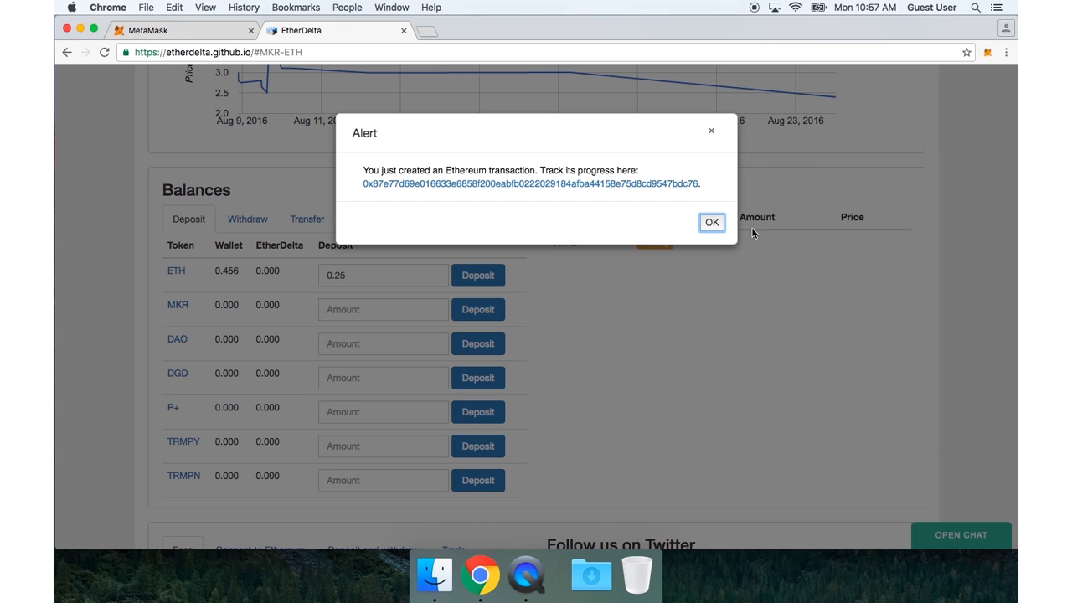
left_click(711, 222)
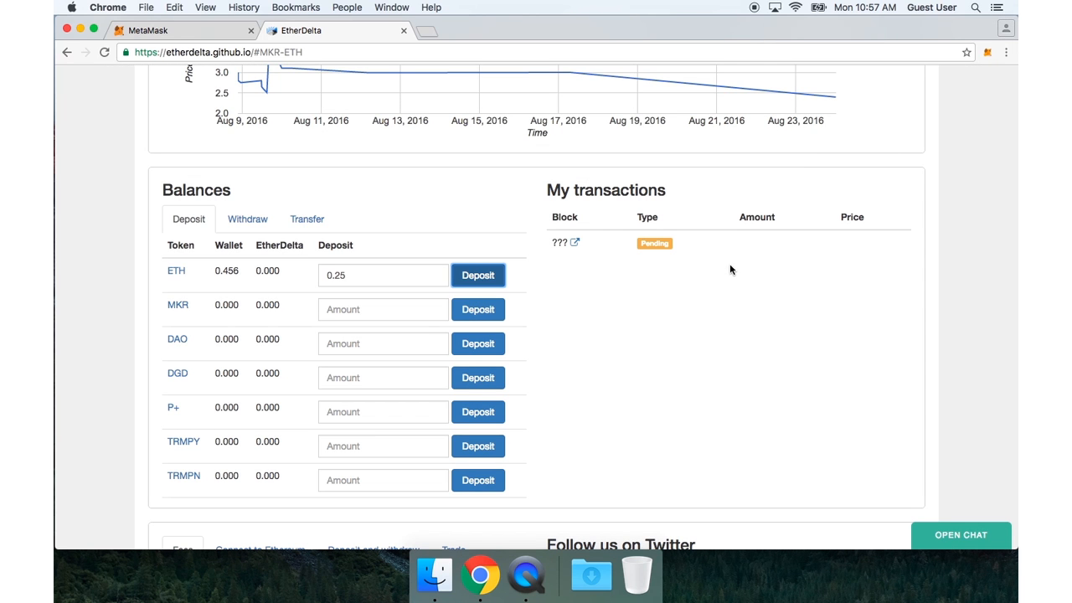
mouse_move(751, 308)
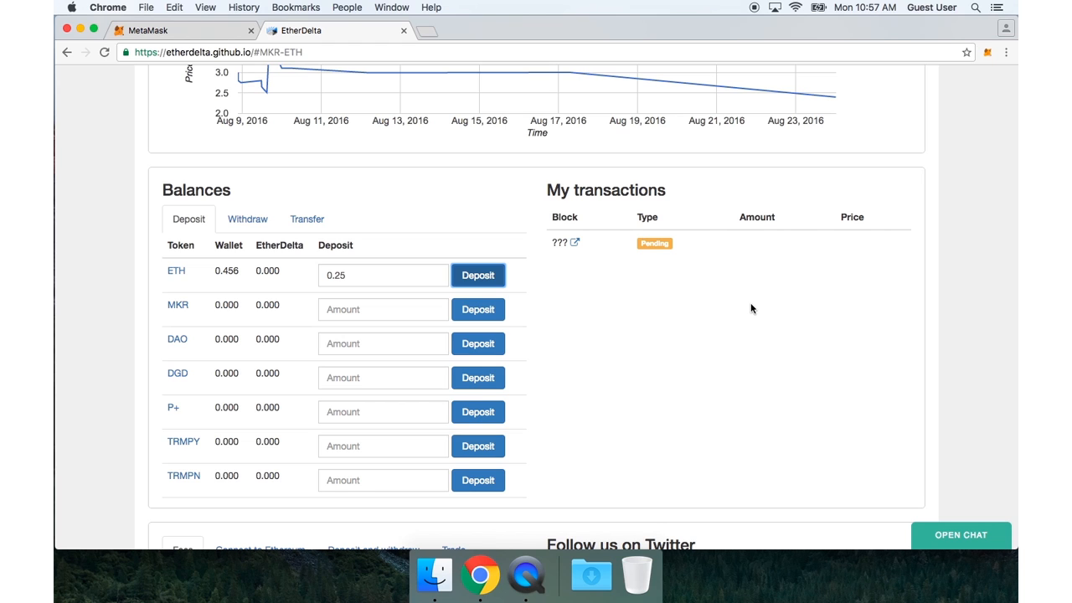
mouse_move(563, 253)
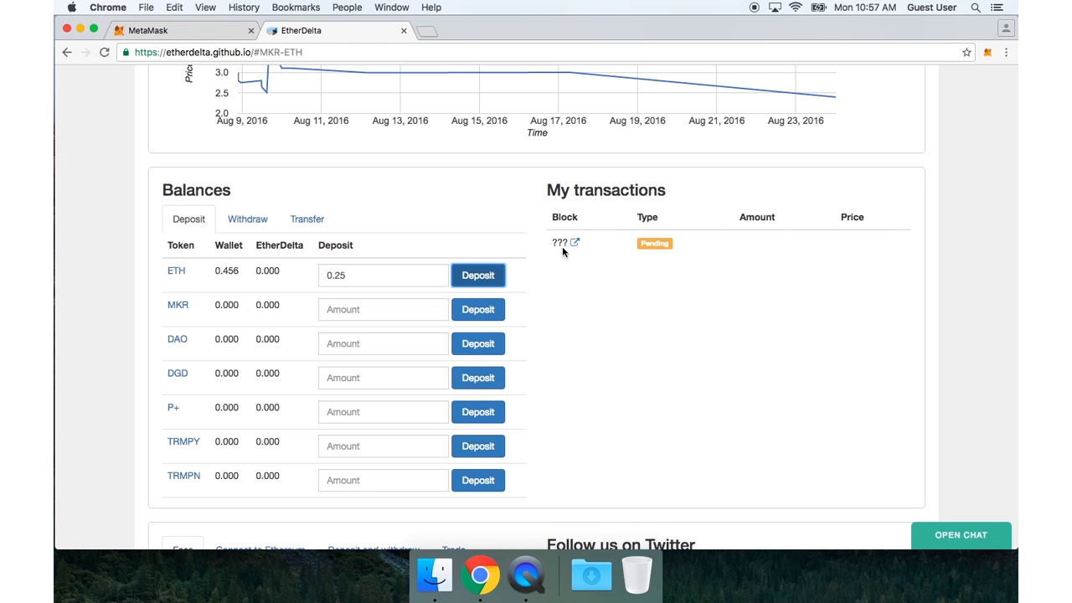
mouse_move(574, 243)
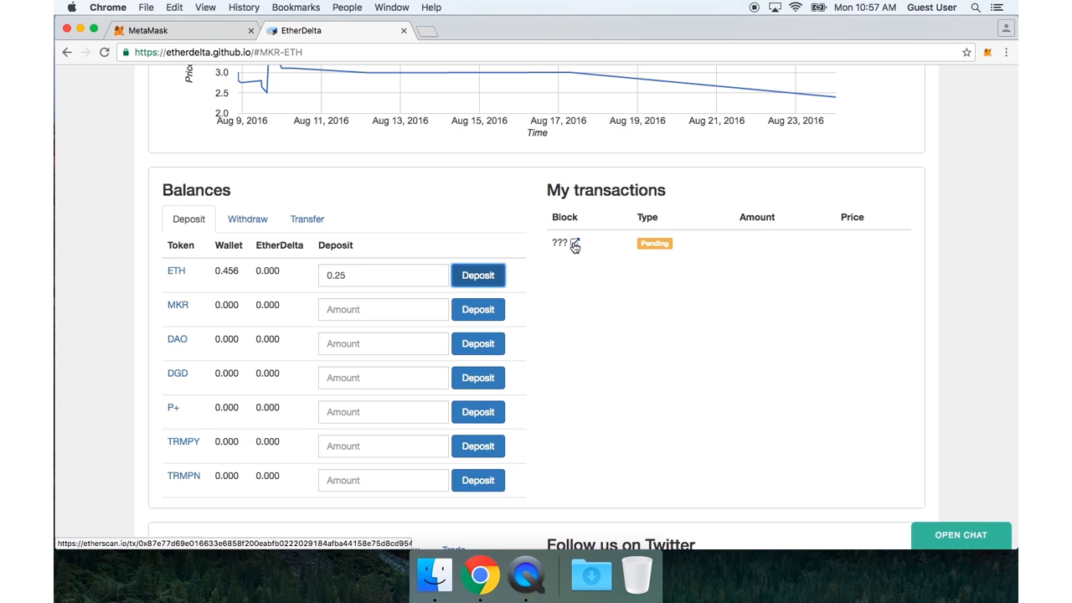
- View the pending 0.25 ETH deposit's details on Etherscan
left_click(574, 243)
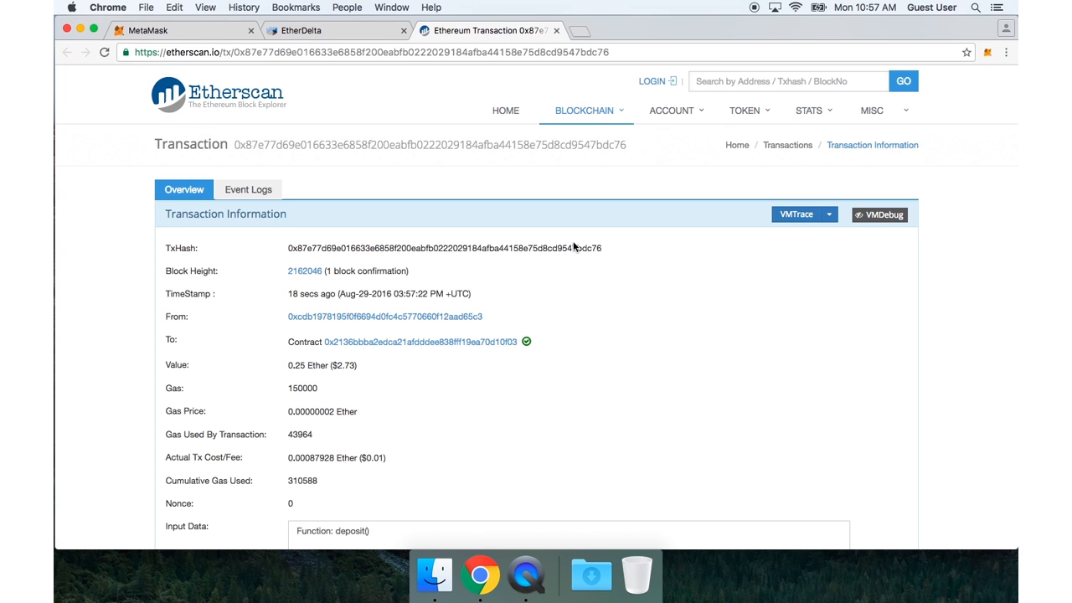
mouse_move(444, 370)
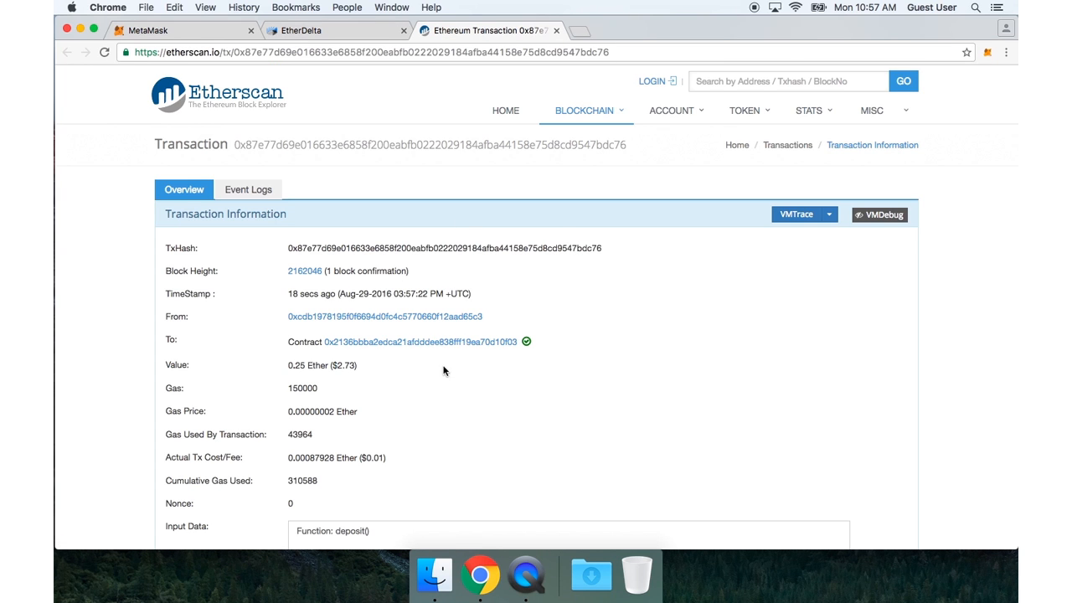
scroll("down", 3)
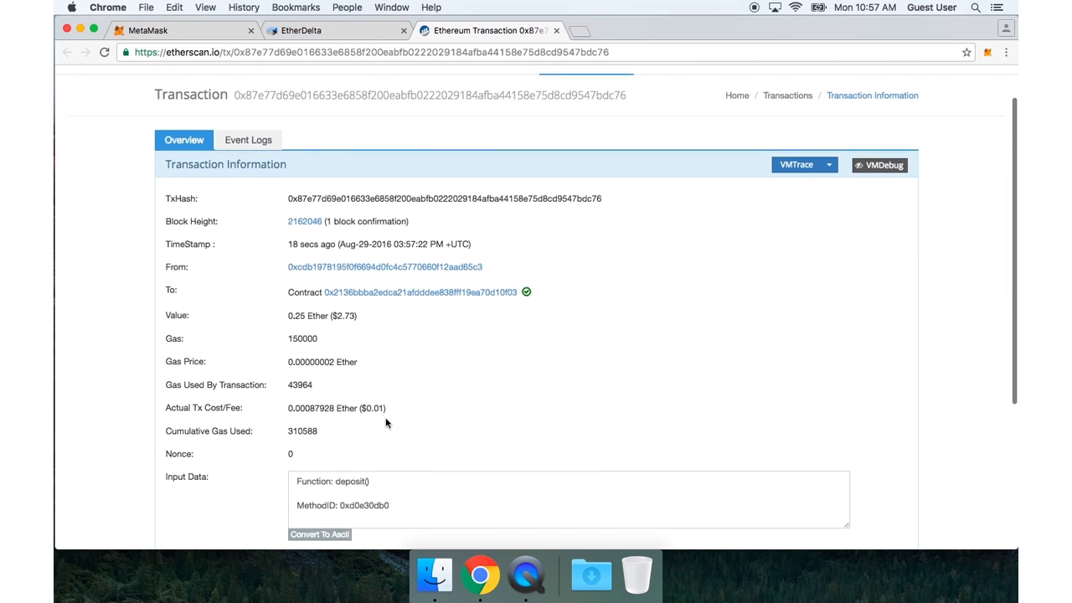
scroll("down", 3)
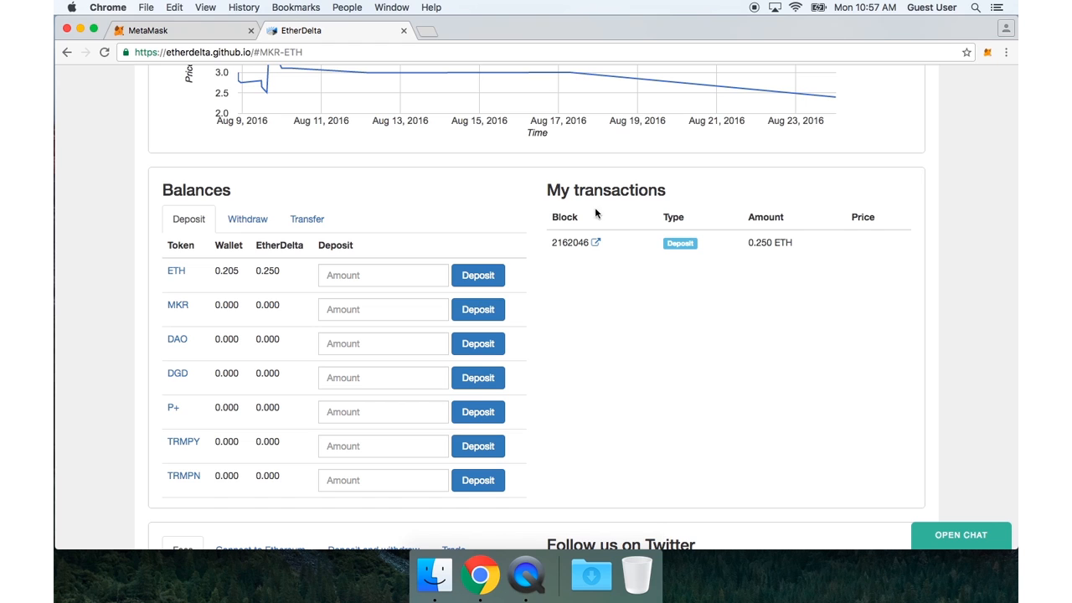
mouse_move(505, 230)
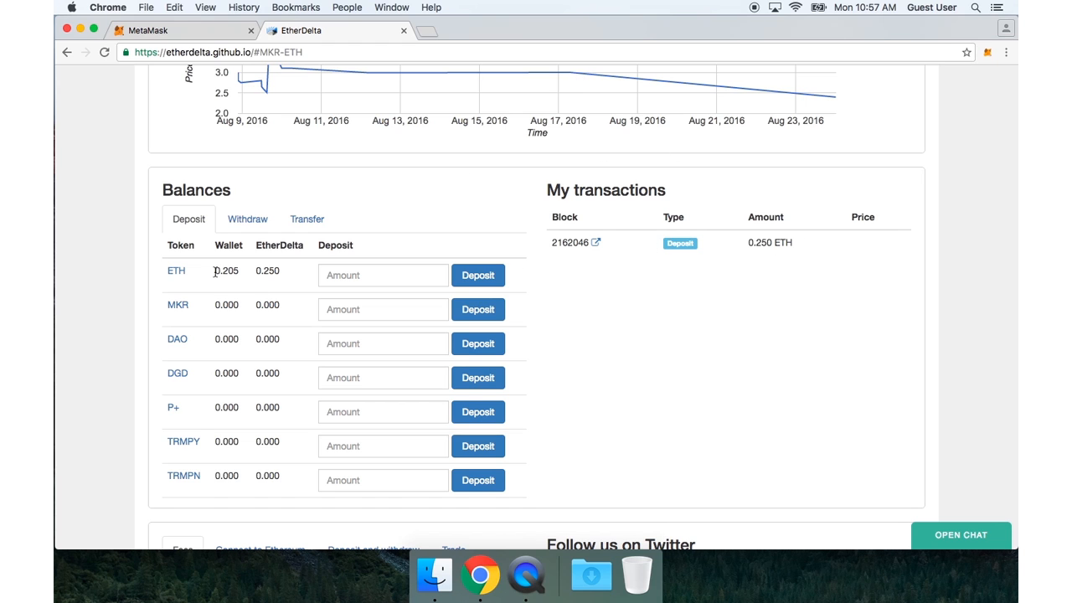
double_click(226, 270)
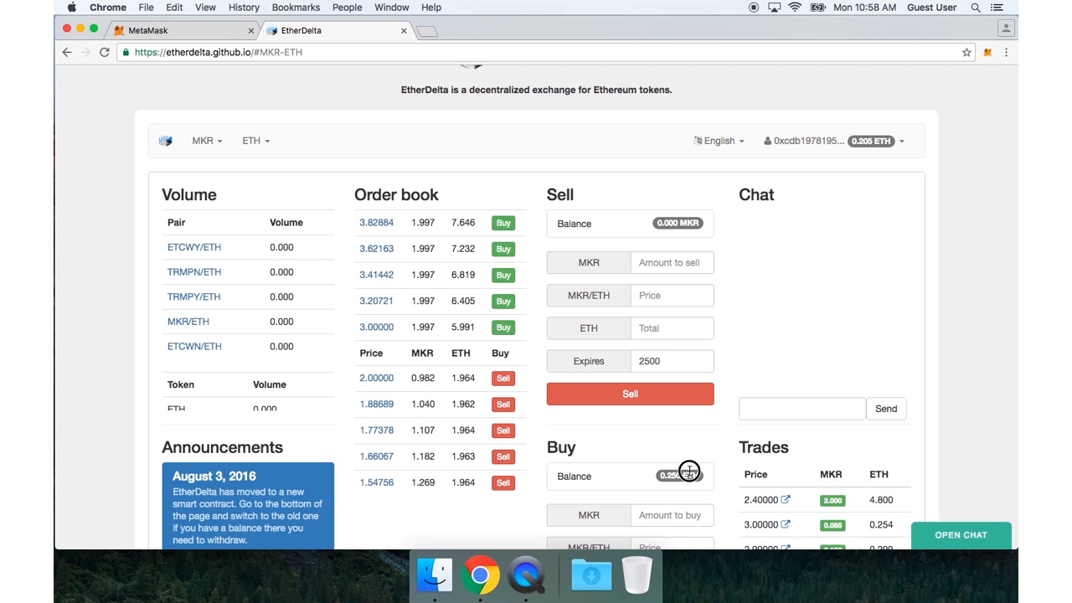
scroll("down", 3)
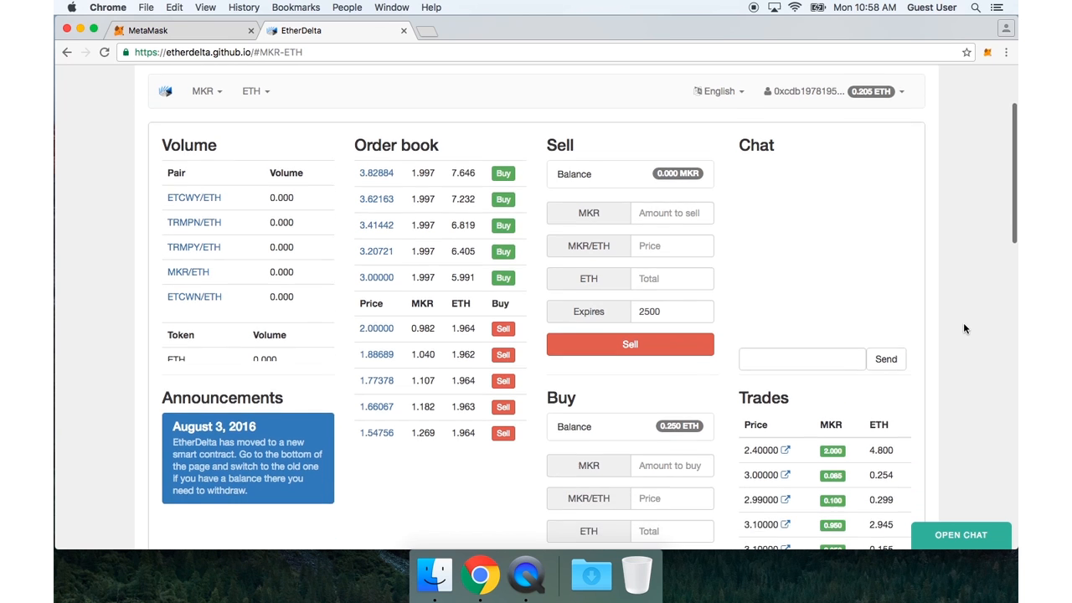
scroll("down", 3)
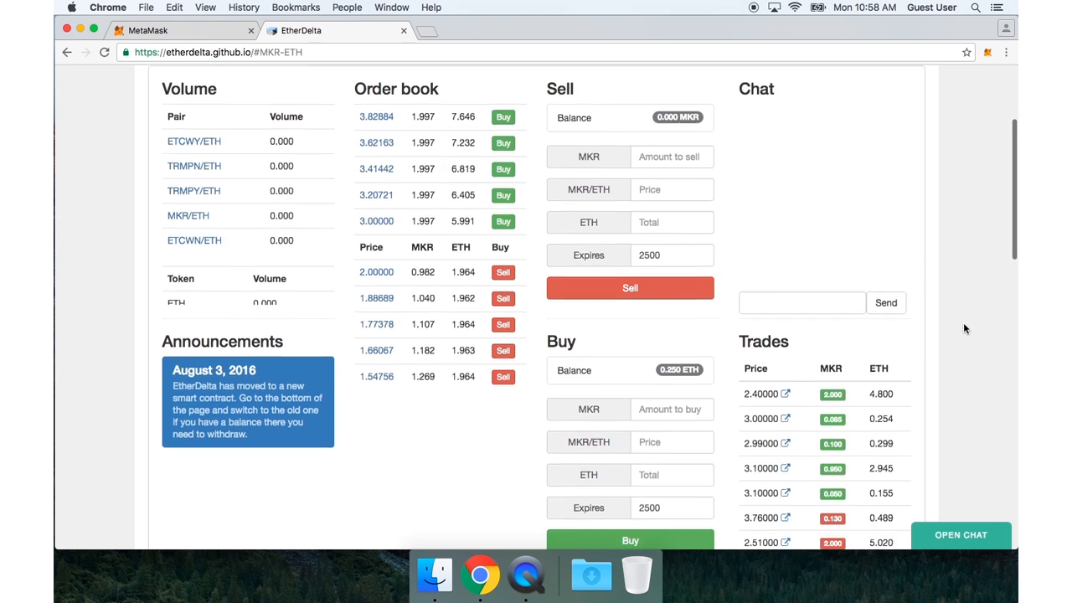
scroll("down", 3)
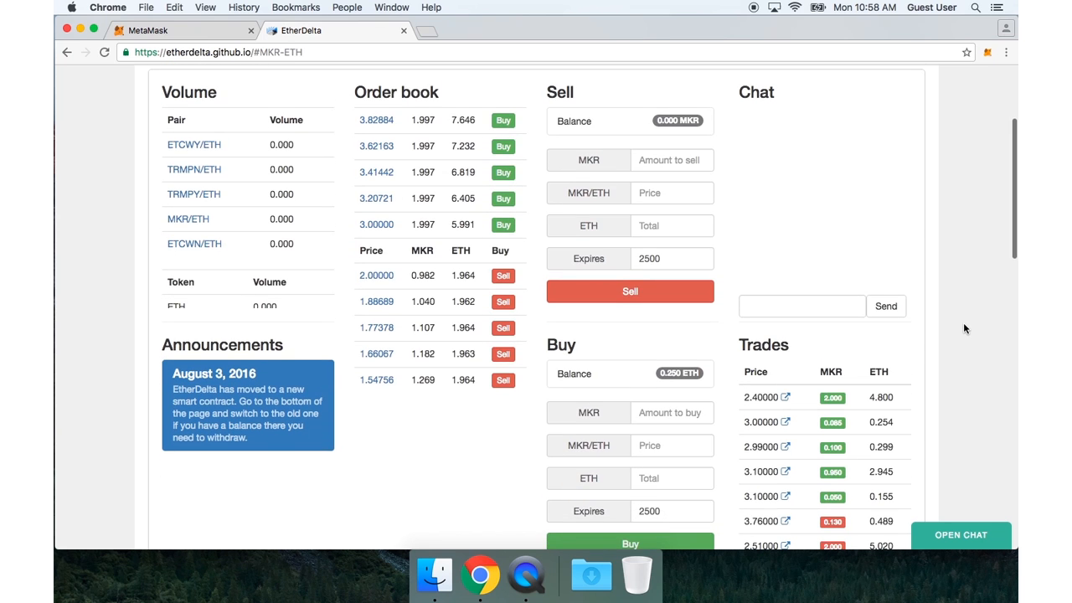
scroll("down", 3)
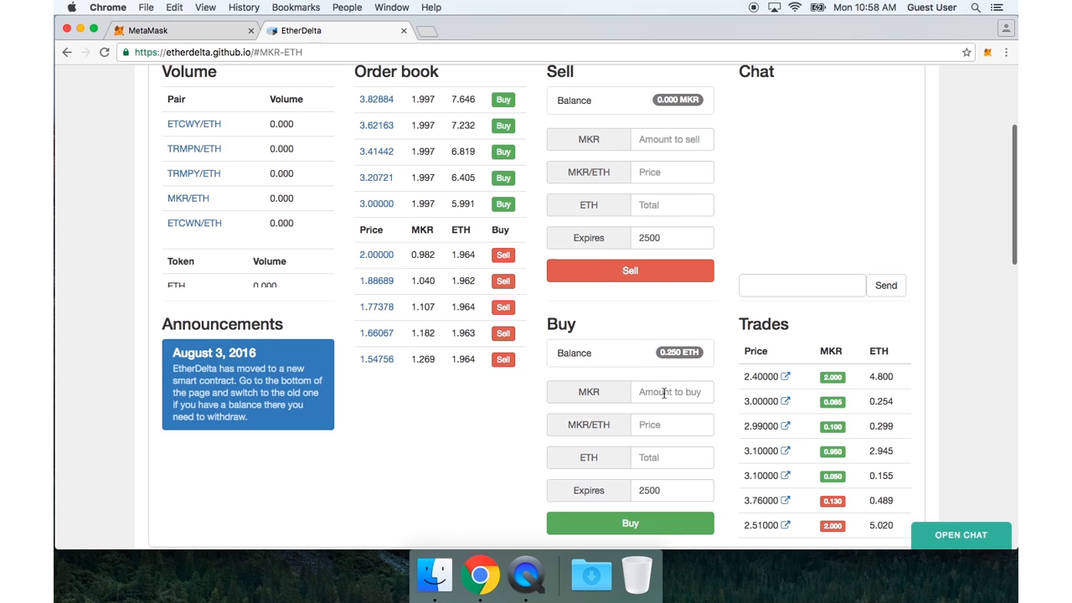
mouse_move(454, 170)
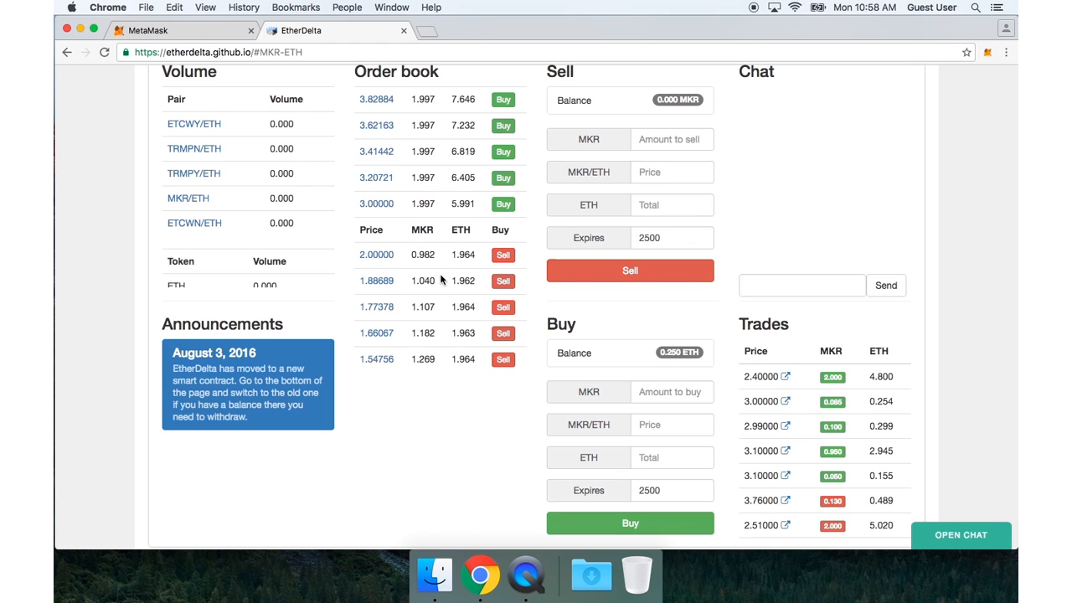
mouse_move(623, 296)
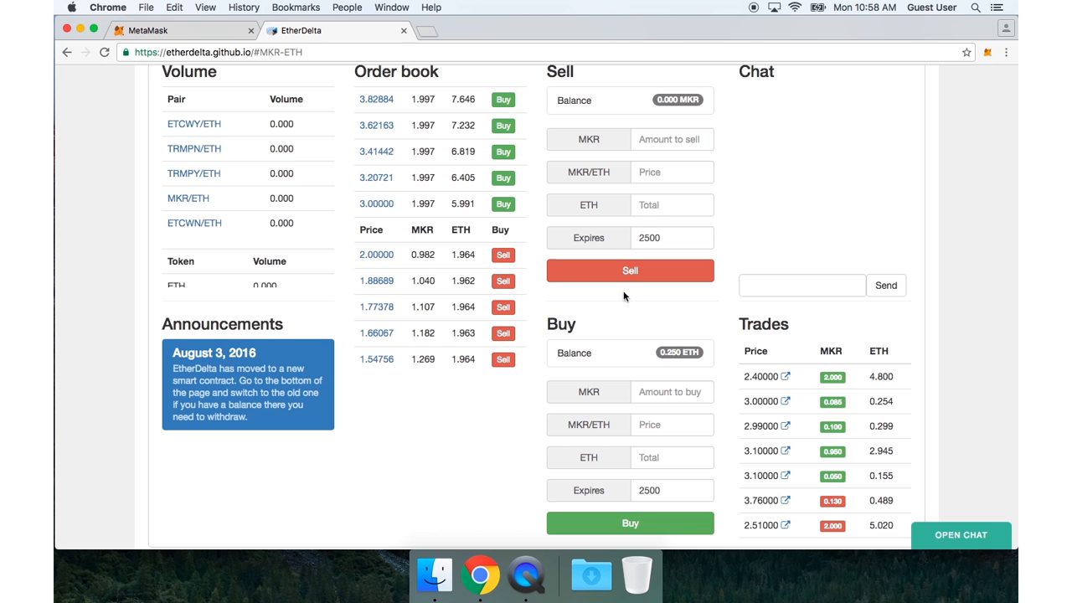
scroll("down", 3)
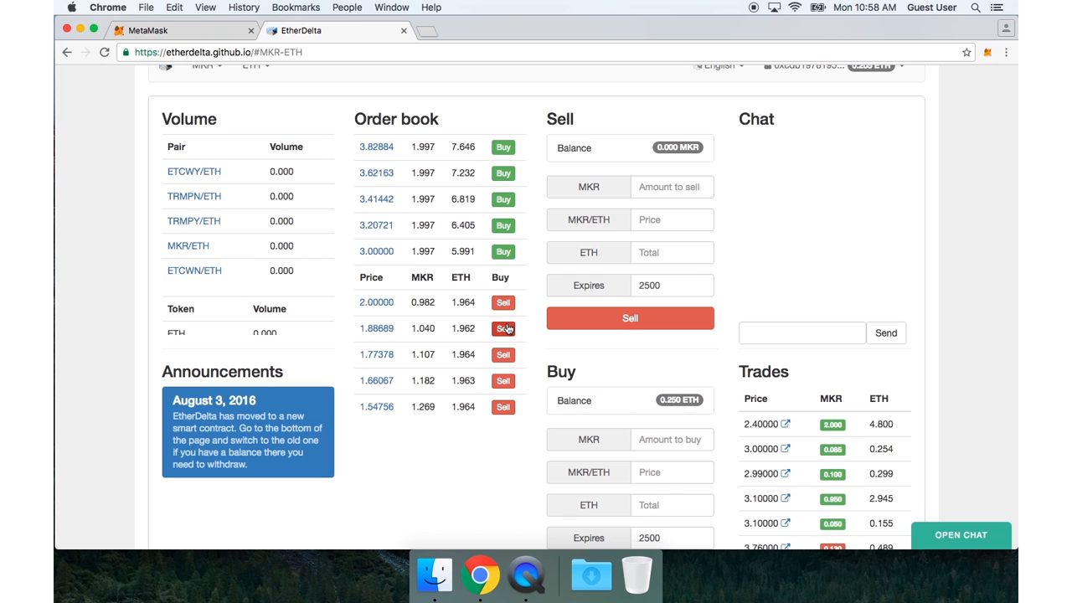
mouse_move(647, 399)
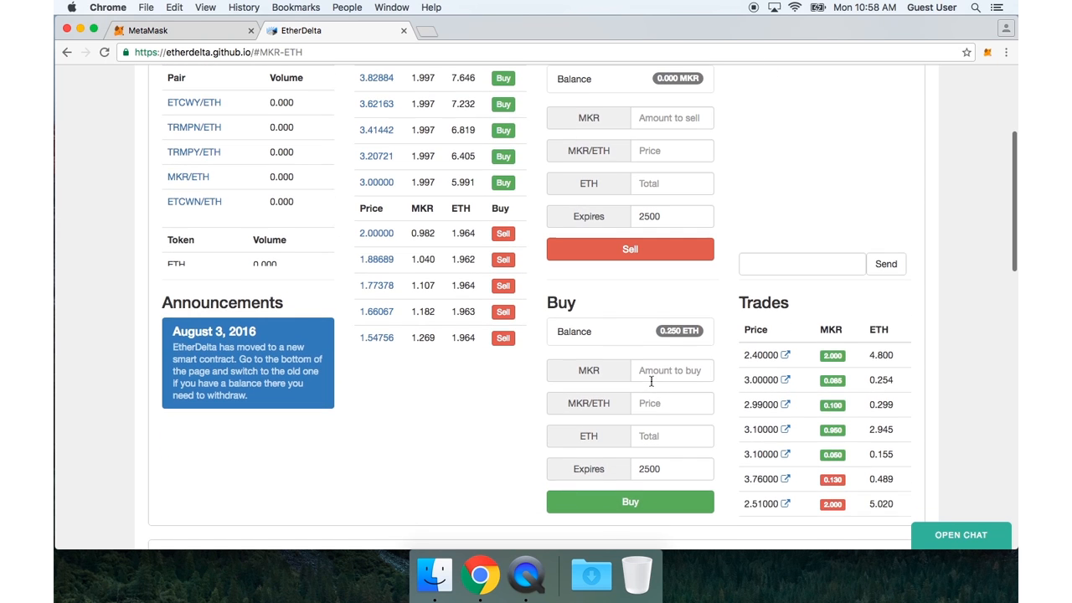
- Submit a buy order for 0.1 MKR at 2.1 ETH each (0.210 ETH total)
left_click(671, 370)
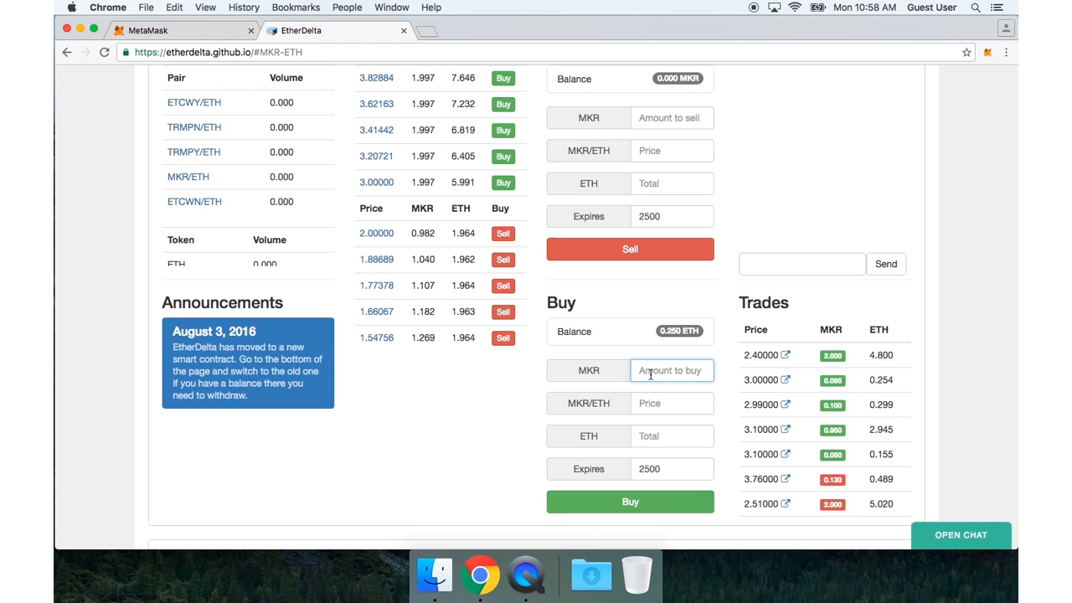
type("2")
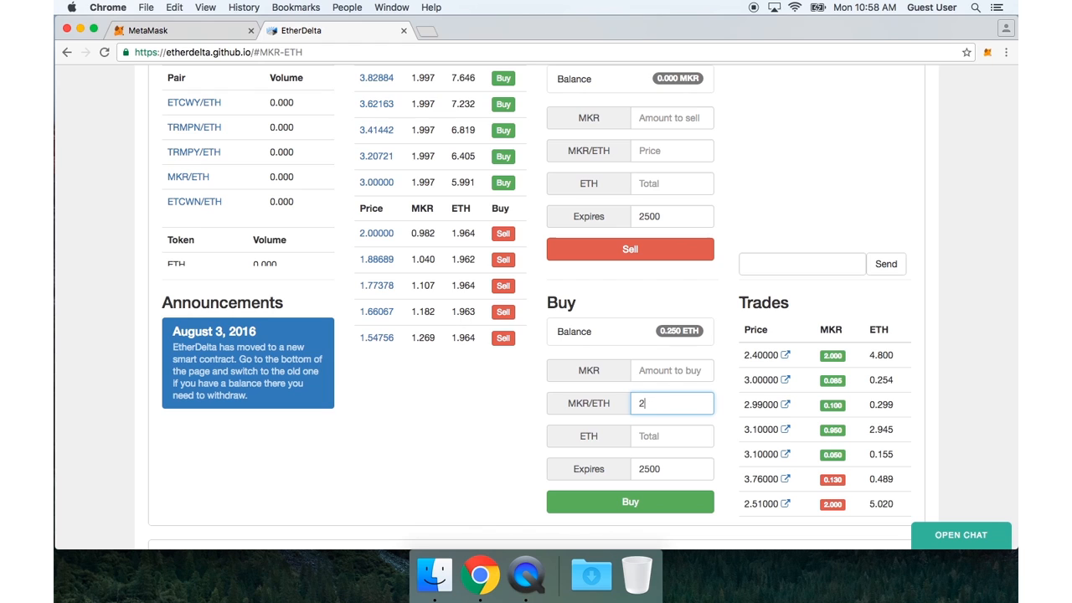
type(".1")
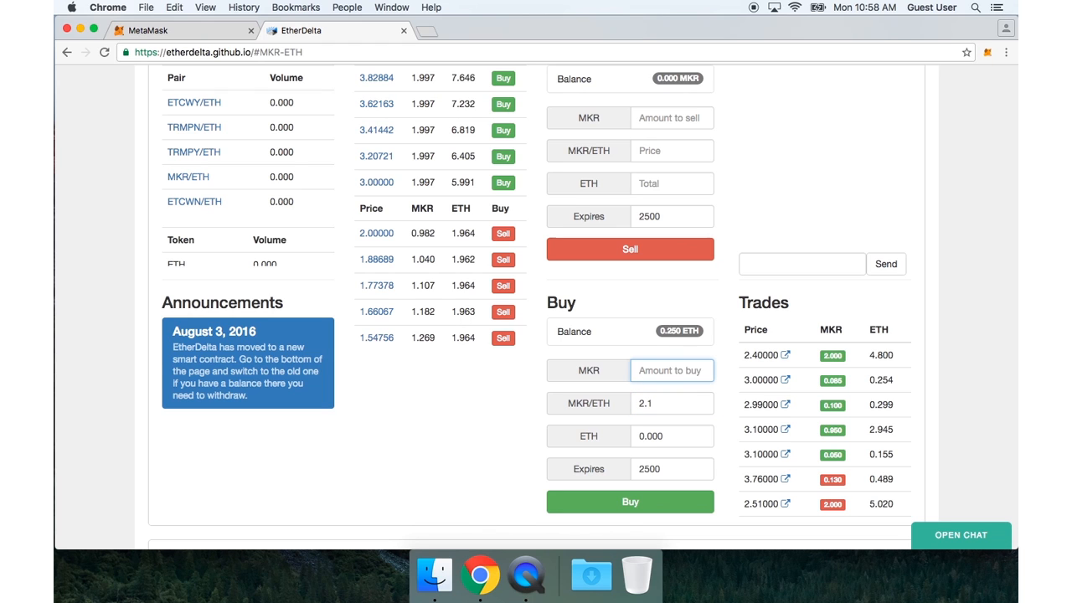
type("0.1")
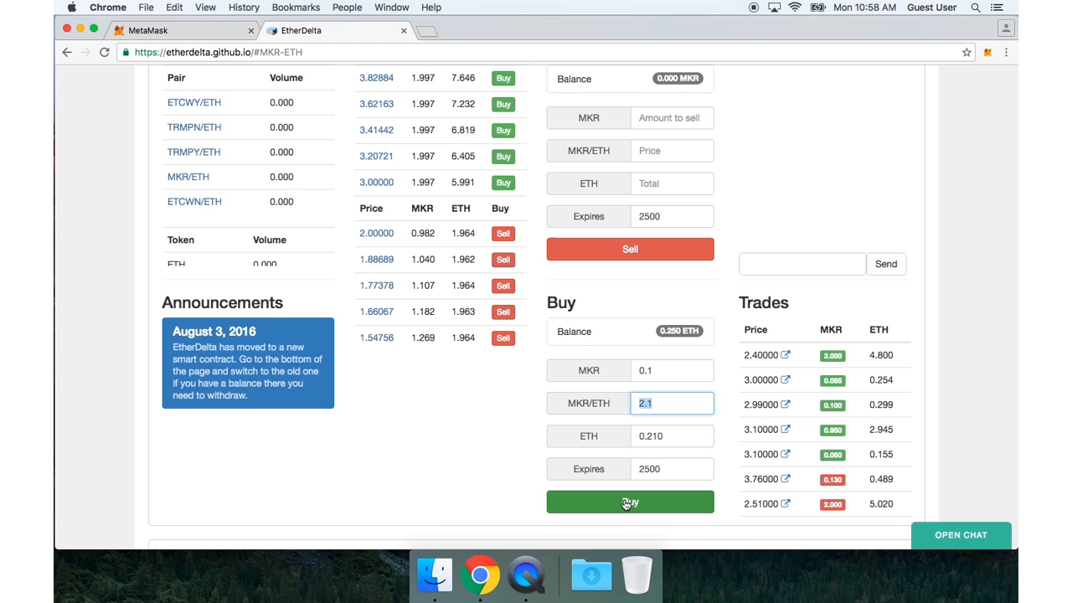
left_click(629, 501)
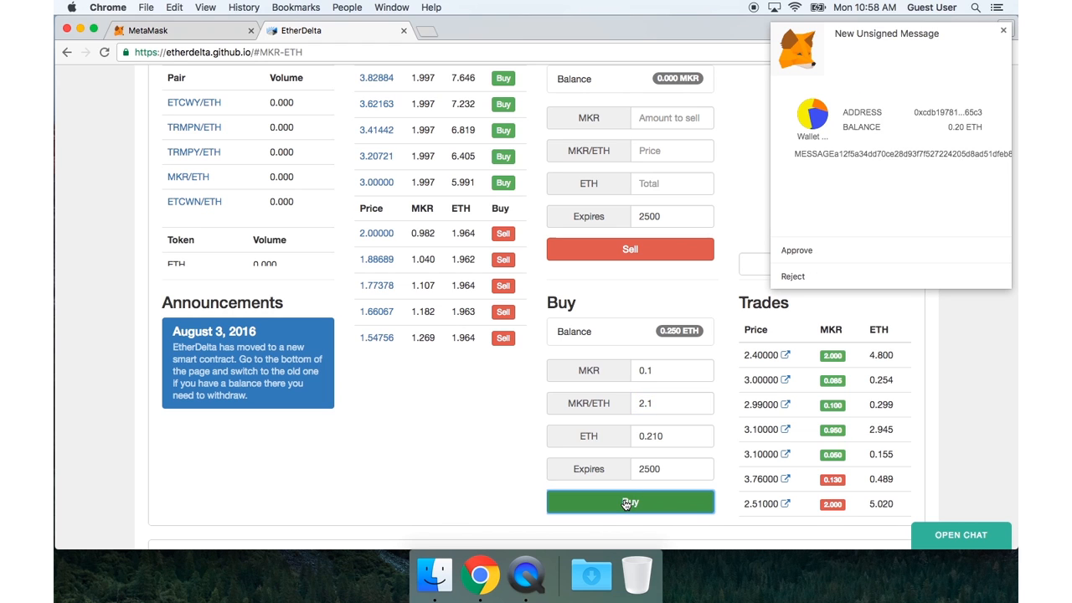
mouse_move(816, 109)
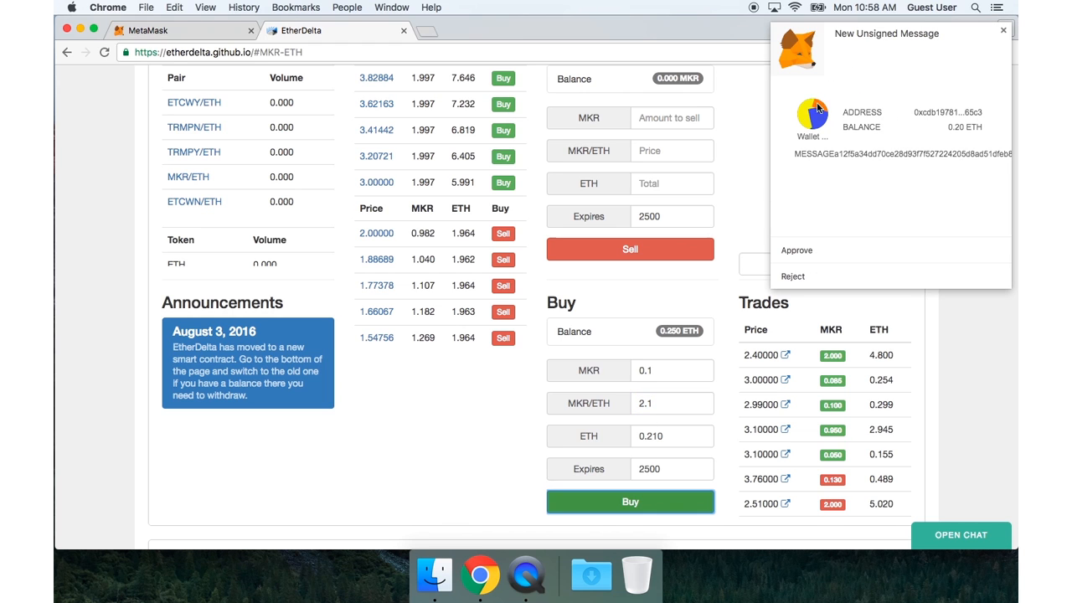
mouse_move(869, 209)
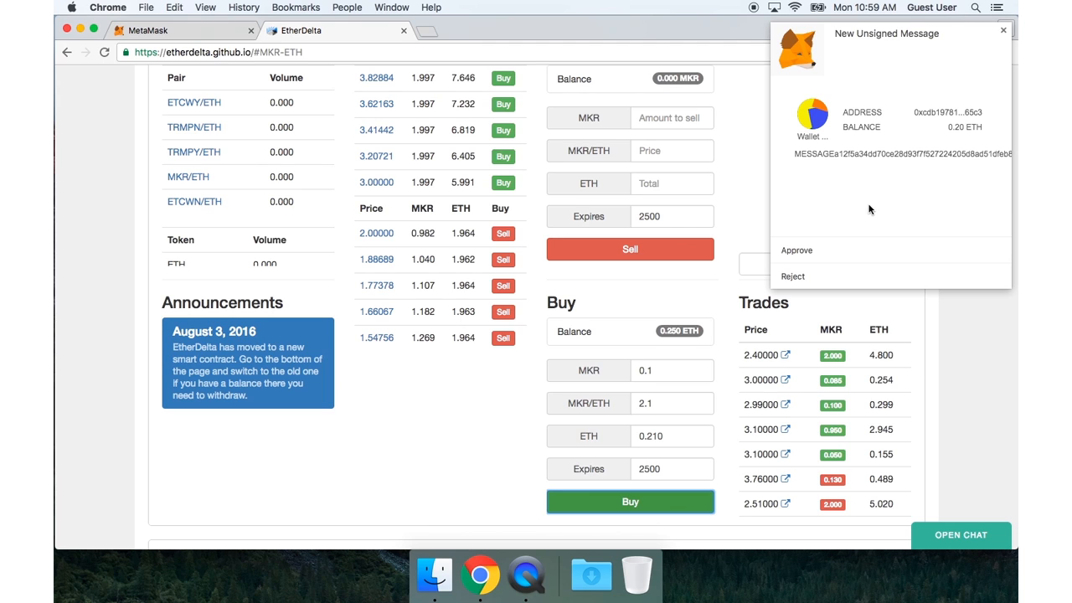
mouse_move(868, 209)
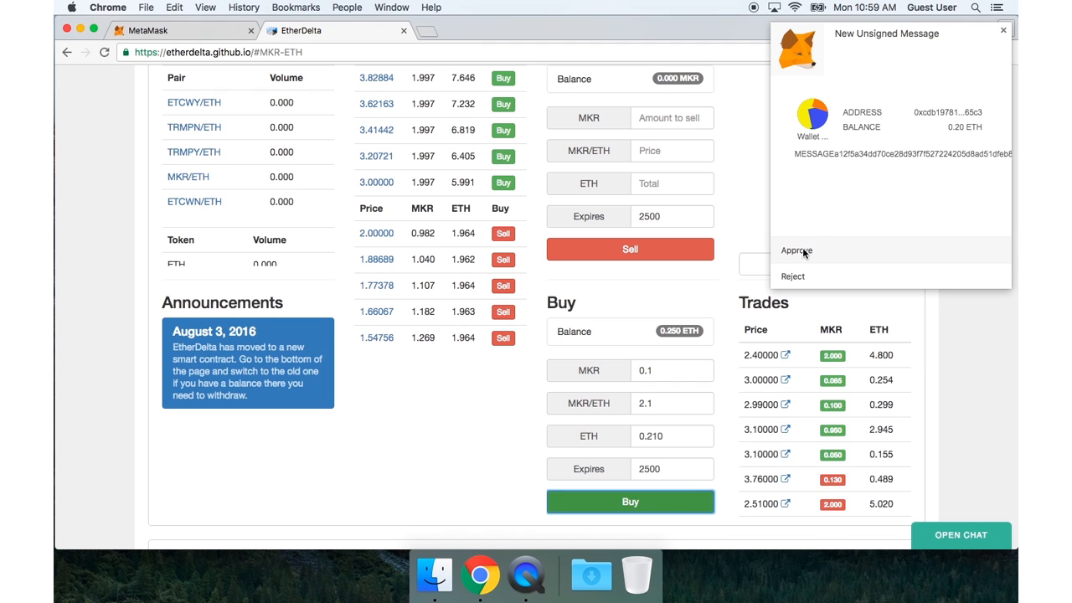
mouse_move(806, 253)
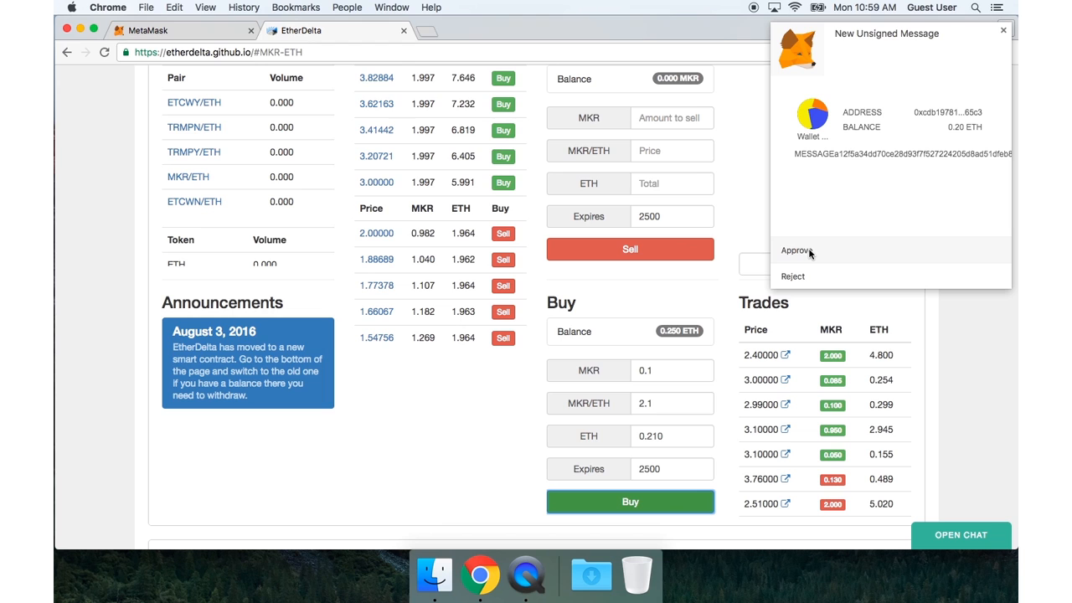
- Sign the 0.1 MKR buy order in MetaMask so it enters the order book
left_click(797, 249)
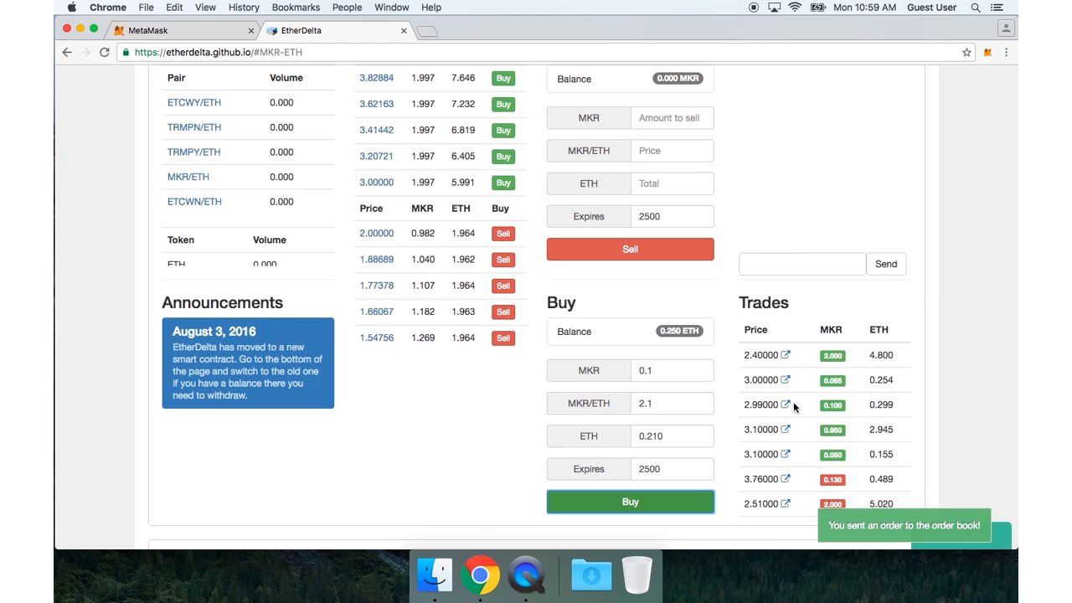
mouse_move(969, 527)
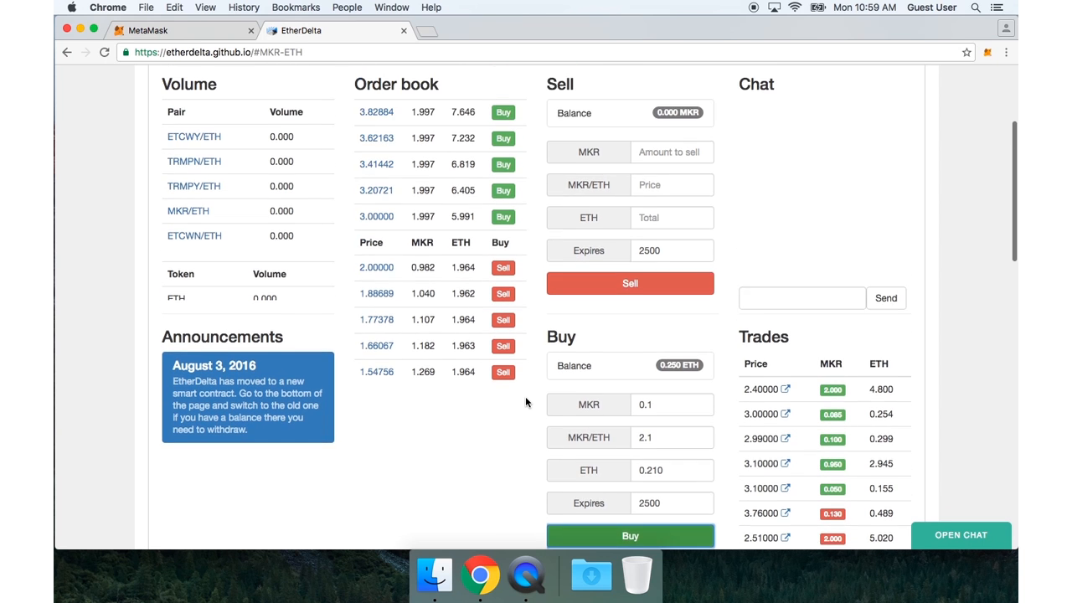
scroll("down", 3)
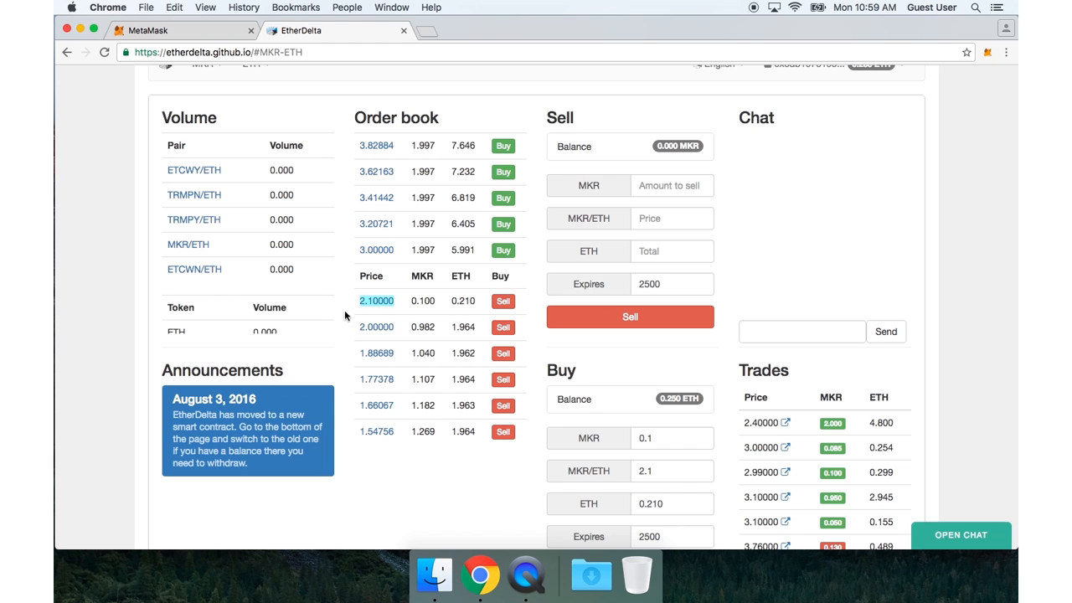
mouse_move(402, 317)
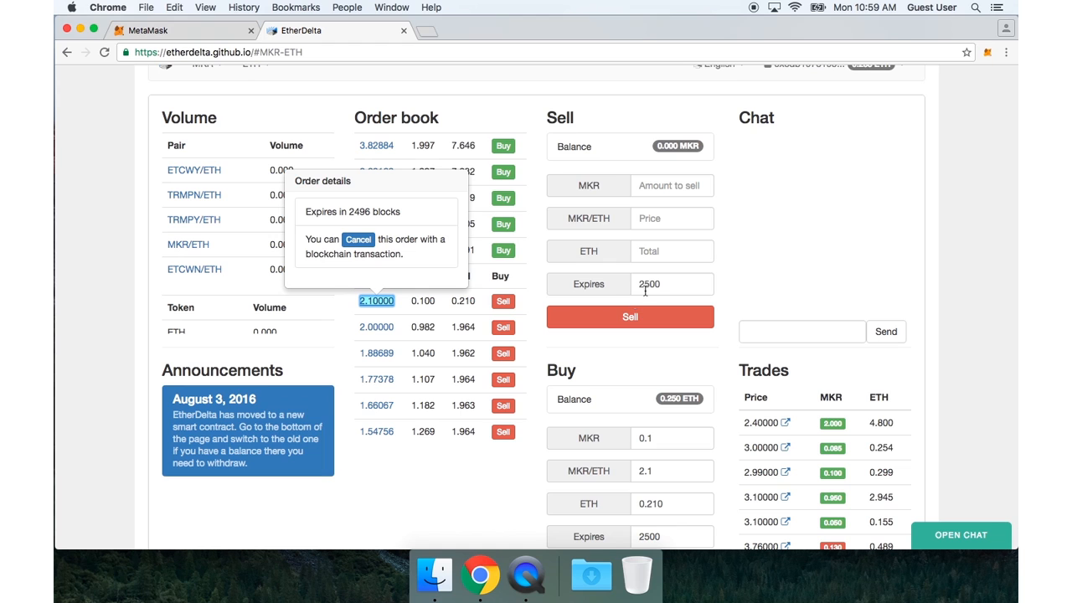
mouse_move(667, 536)
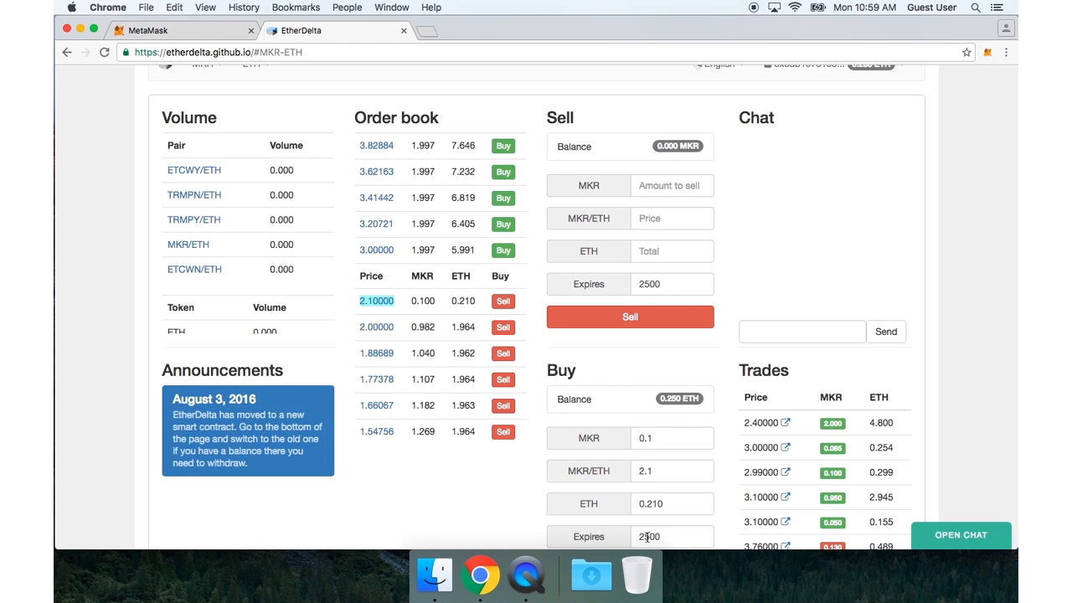
- Cancel the own 2.10000 MKR order, approve the transaction, and dismiss the notice
left_click(376, 301)
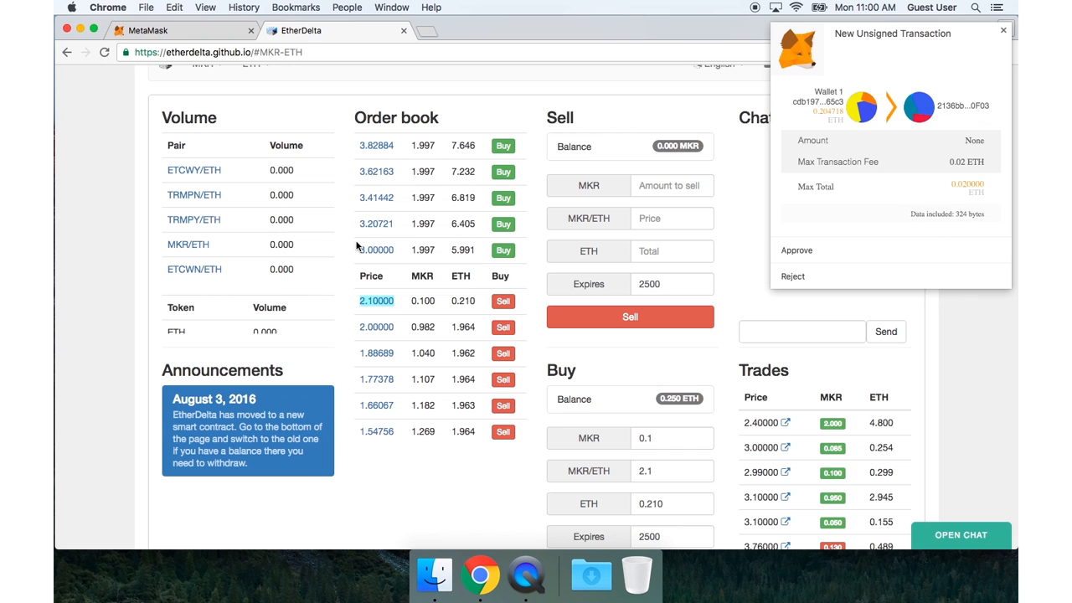
left_click(796, 250)
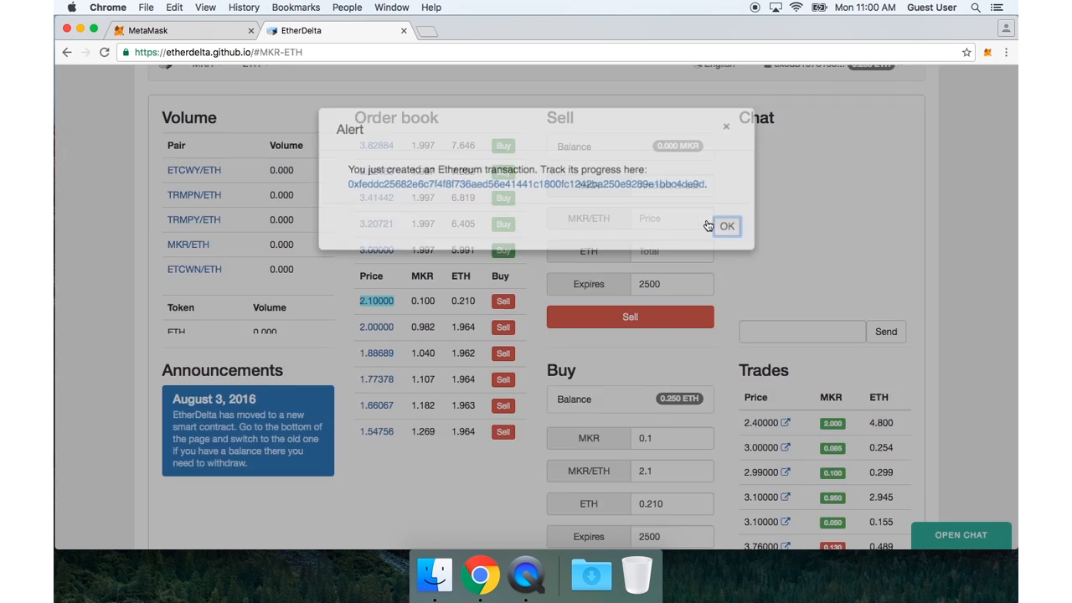
left_click(726, 226)
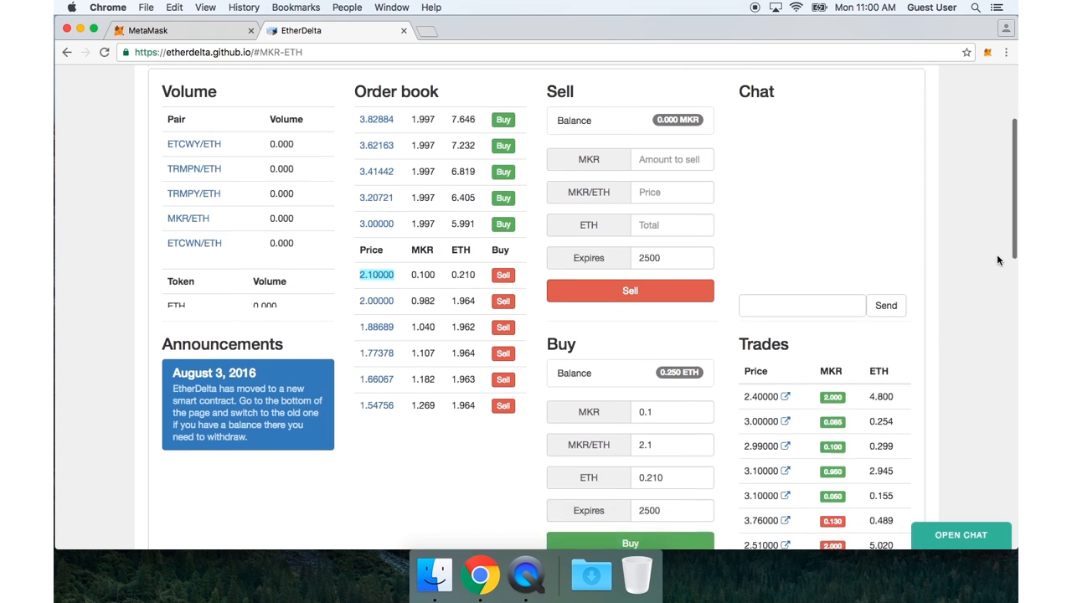
- View the pending cancellation transaction from My transactions on Etherscan
scroll("down", 3)
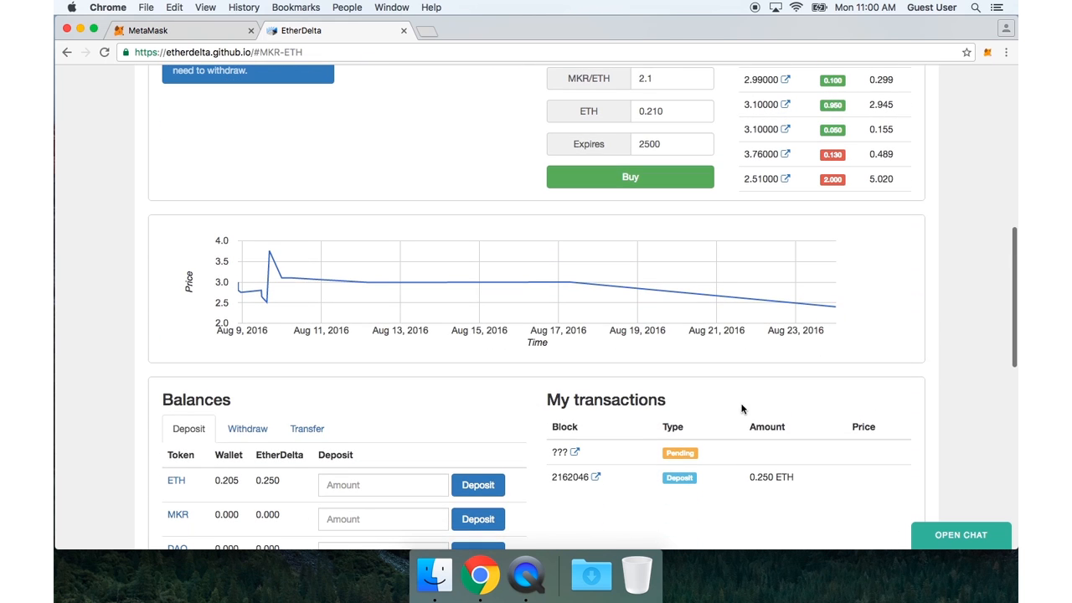
mouse_move(576, 452)
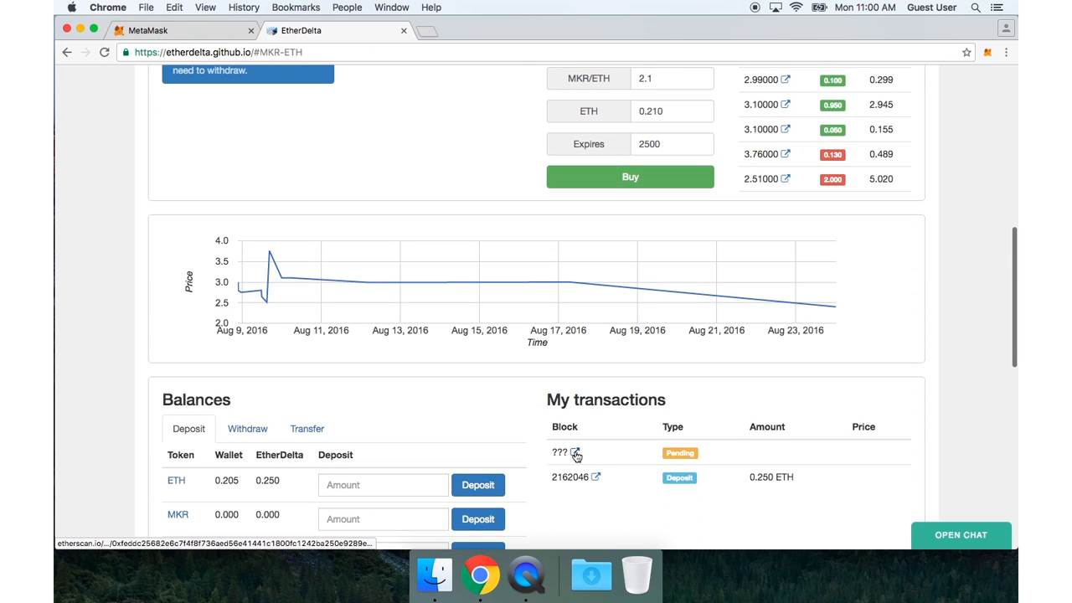
left_click(576, 454)
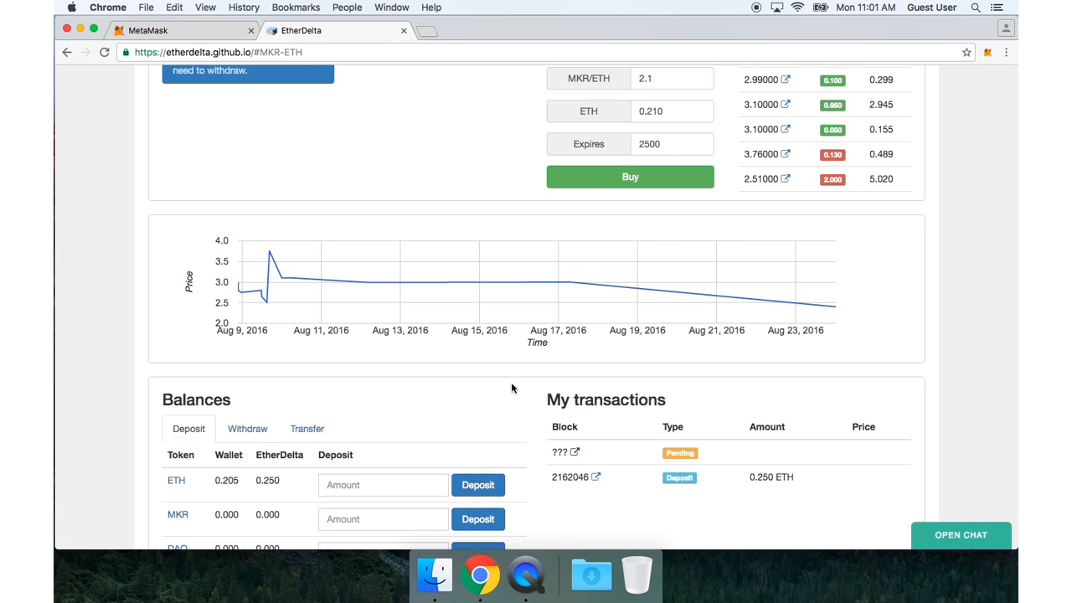
scroll("up", 3)
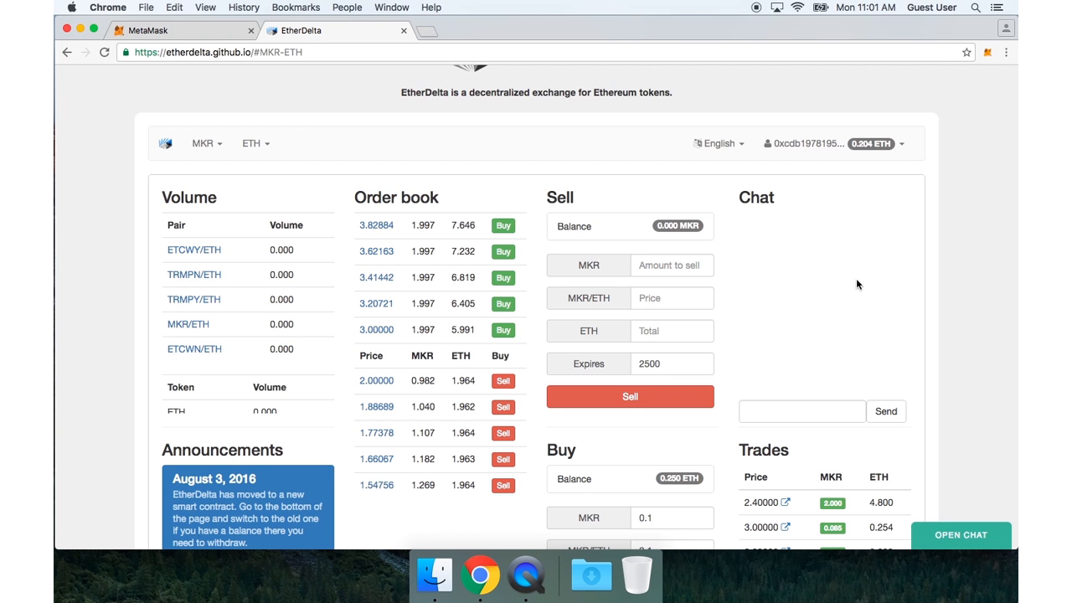
scroll("down", 3)
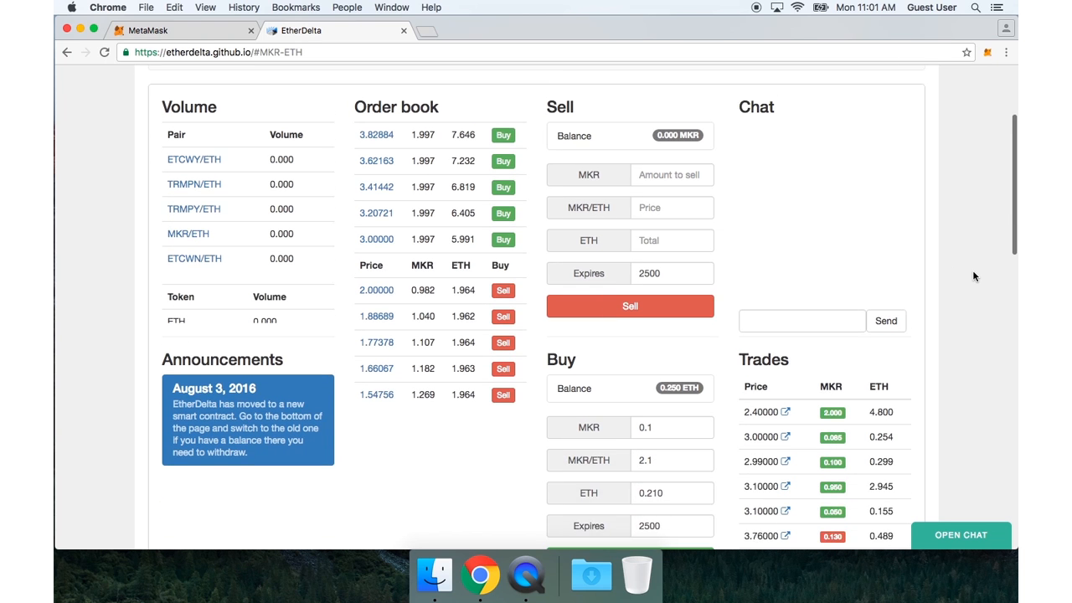
- Open a buy on the 3.00000 sell order and set the amount to 0.01 MKR
scroll("down", 3)
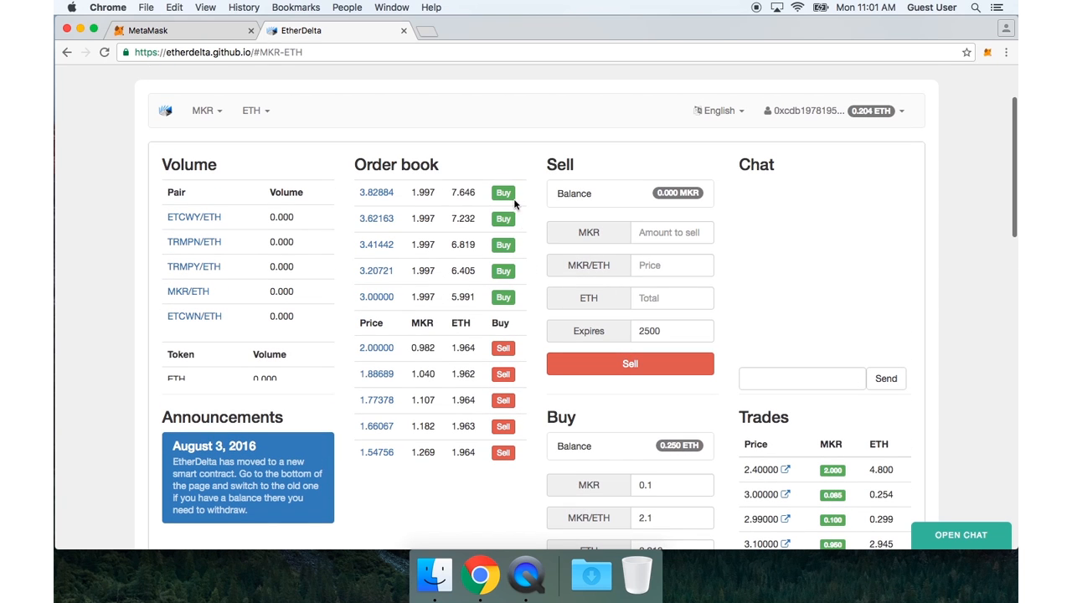
mouse_move(515, 199)
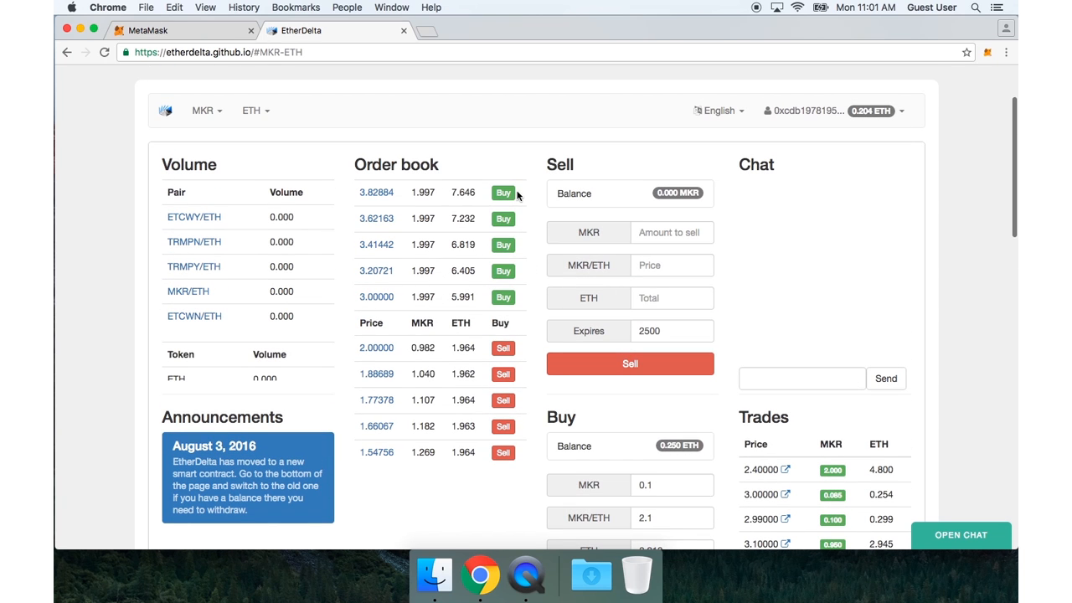
mouse_move(503, 302)
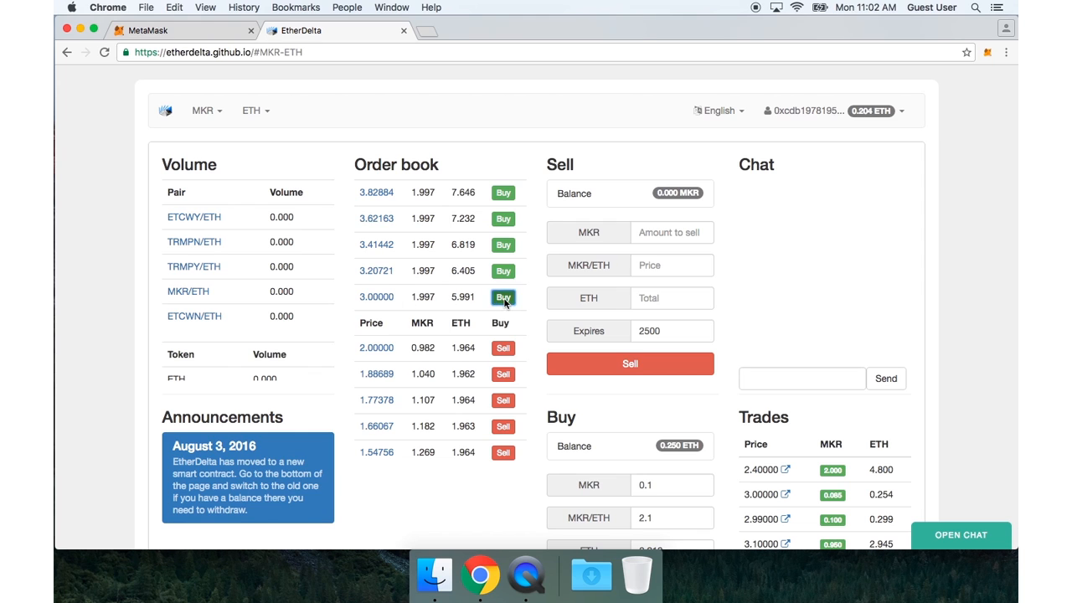
left_click(502, 297)
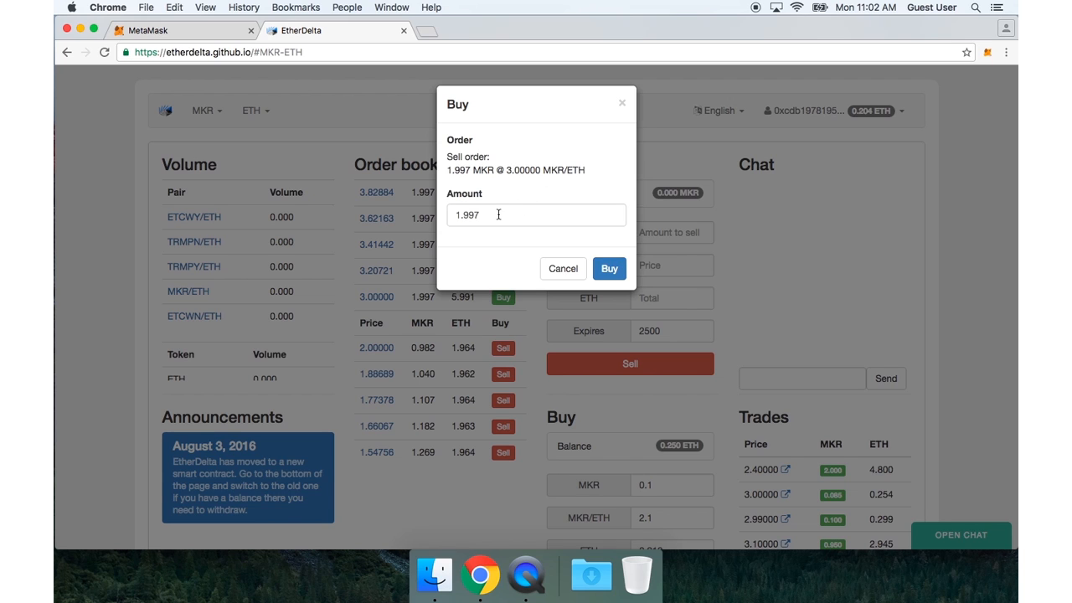
triple_click(498, 215)
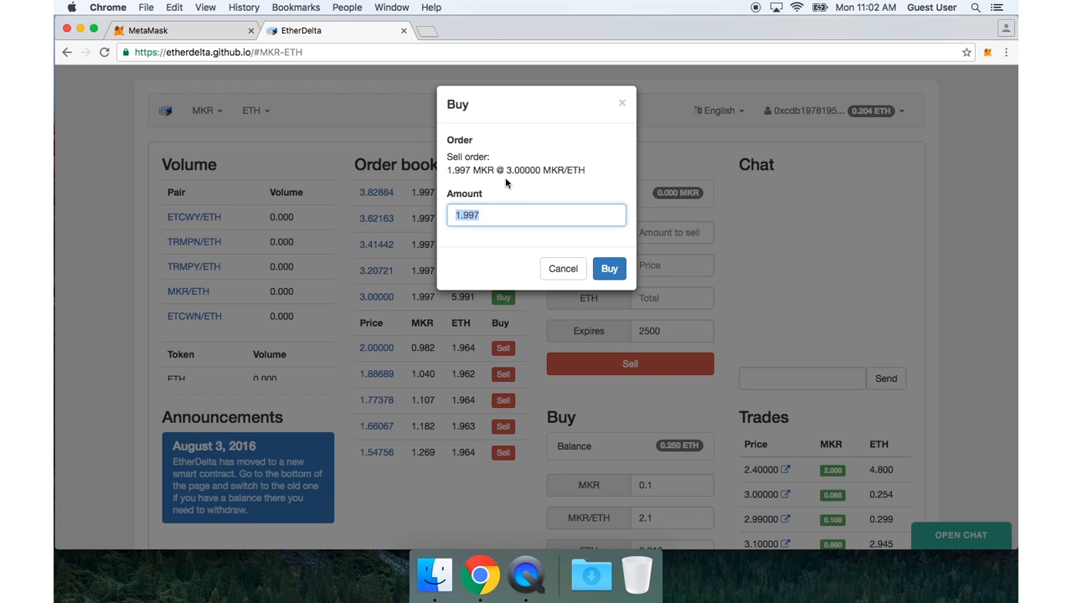
mouse_move(492, 198)
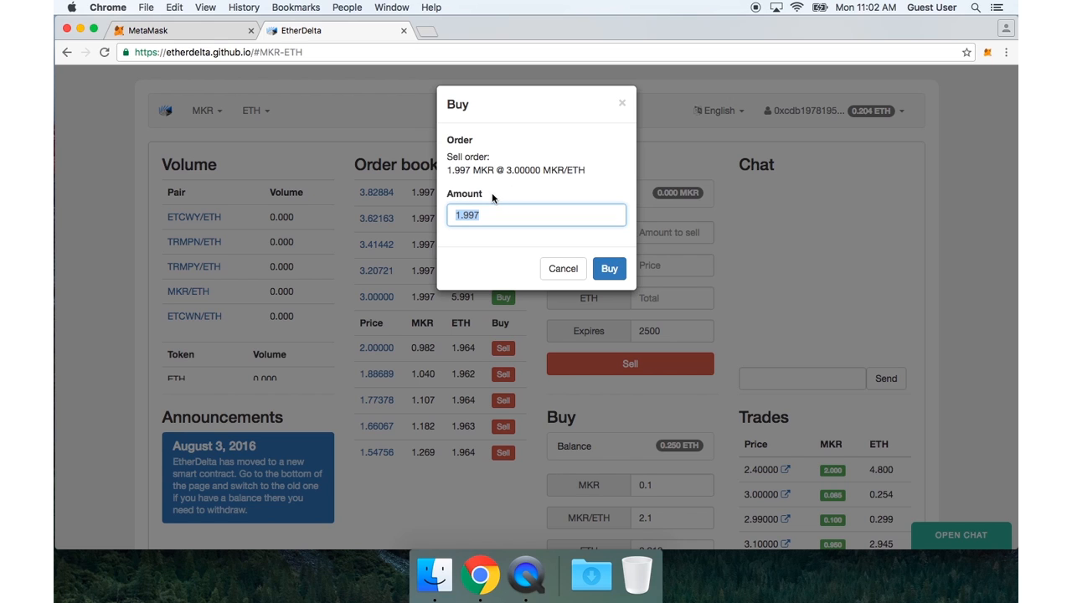
type("0.01")
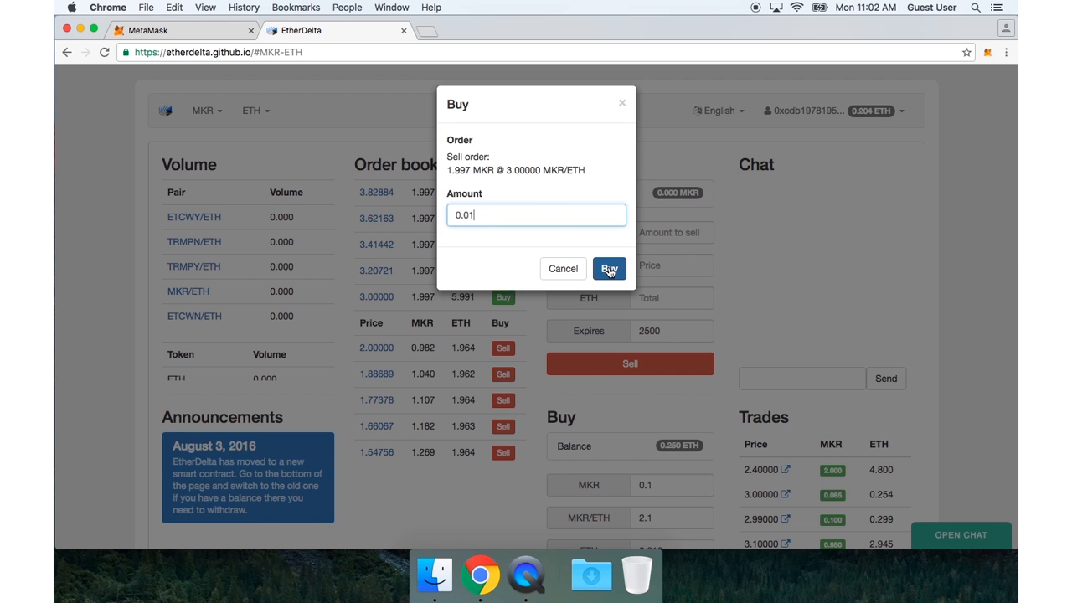
- Buy 0.01 MKR at 3.00000, approve in MetaMask, and dismiss the notice
left_click(609, 268)
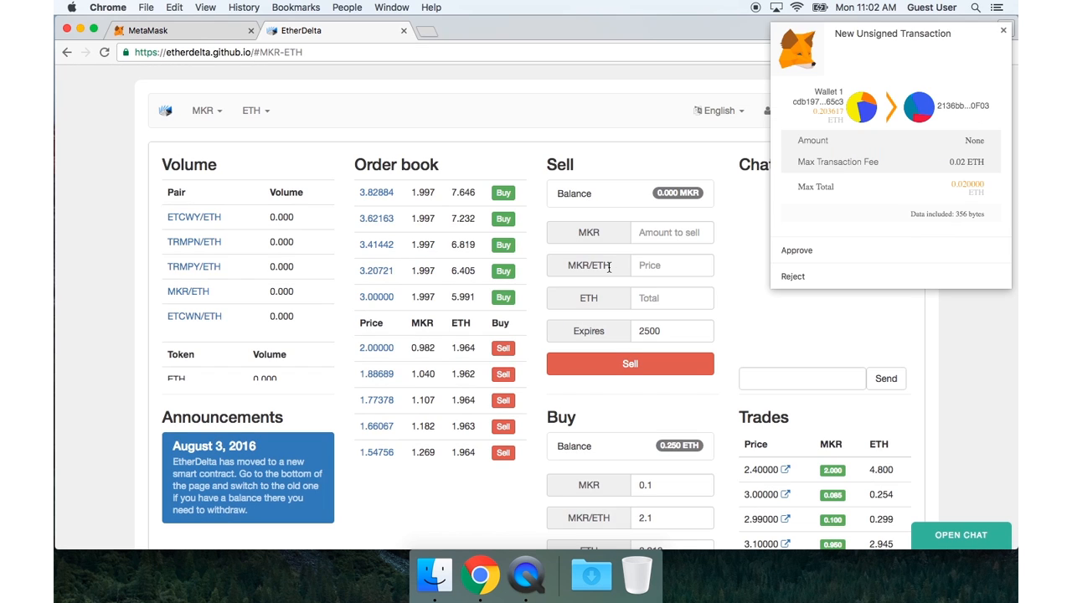
mouse_move(851, 226)
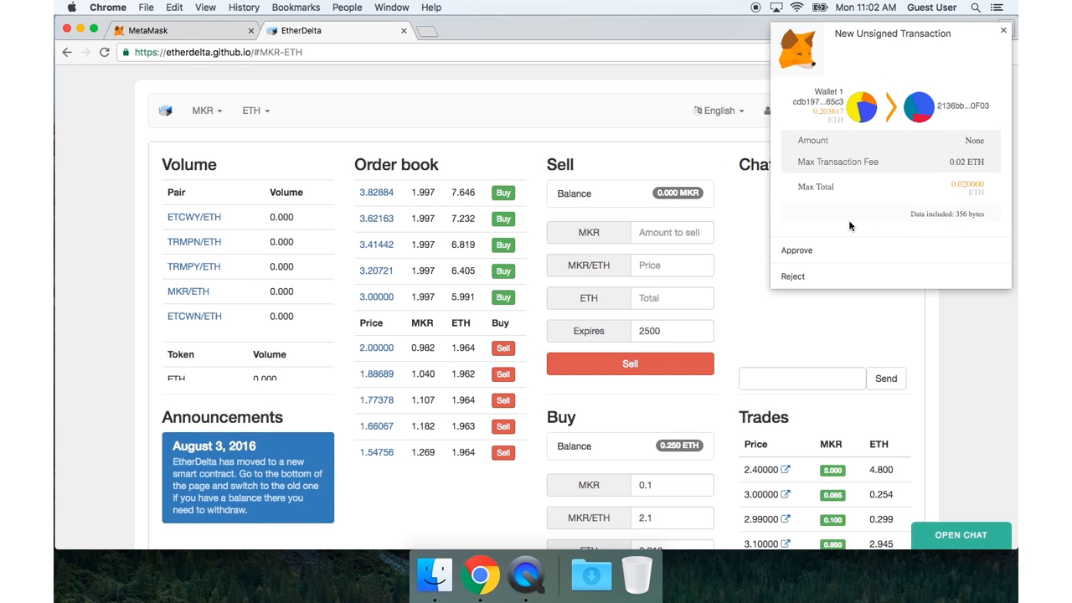
left_click(797, 250)
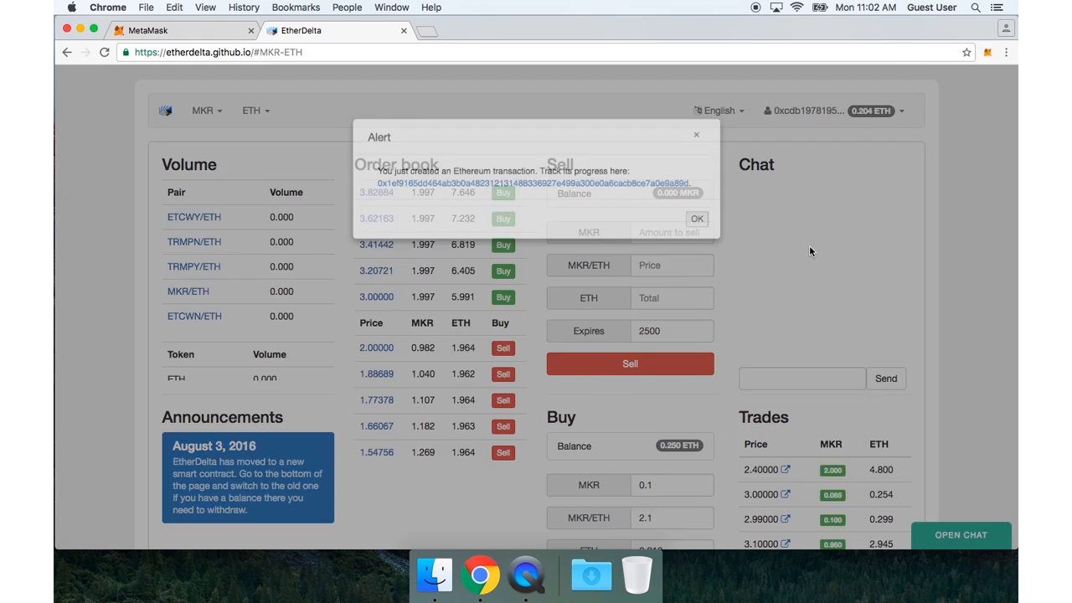
left_click(696, 219)
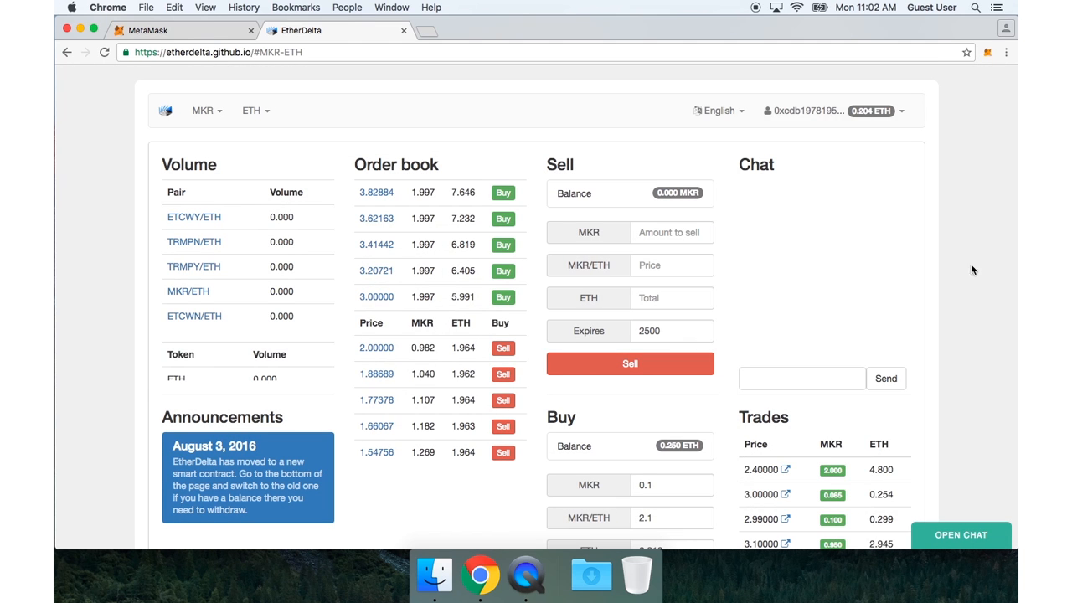
- Check the 0.01 MKR trade on Etherscan, then return to EtherDelta
scroll("down", 3)
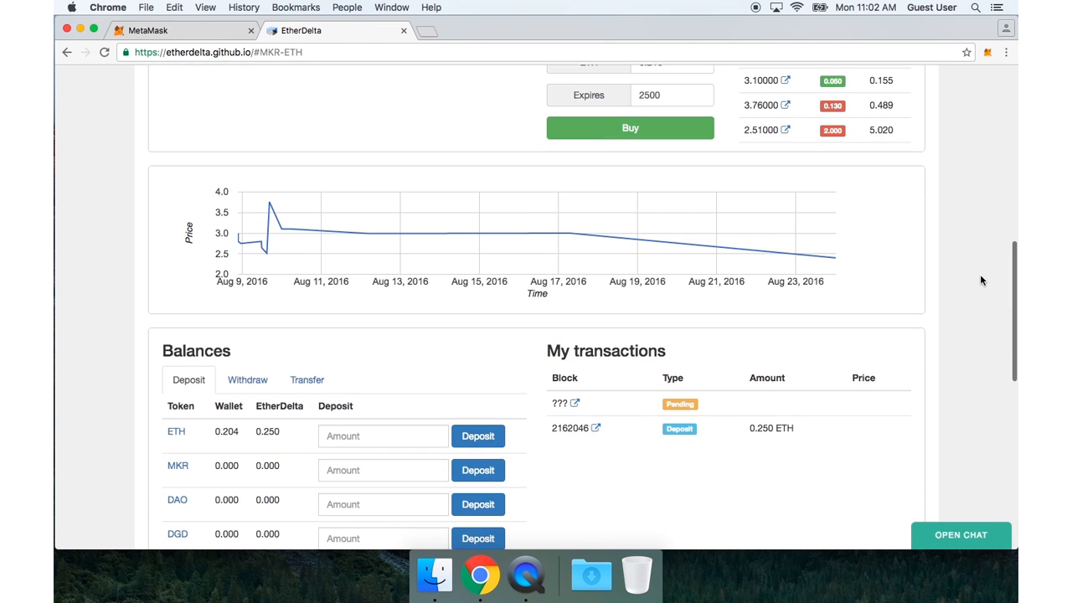
mouse_move(572, 411)
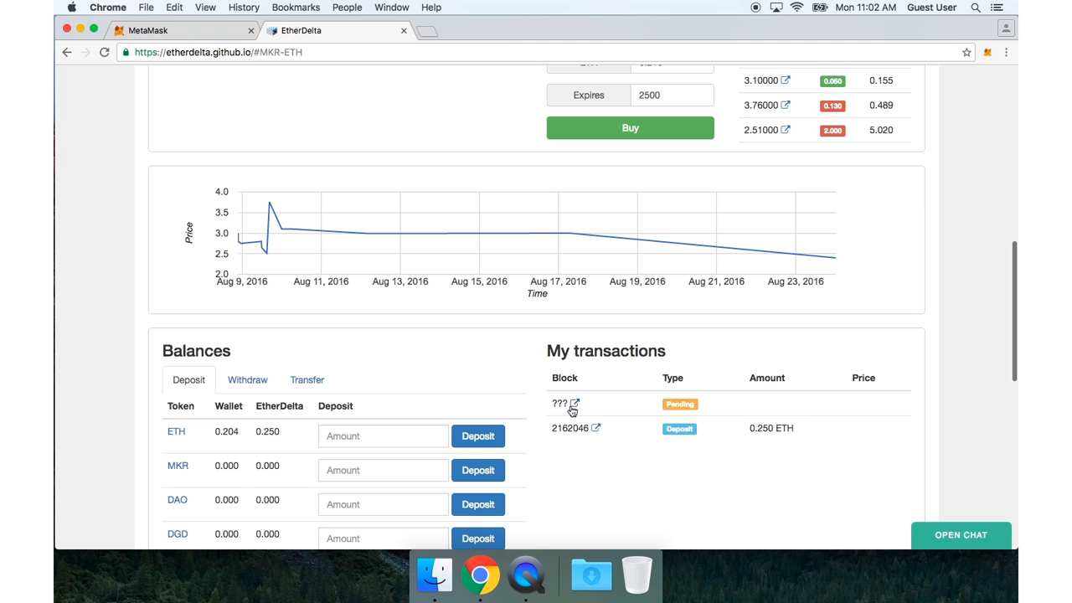
left_click(574, 405)
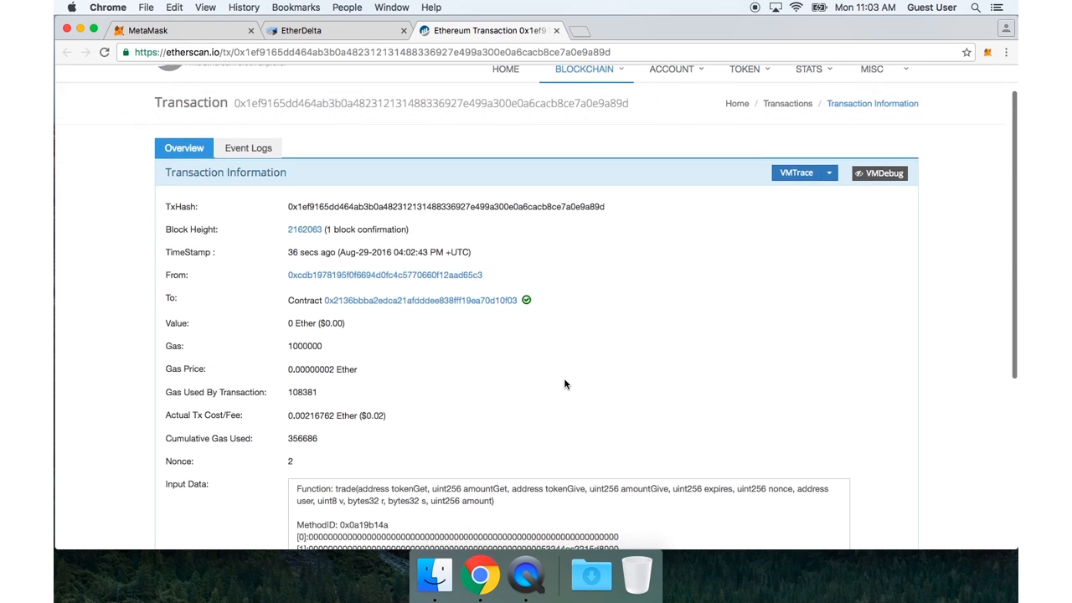
left_click(302, 30)
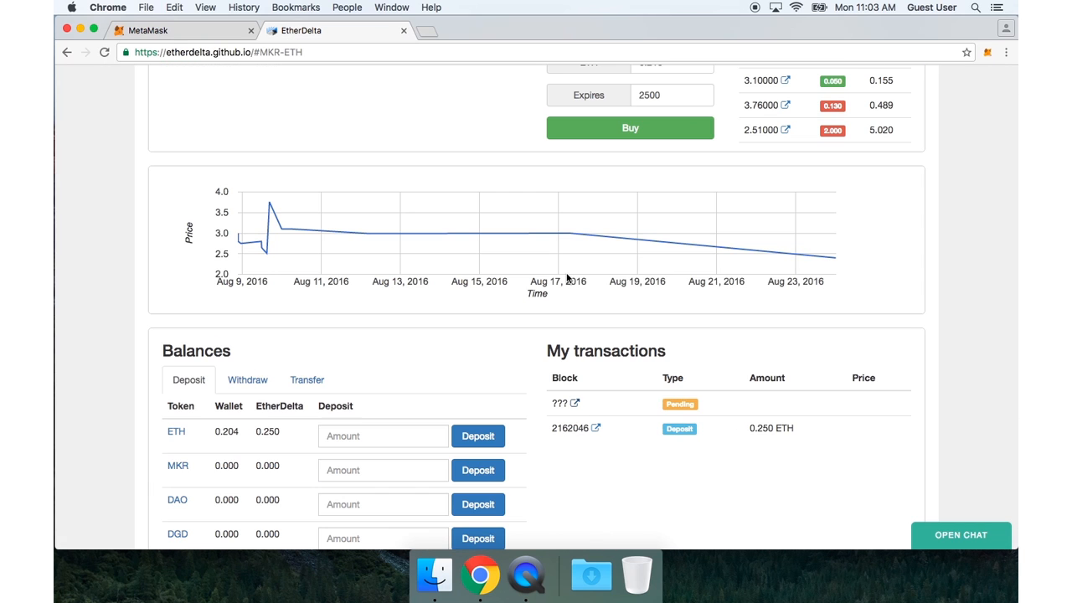
mouse_move(638, 382)
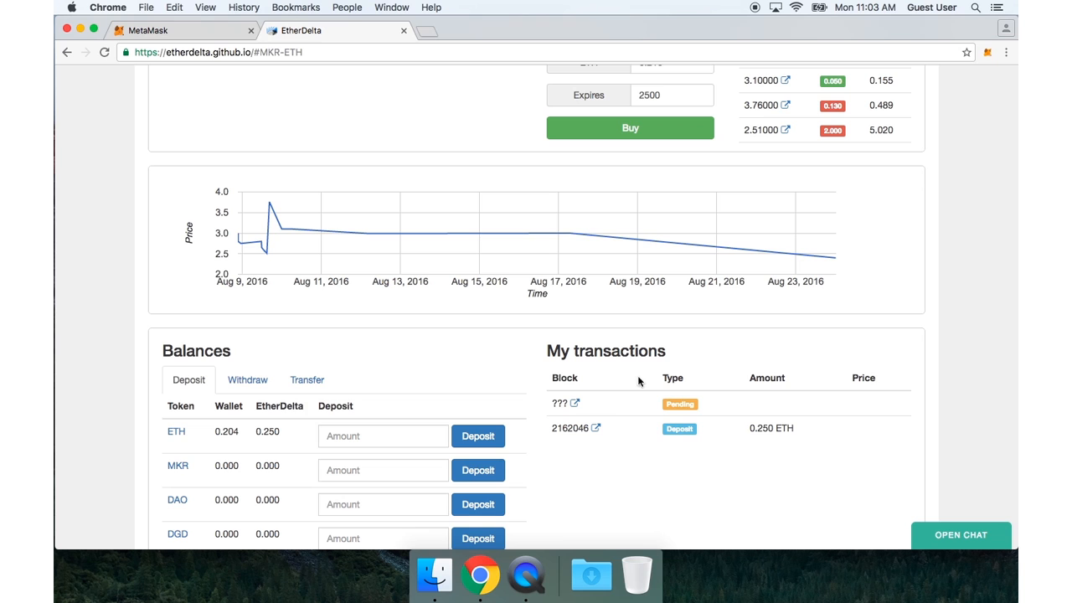
mouse_move(662, 411)
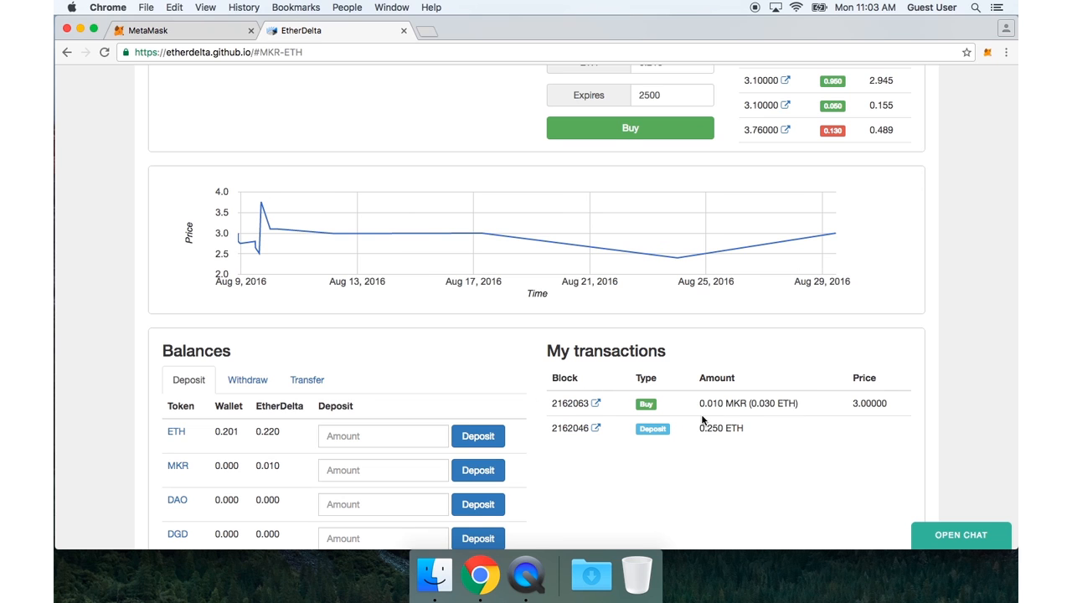
mouse_move(837, 400)
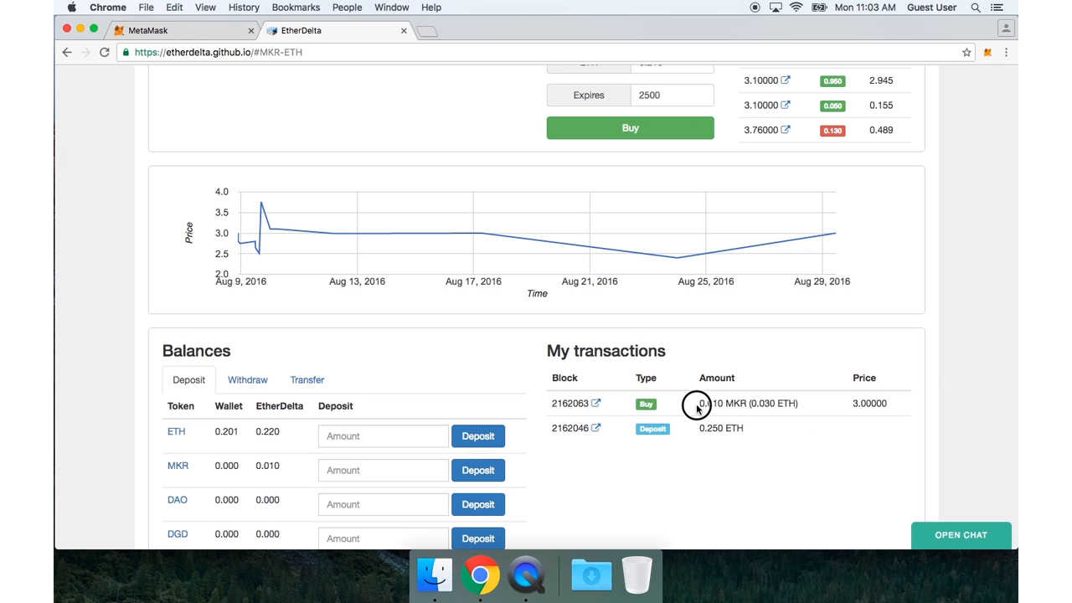
double_click(781, 402)
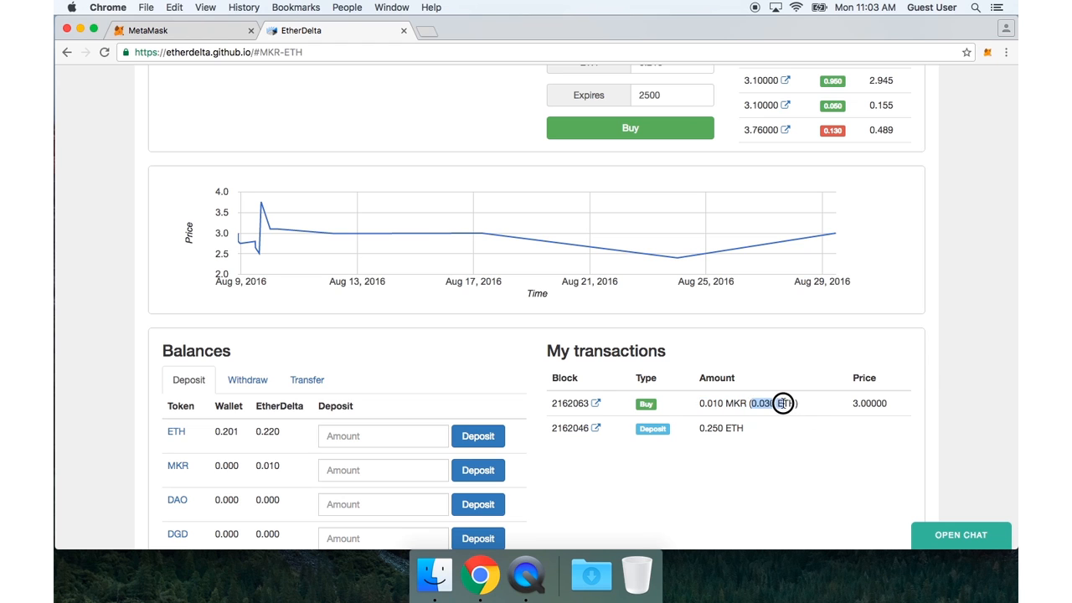
double_click(869, 403)
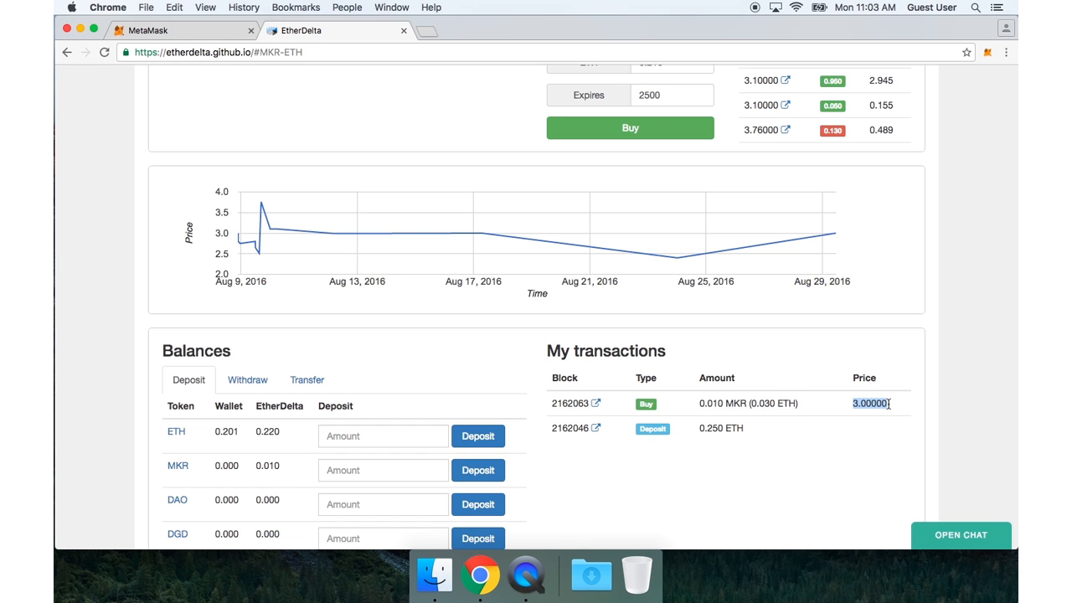
scroll("down", 3)
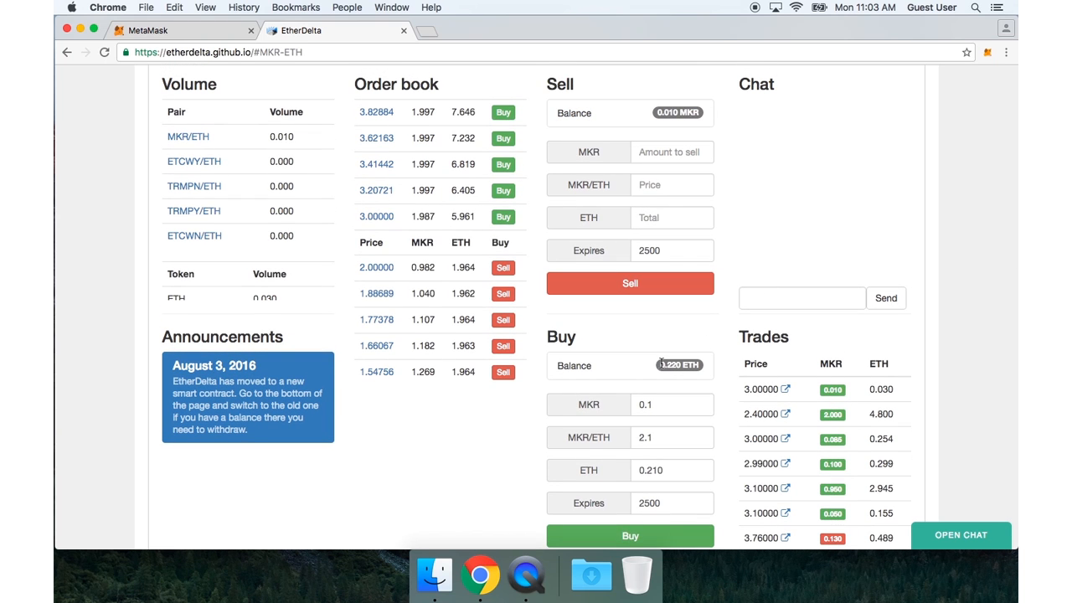
scroll("down", 3)
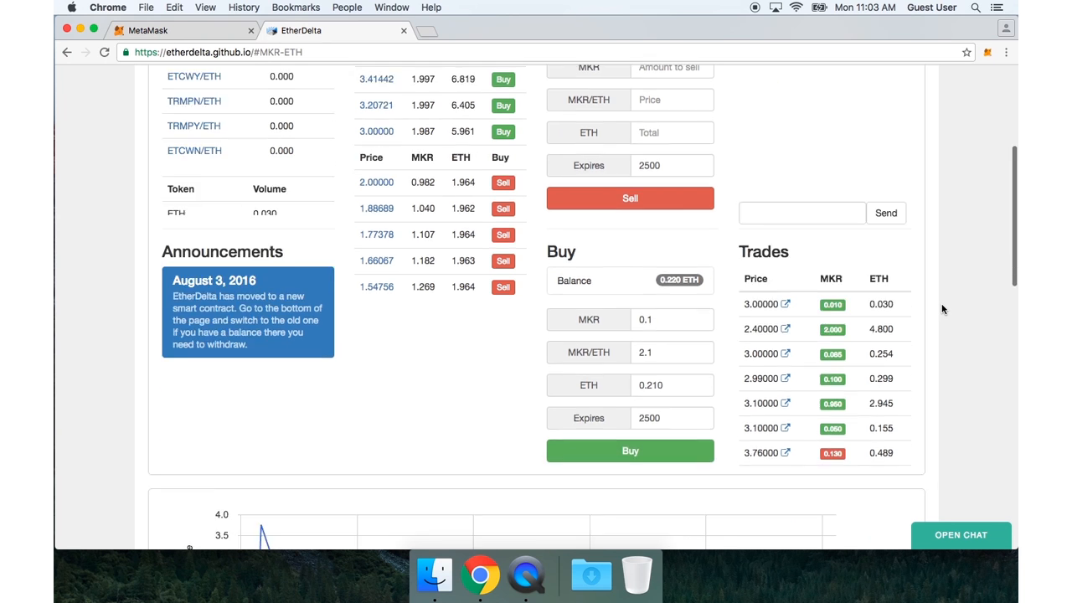
scroll("down", 3)
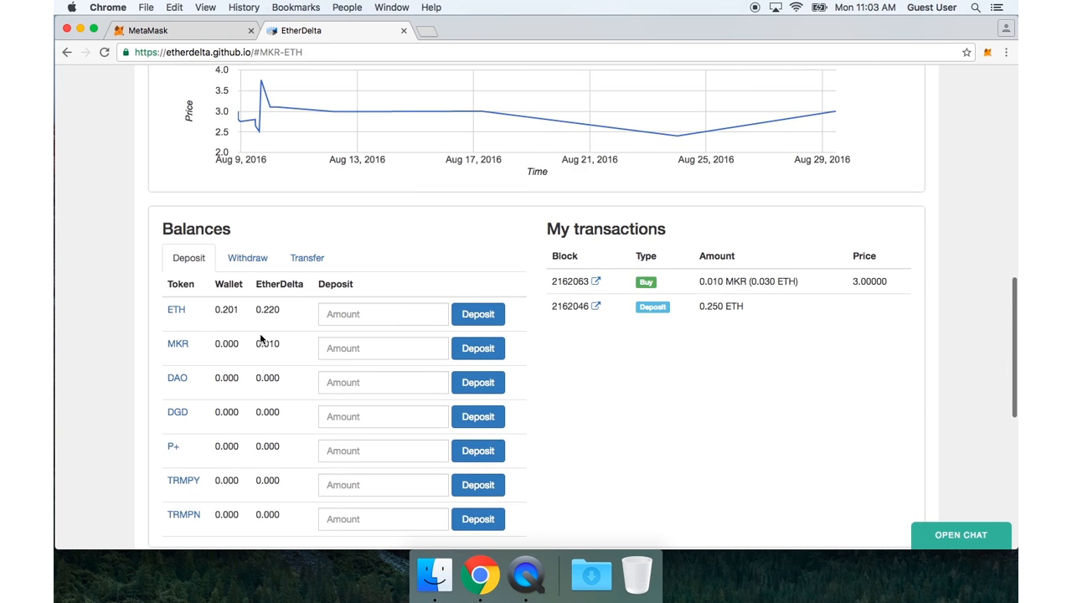
mouse_move(300, 329)
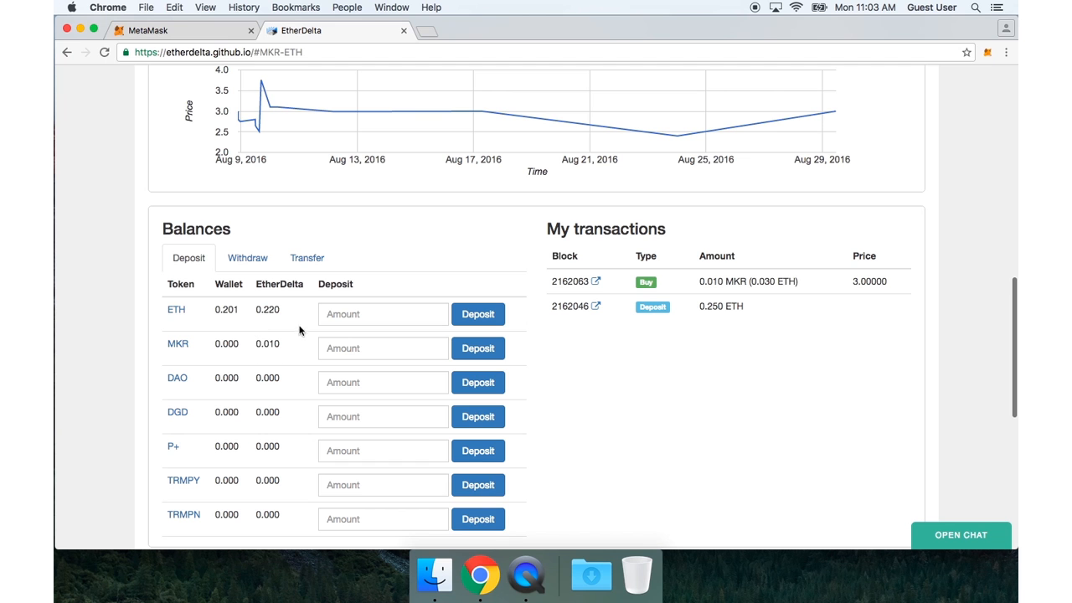
mouse_move(957, 394)
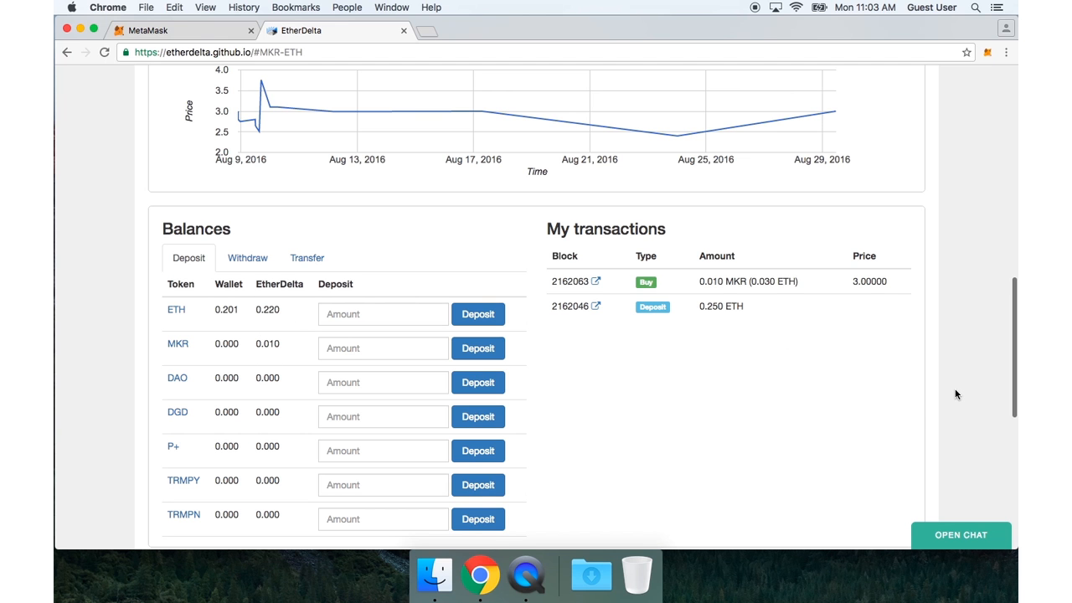
scroll("up", 3)
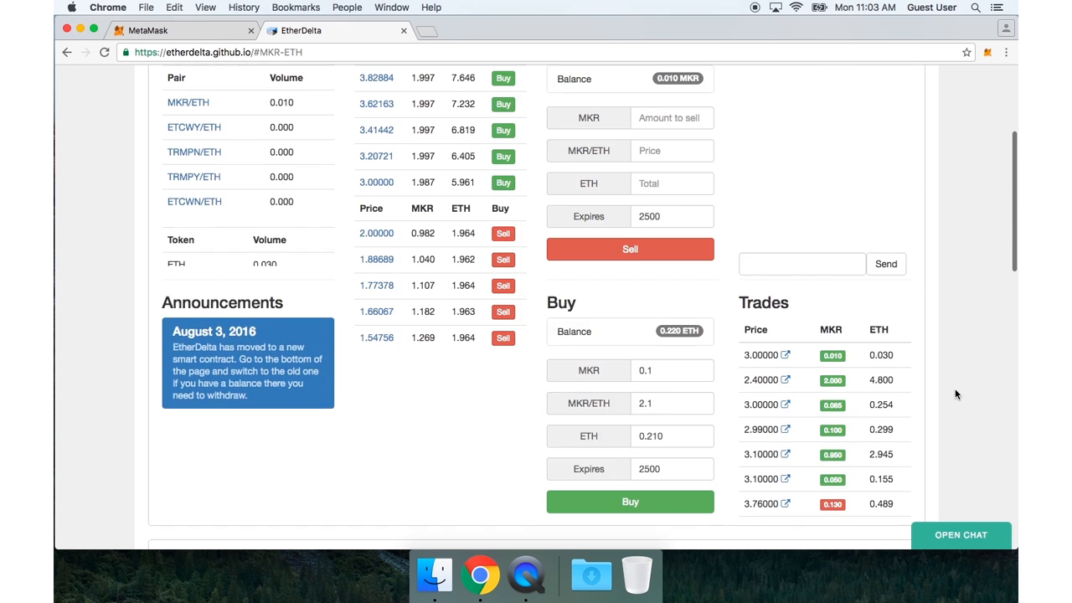